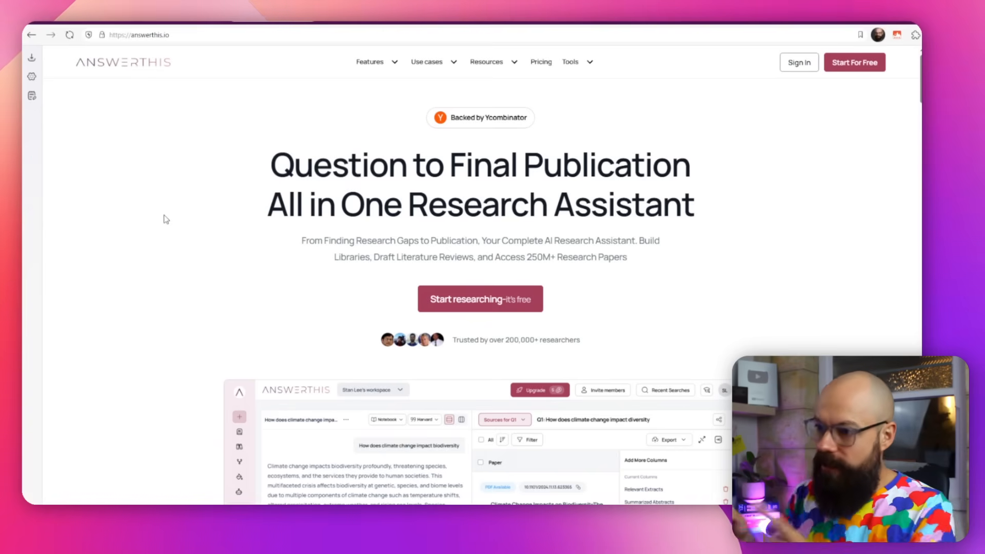
pyautogui.moveTo(573, 174)
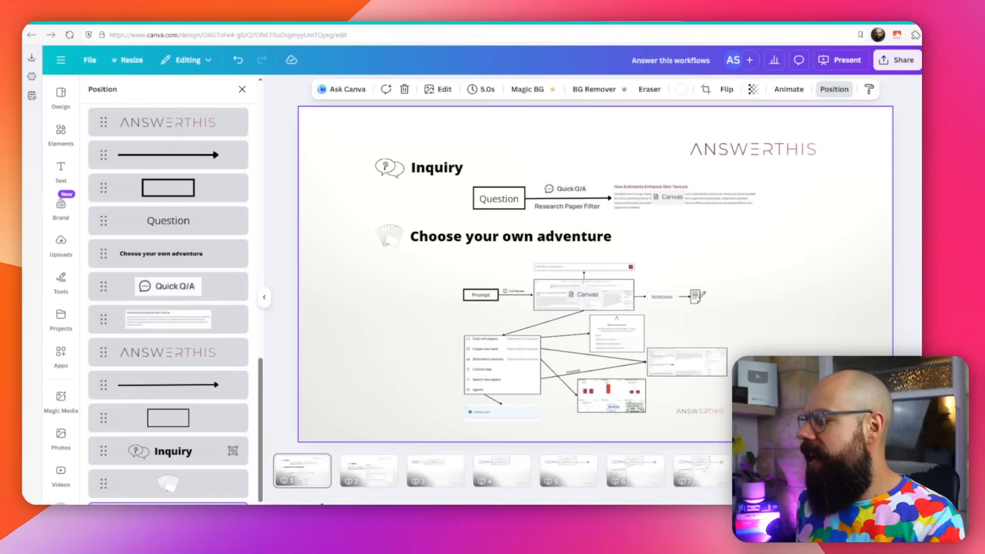
# Present the AnswerThis workflows diagram full screen, showing the Inquiry path
pyautogui.click(841, 60)
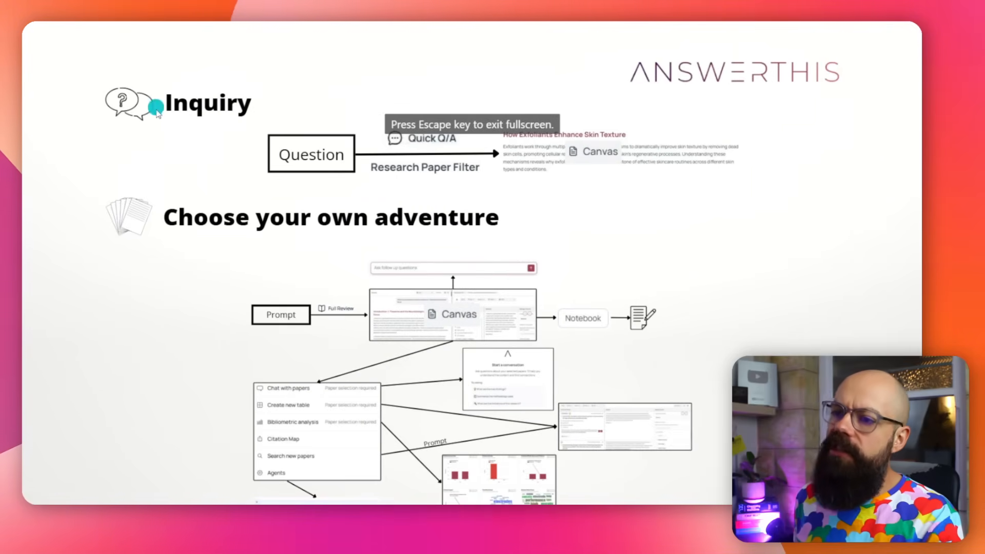
pyautogui.moveTo(376, 160)
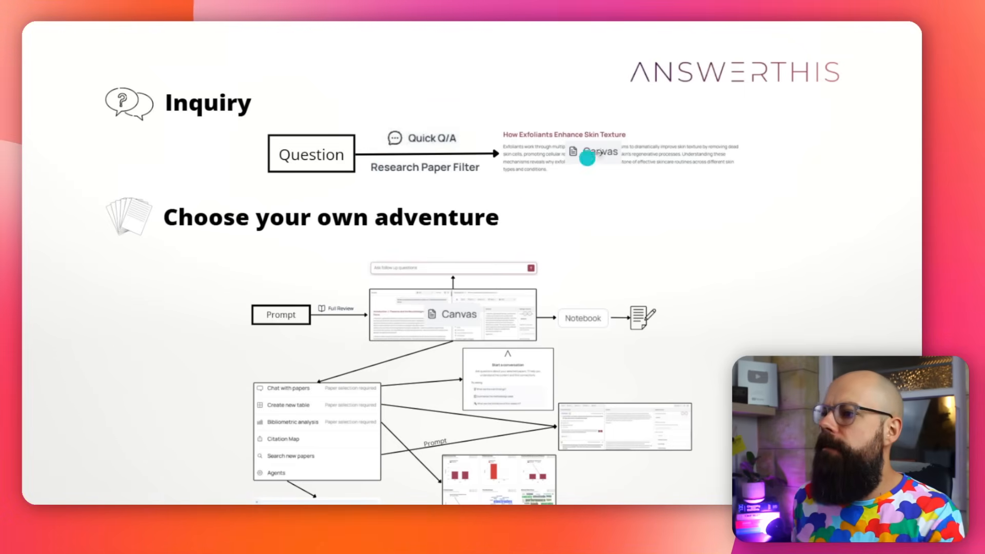
pyautogui.moveTo(409, 303)
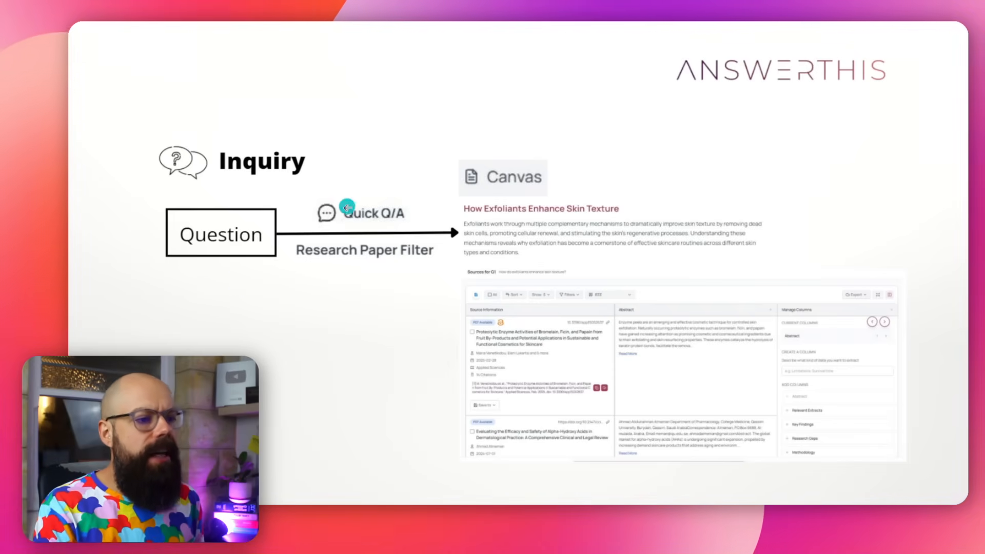
pyautogui.moveTo(297, 263)
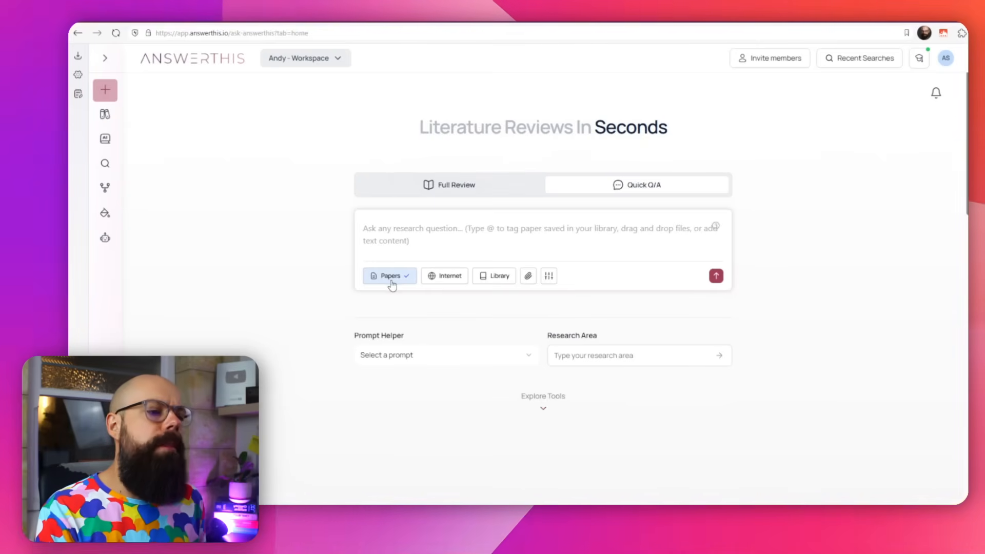
# Enable Papers and Internet sources, review the filter options, and submit the exfoliant question
pyautogui.click(494, 276)
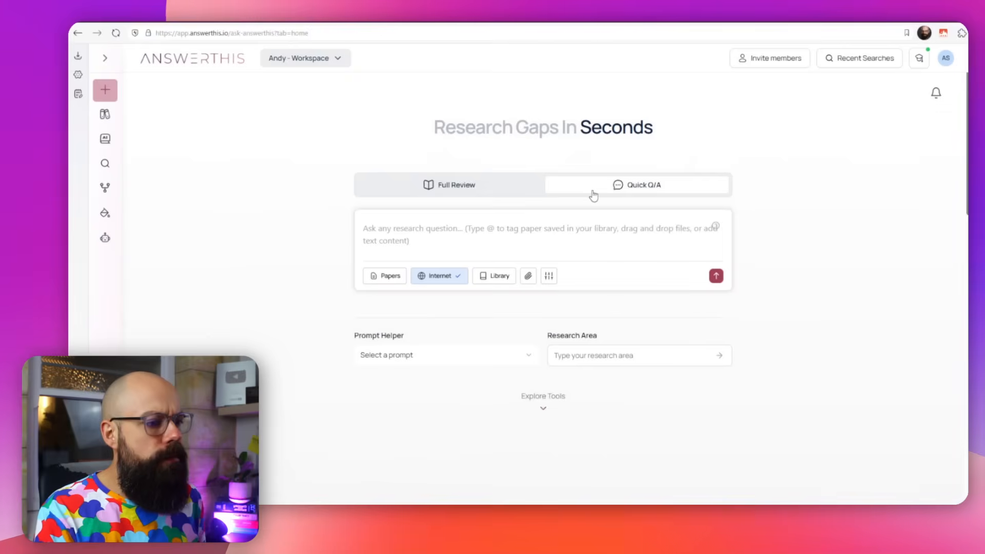
pyautogui.click(386, 275)
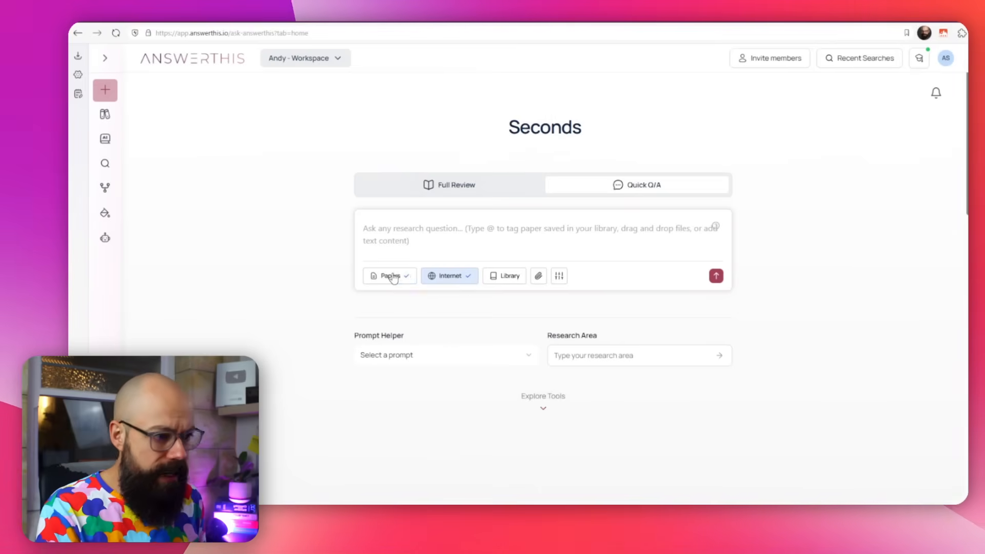
pyautogui.moveTo(538, 276)
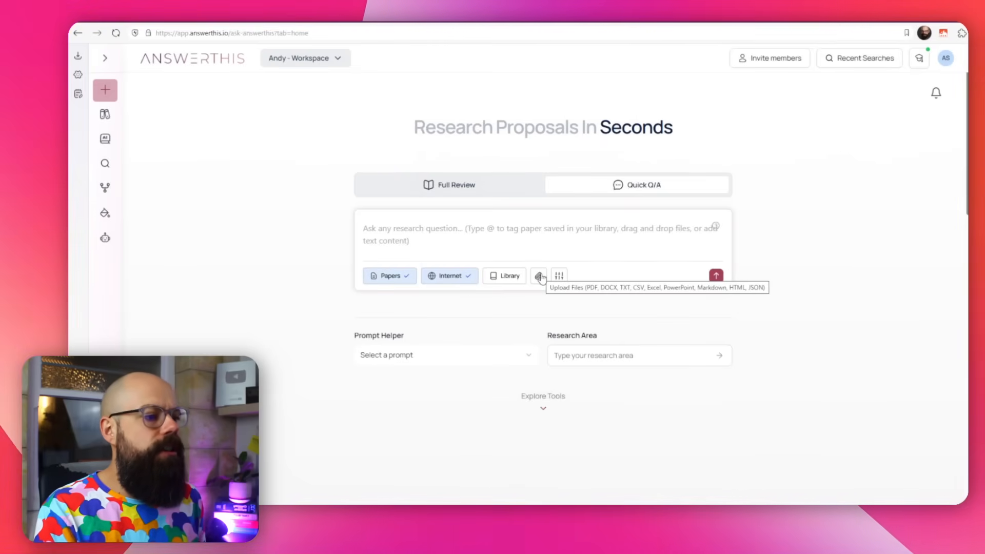
pyautogui.click(558, 275)
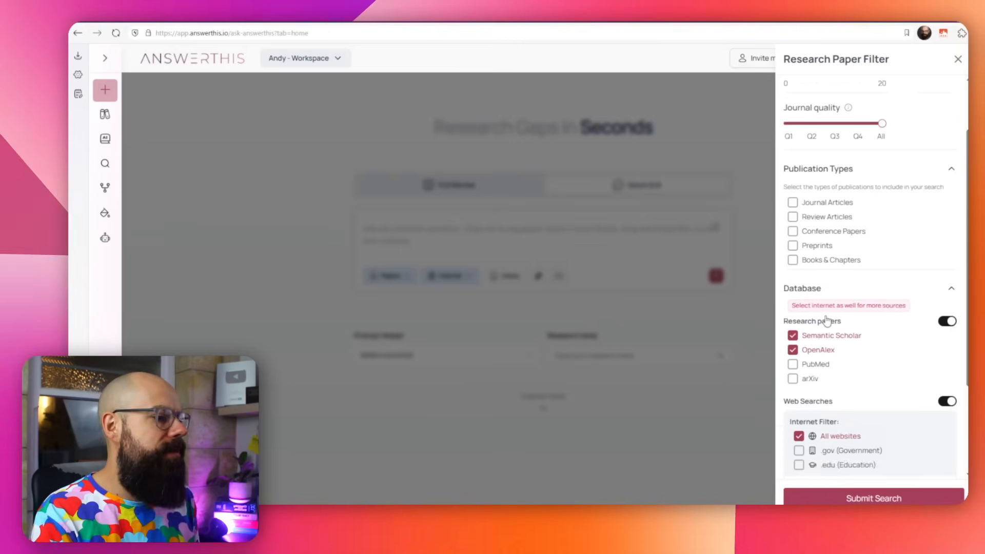
pyautogui.scroll(-3)
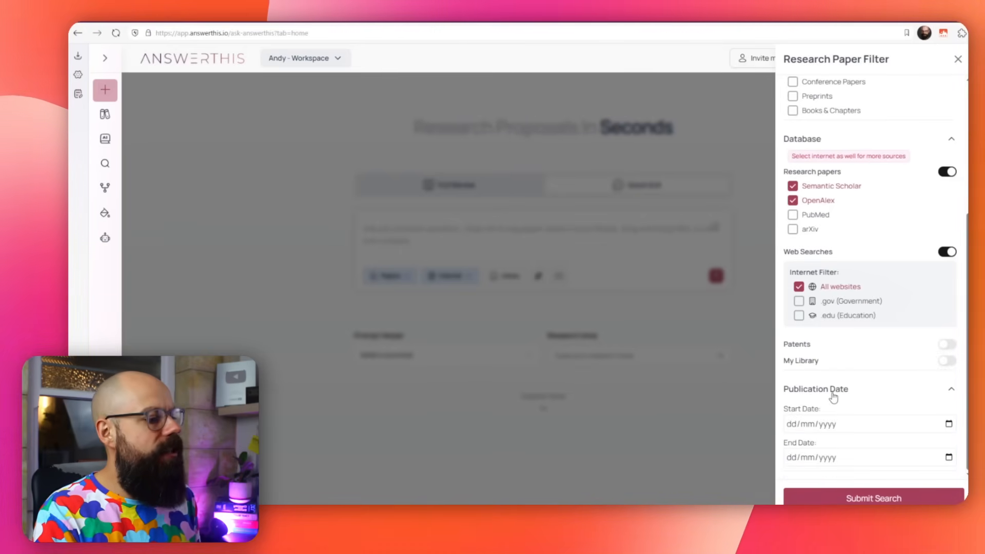
pyautogui.click(958, 58)
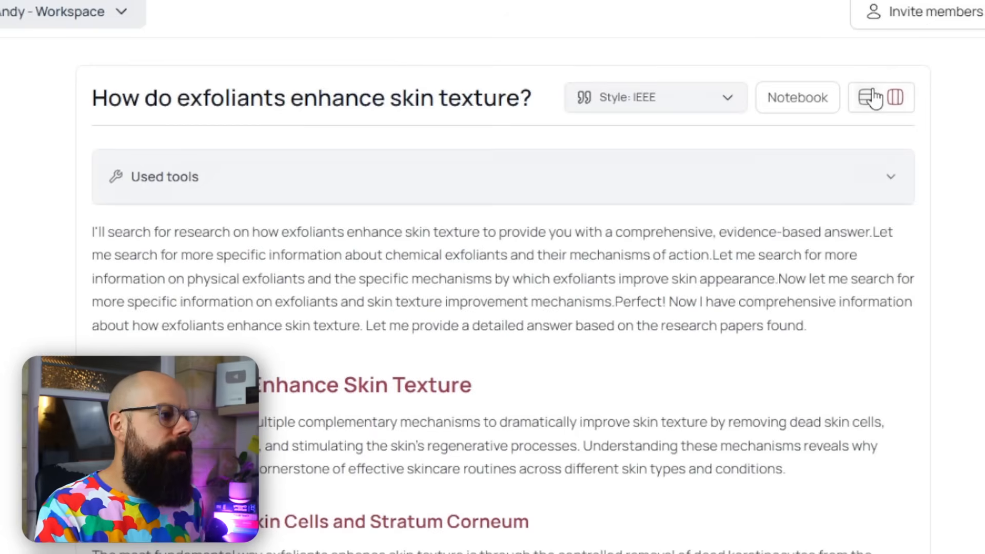
# Switch the layout, scroll the exfoliant answer and Sources table, and view Add Steps options
pyautogui.click(896, 97)
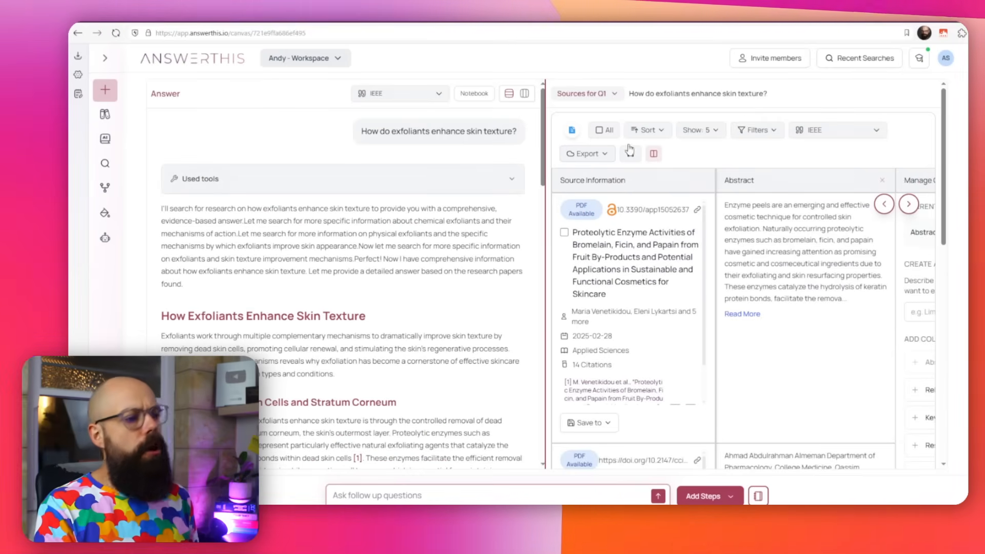
pyautogui.moveTo(480, 79)
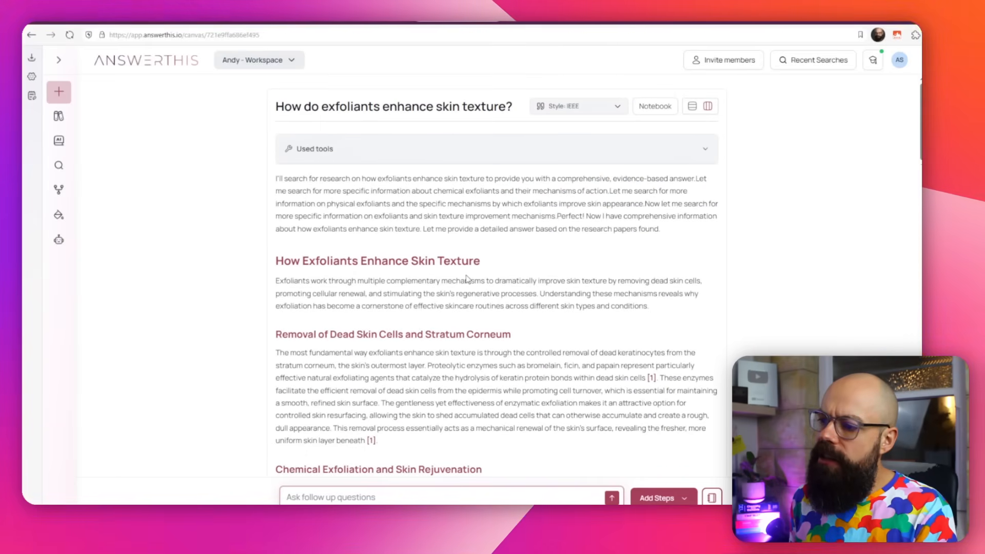
pyautogui.scroll(-3)
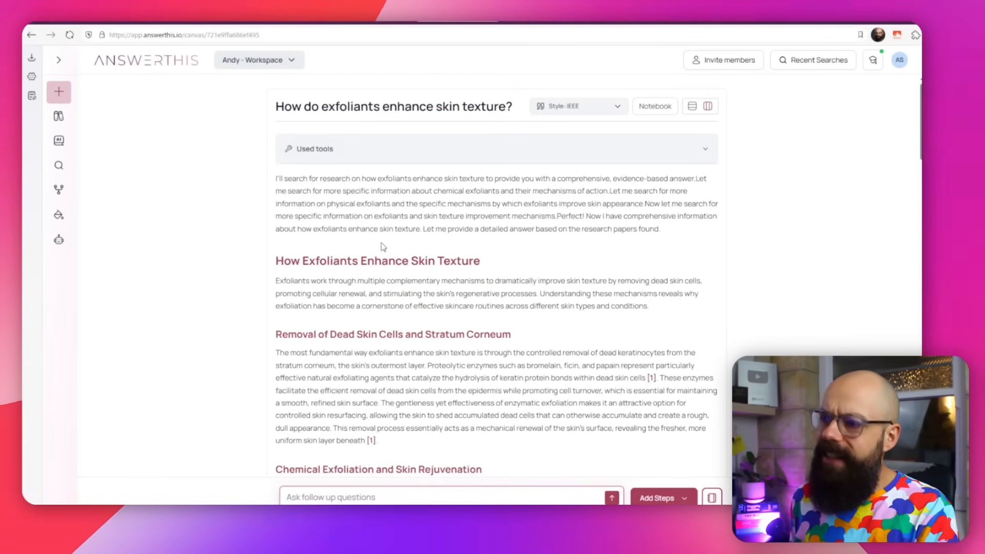
pyautogui.scroll(-3)
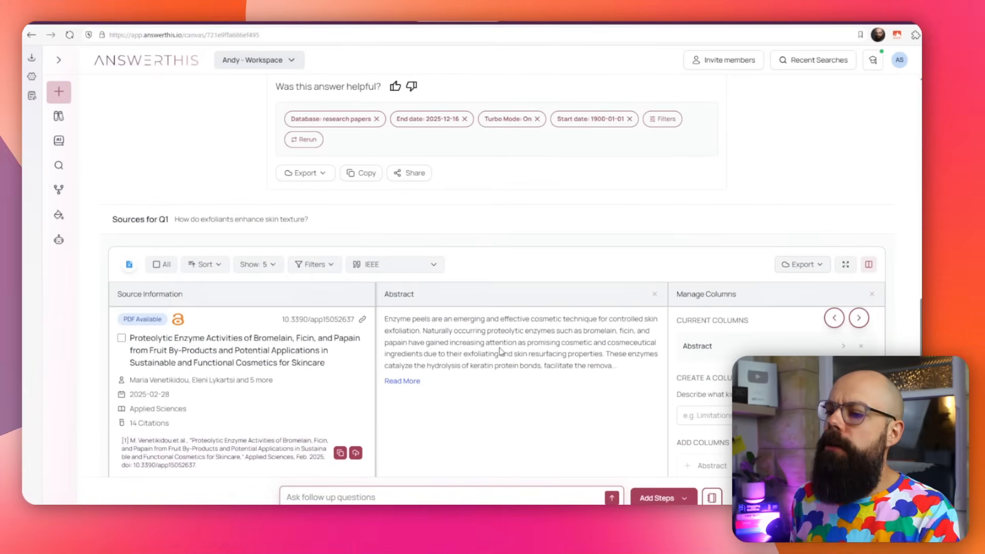
pyautogui.scroll(-3)
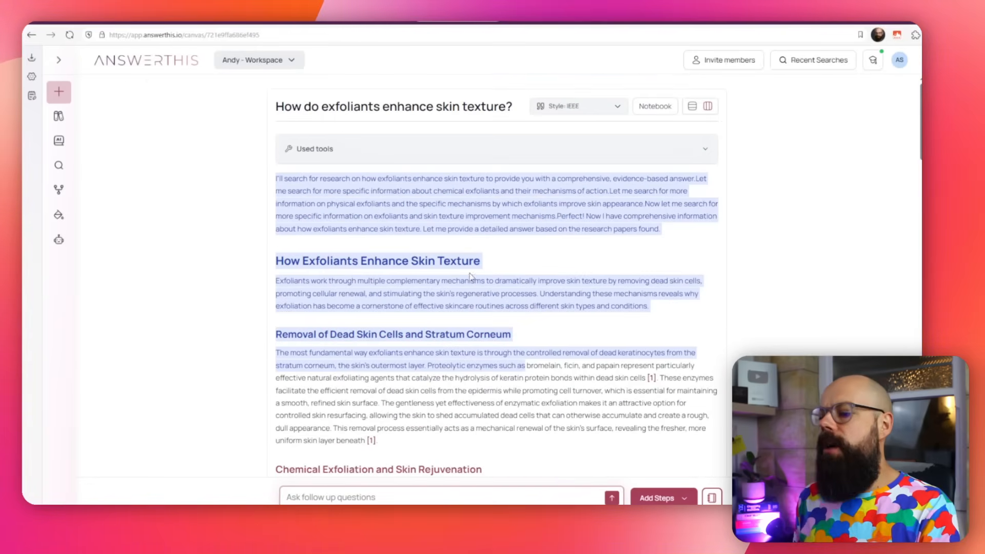
pyautogui.click(702, 495)
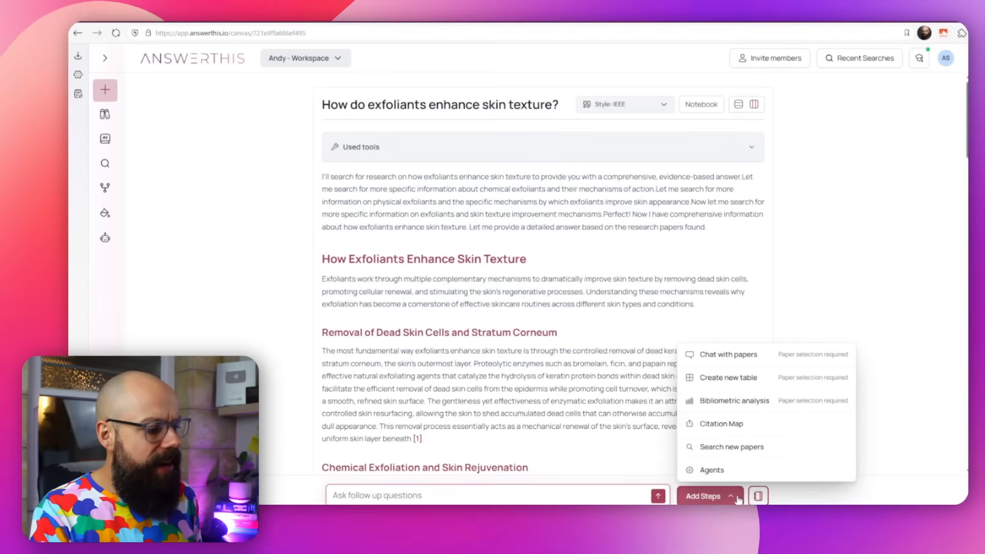
pyautogui.moveTo(725, 375)
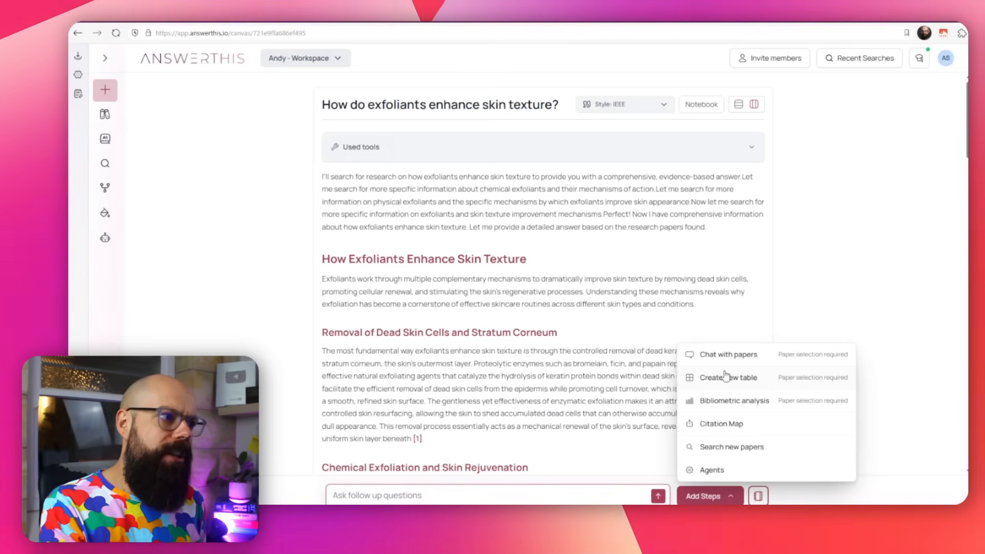
pyautogui.moveTo(782, 409)
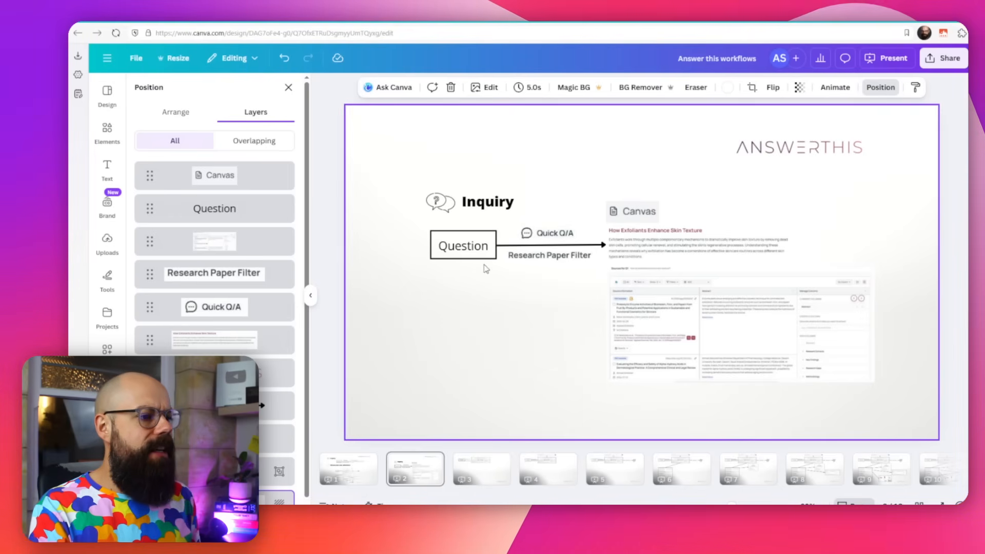
# Return to AnswerThis's new-search page offering Full Review and Quick Q/A
pyautogui.click(886, 58)
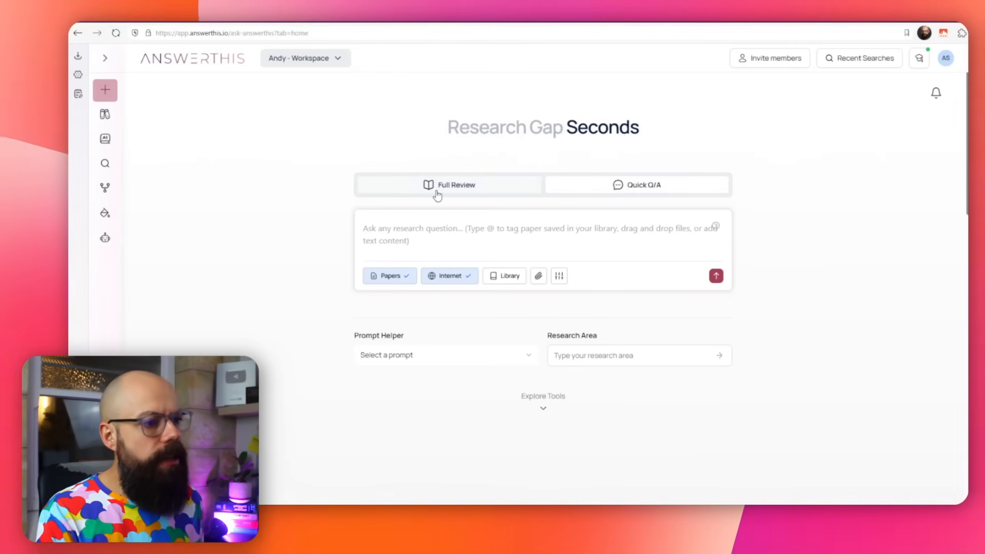
# Choose Full Review and go through the paper filter settings for the nanocomposite electrode review
pyautogui.click(448, 185)
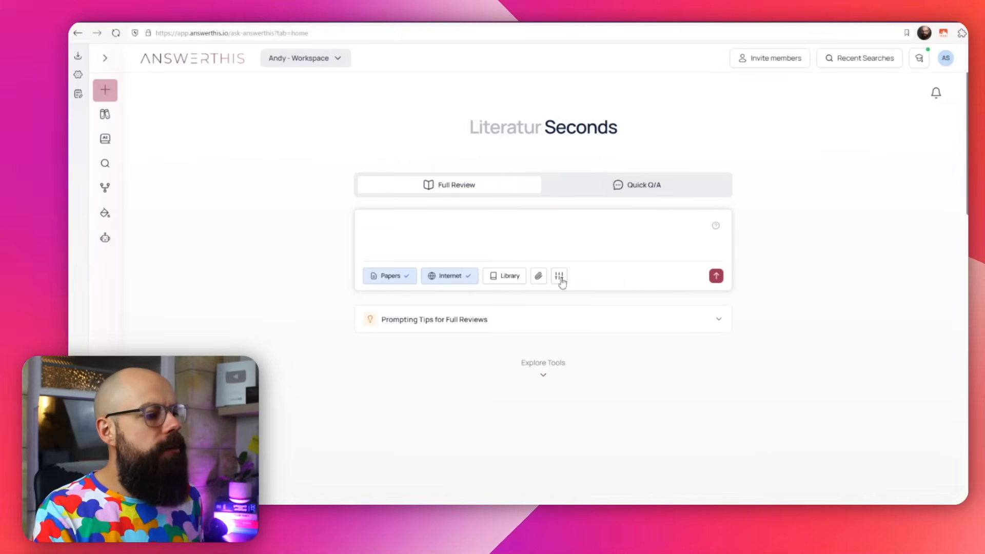
pyautogui.click(559, 276)
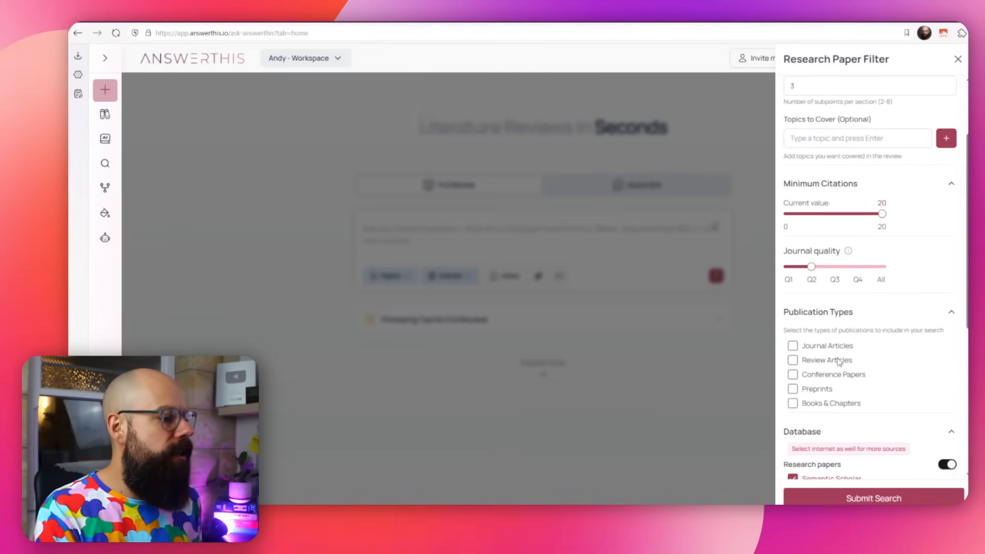
pyautogui.scroll(-3)
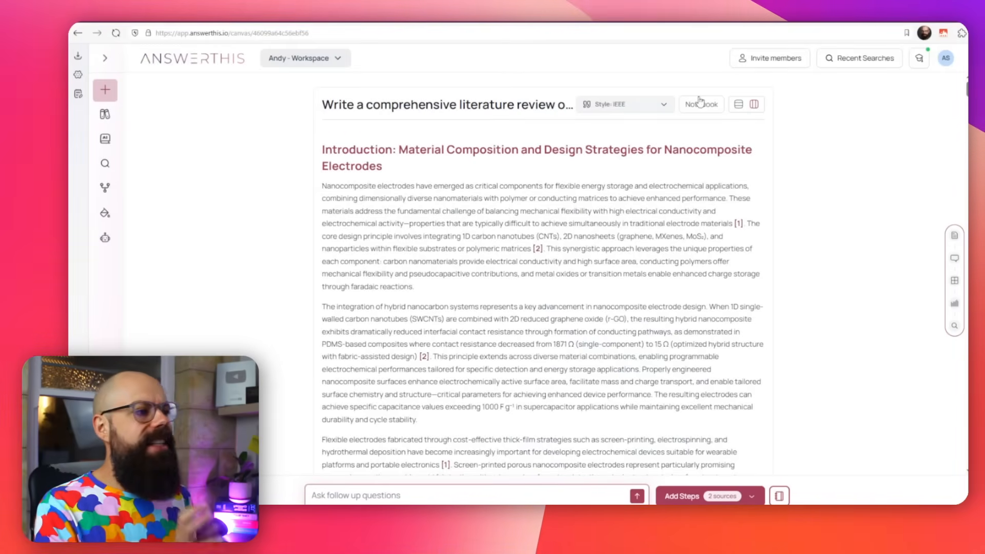
pyautogui.scroll(-3)
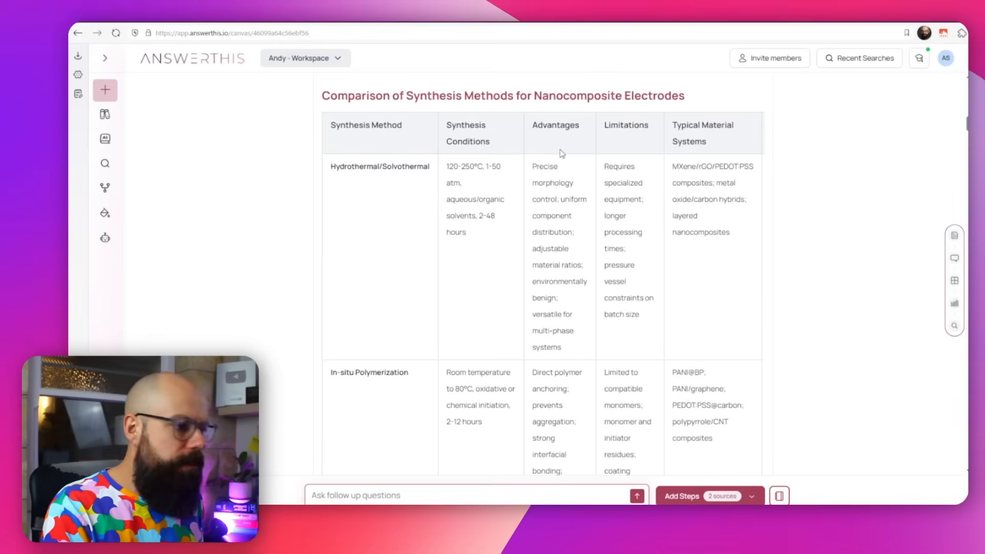
pyautogui.scroll(-3)
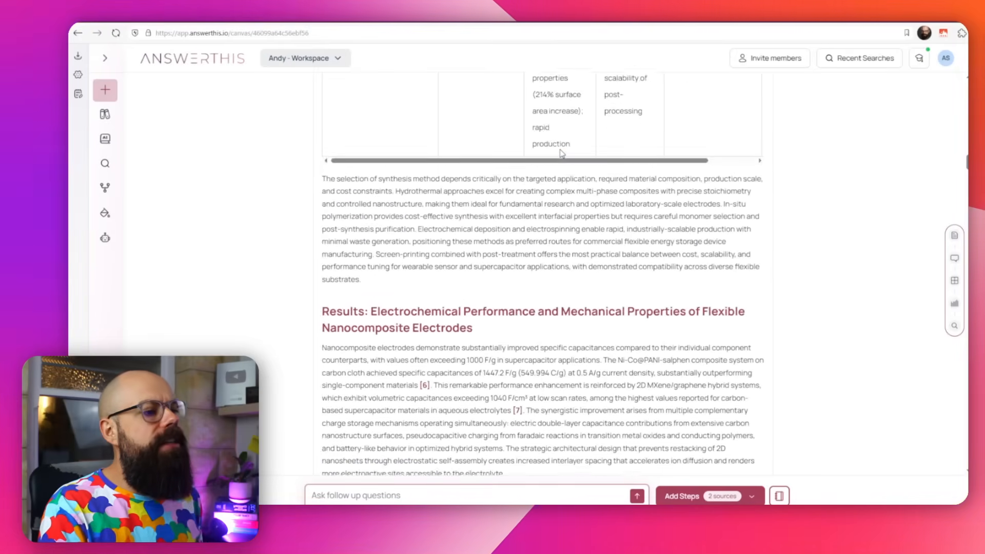
pyautogui.scroll(-3)
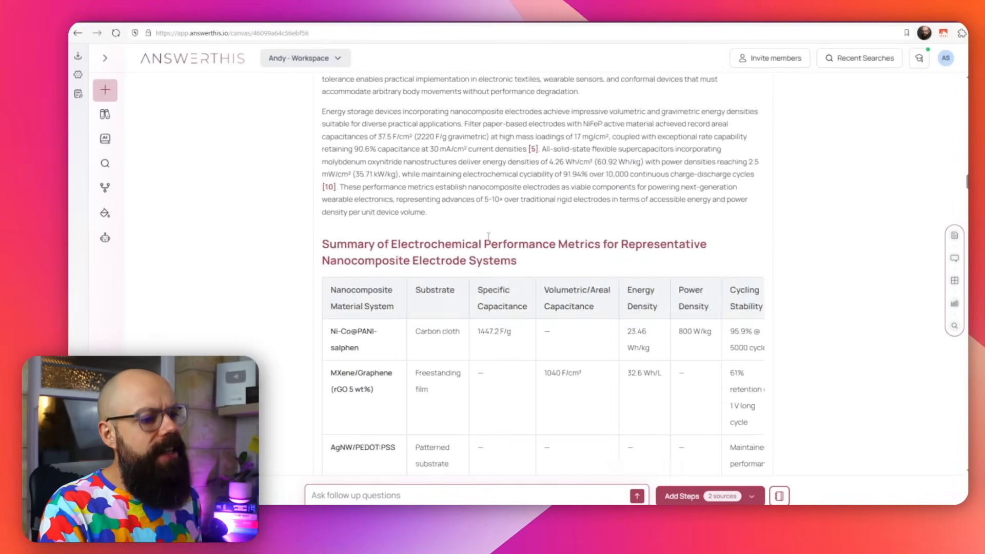
pyautogui.scroll(-3)
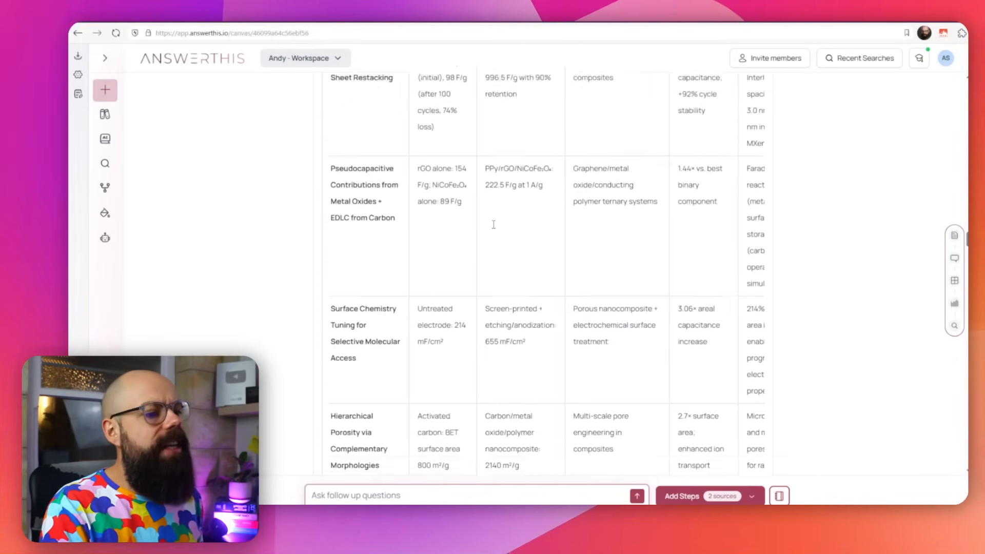
pyautogui.scroll(-3)
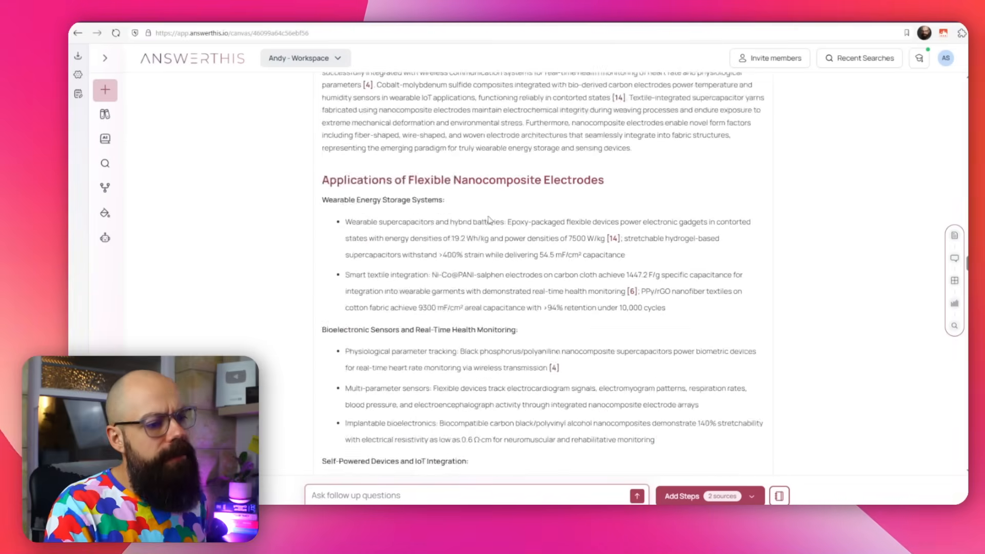
pyautogui.scroll(-3)
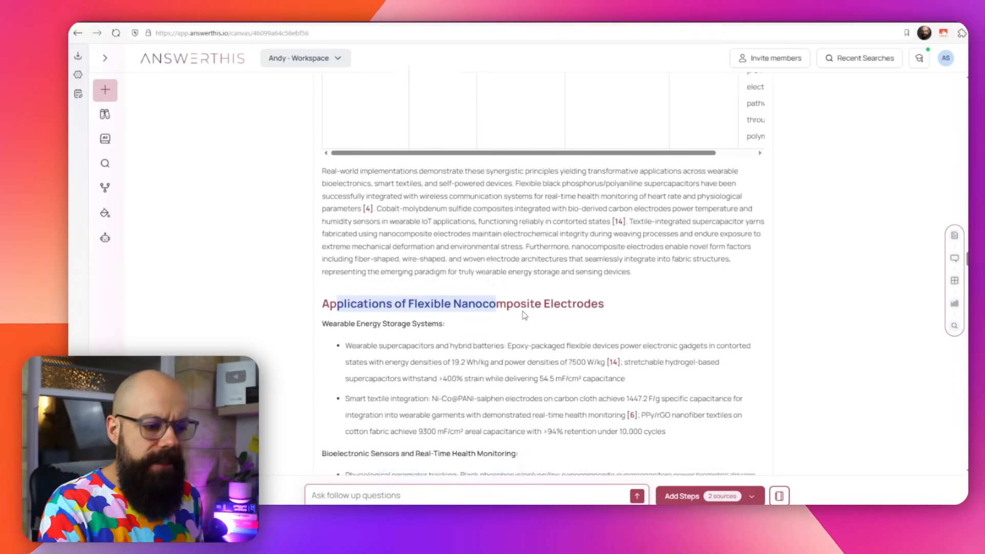
pyautogui.scroll(-3)
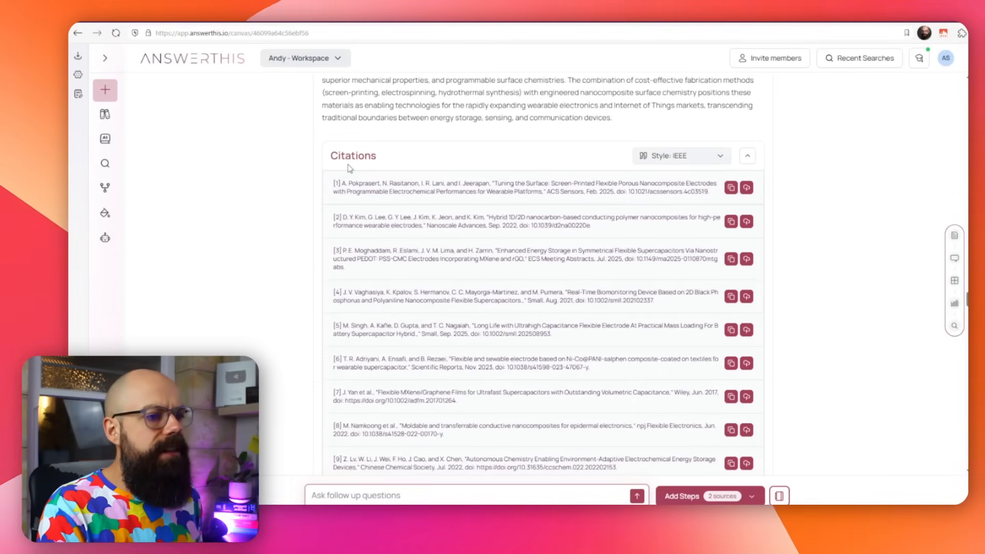
pyautogui.scroll(-3)
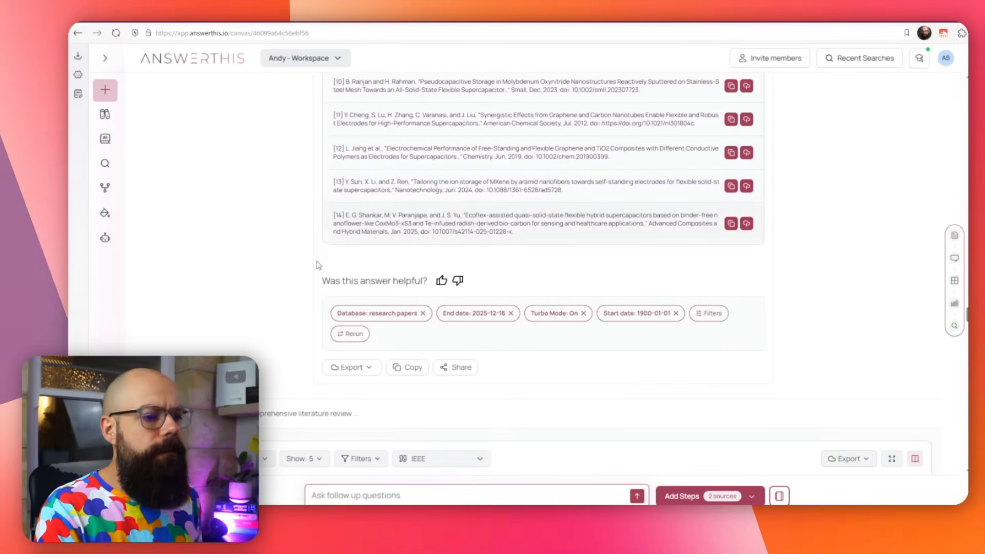
pyautogui.scroll(-3)
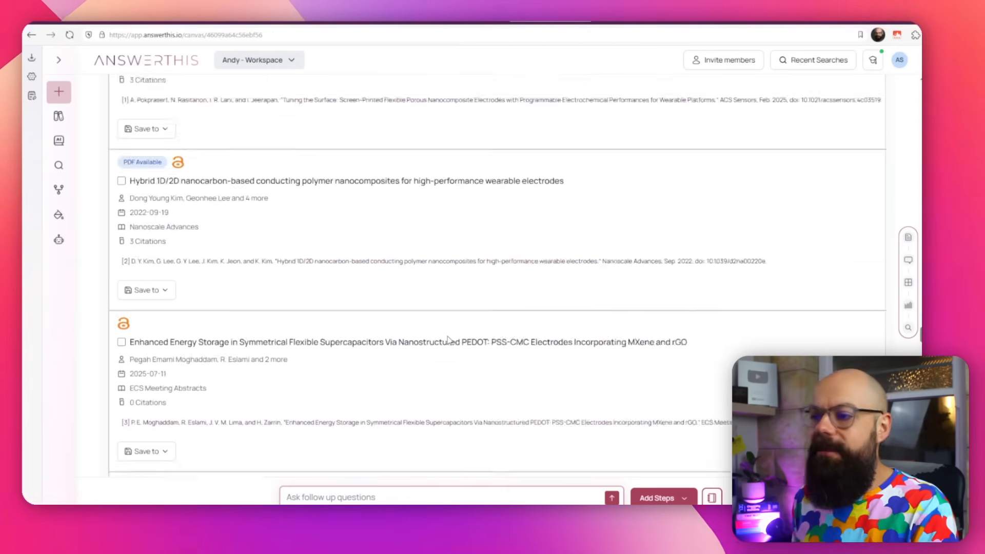
pyautogui.scroll(-3)
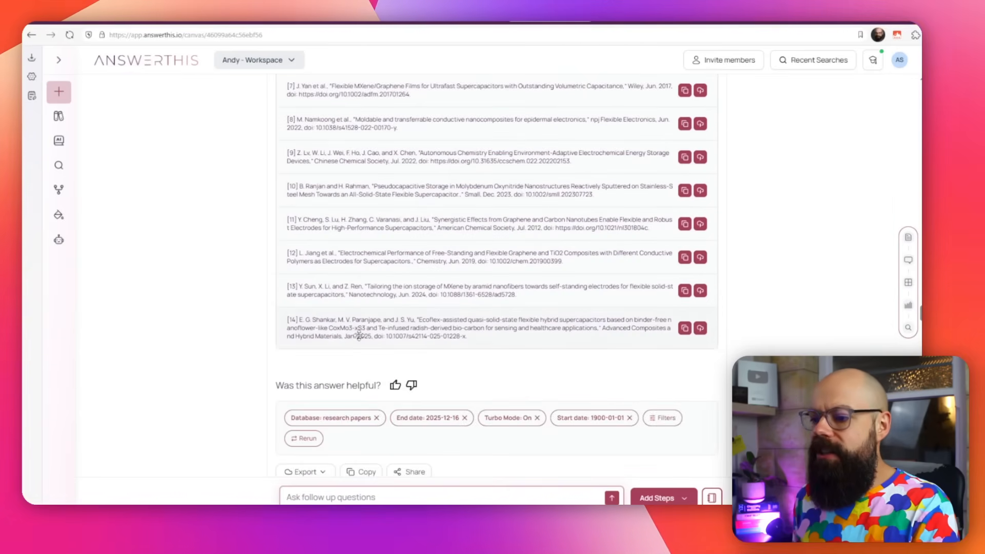
pyautogui.scroll(-3)
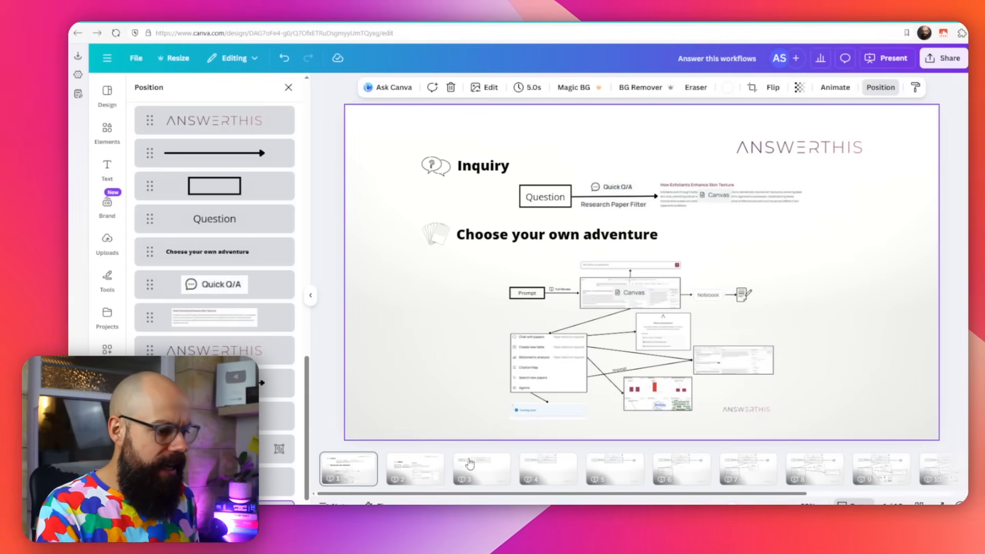
# Show page 3, the Prompt-to-Full Review-to-Canvas slide, full screen
pyautogui.click(481, 468)
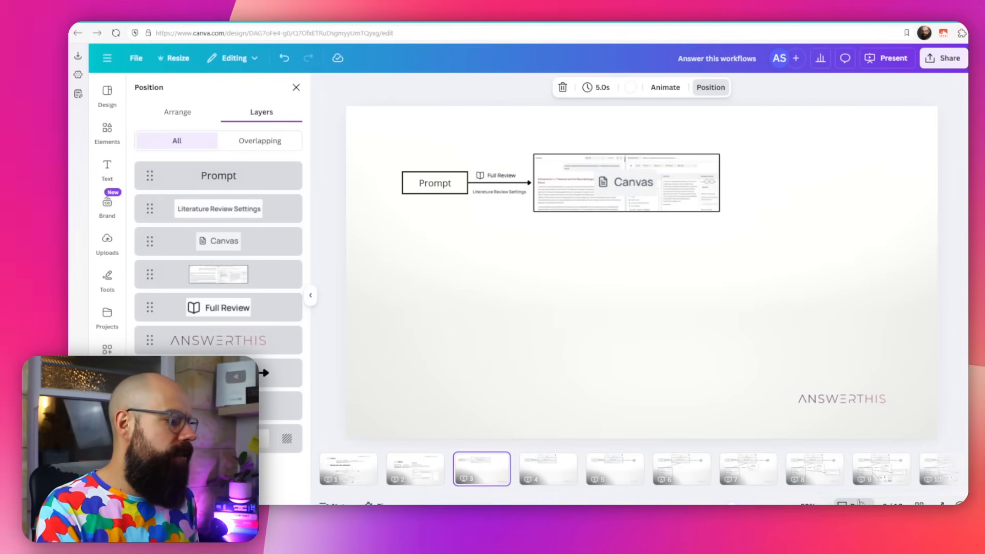
pyautogui.click(886, 58)
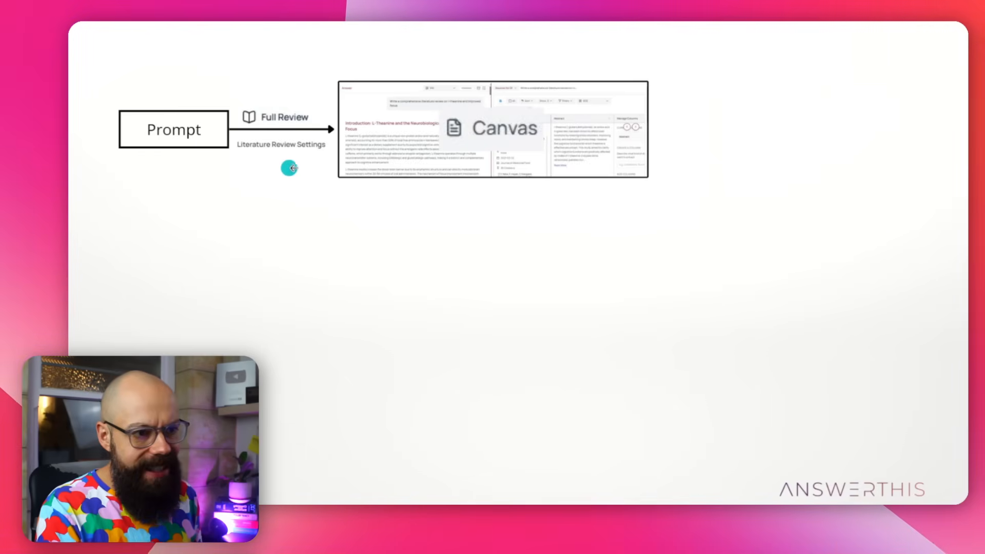
pyautogui.moveTo(382, 117)
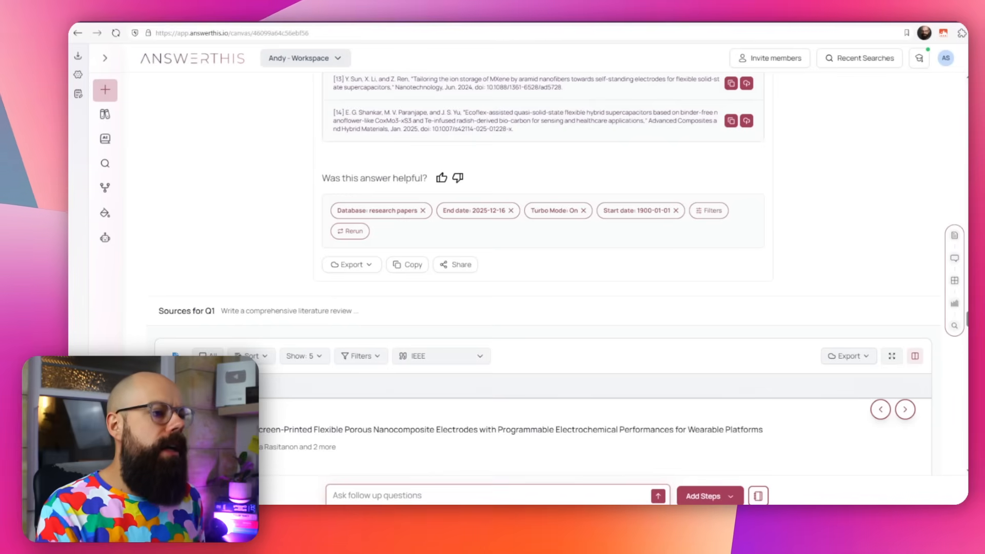
# Submit the follow-up question 'What are the research gaps'
pyautogui.click(408, 496)
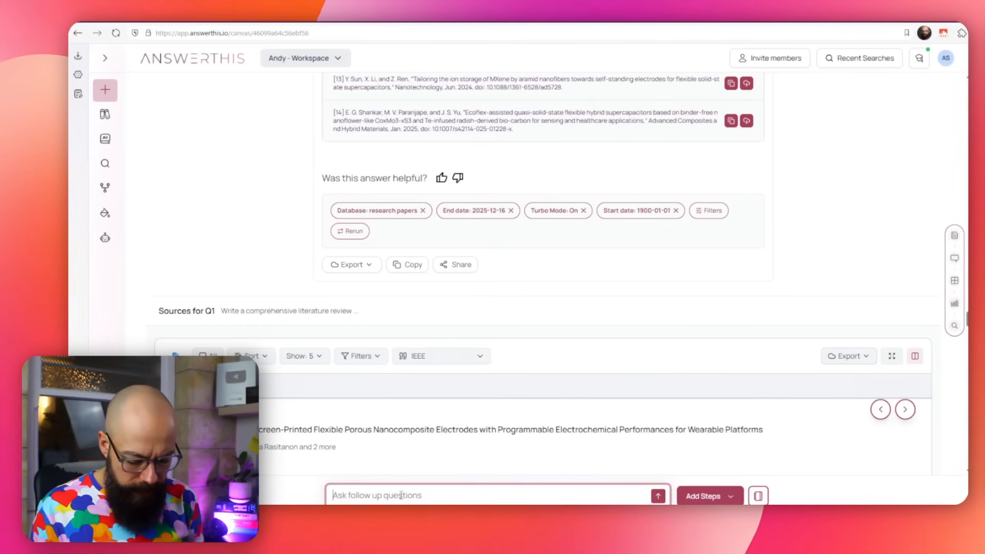
pyautogui.write('What are the')
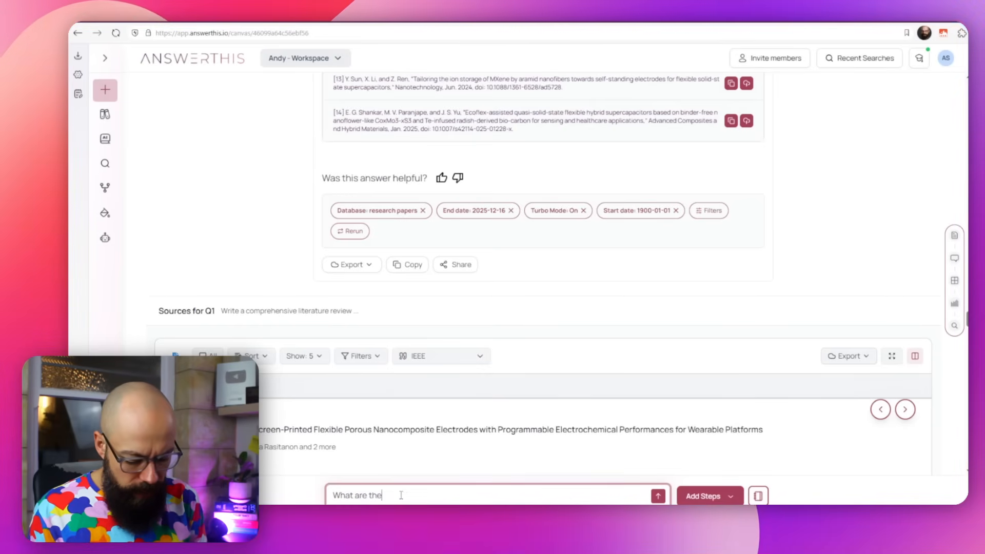
pyautogui.write('research gaps')
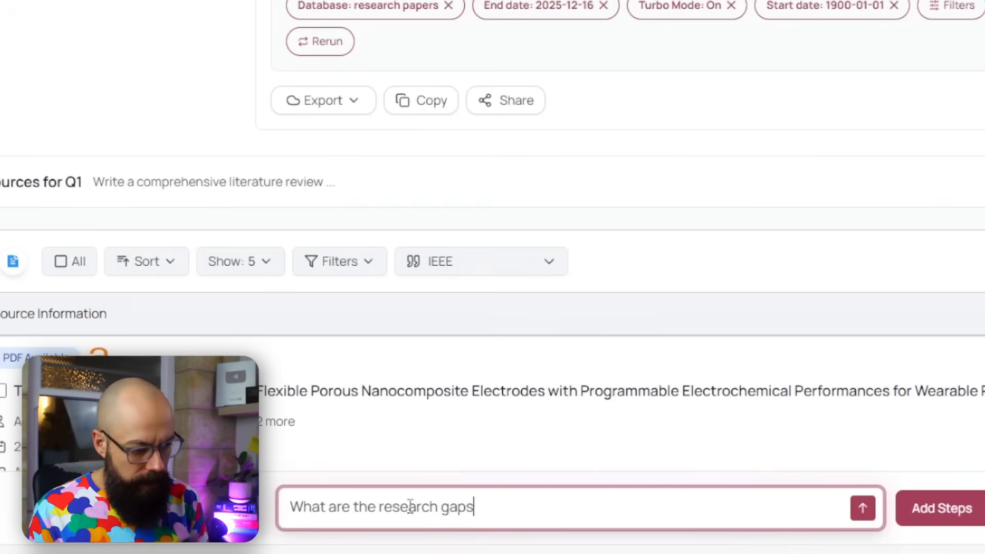
pyautogui.click(862, 509)
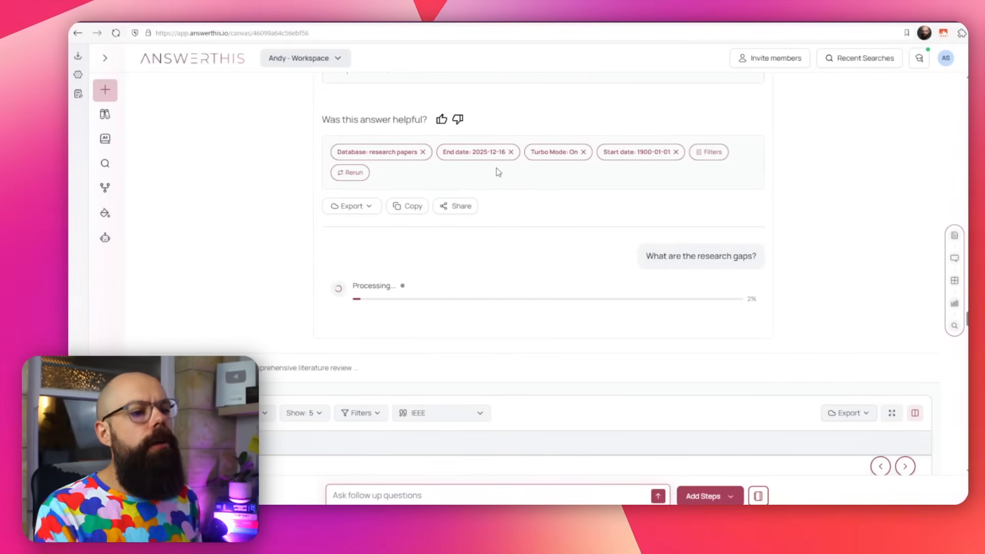
pyautogui.moveTo(484, 249)
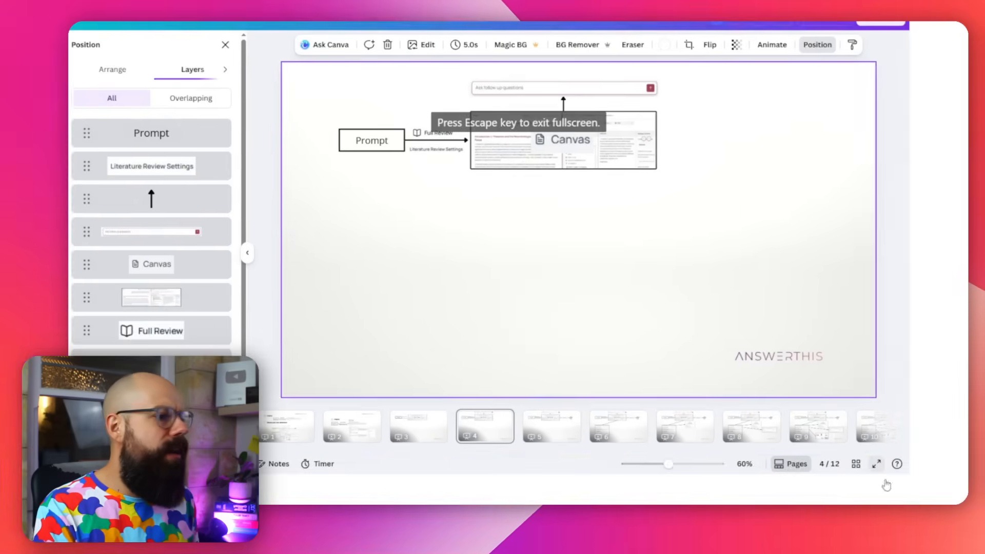
# View the page 4 follow-up-question-to-Canvas slide full screen
pyautogui.click(876, 464)
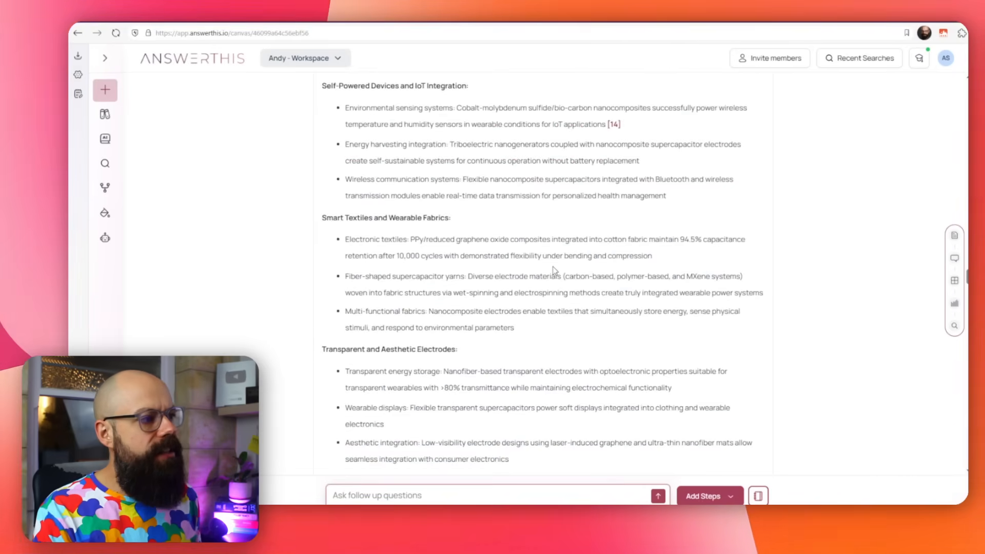
# Open the Canvas Notebook beside the review and scroll through its comparison tables and IoT content
pyautogui.scroll(-3)
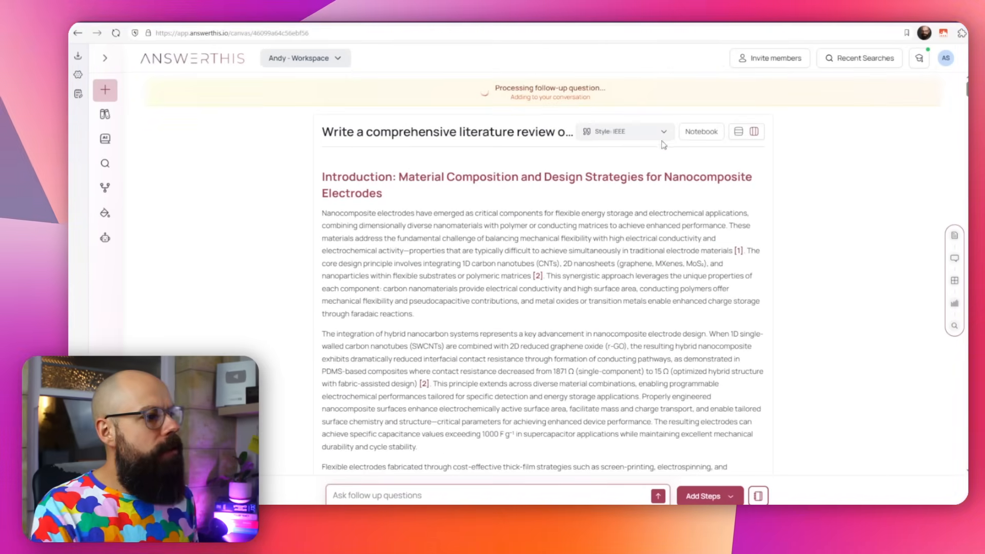
pyautogui.click(702, 131)
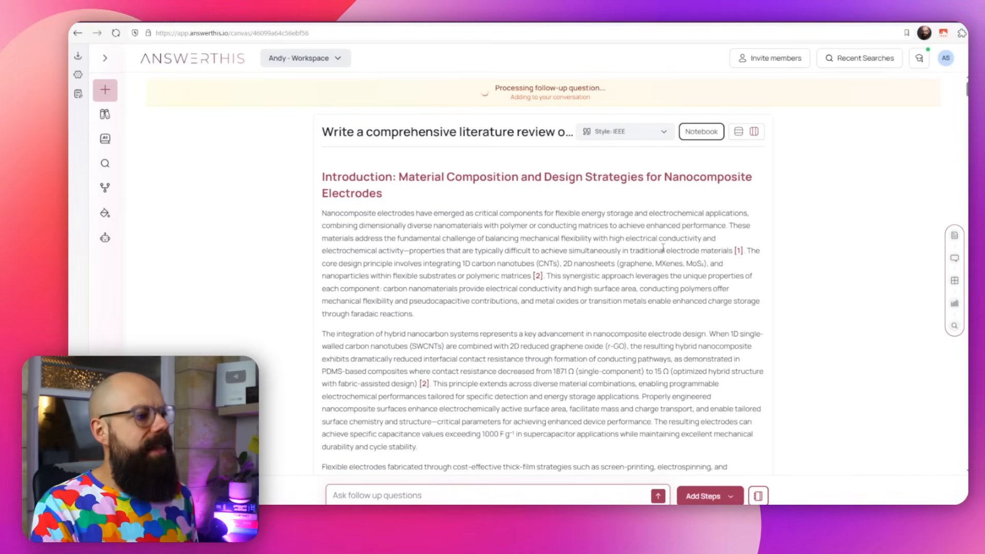
pyautogui.click(701, 132)
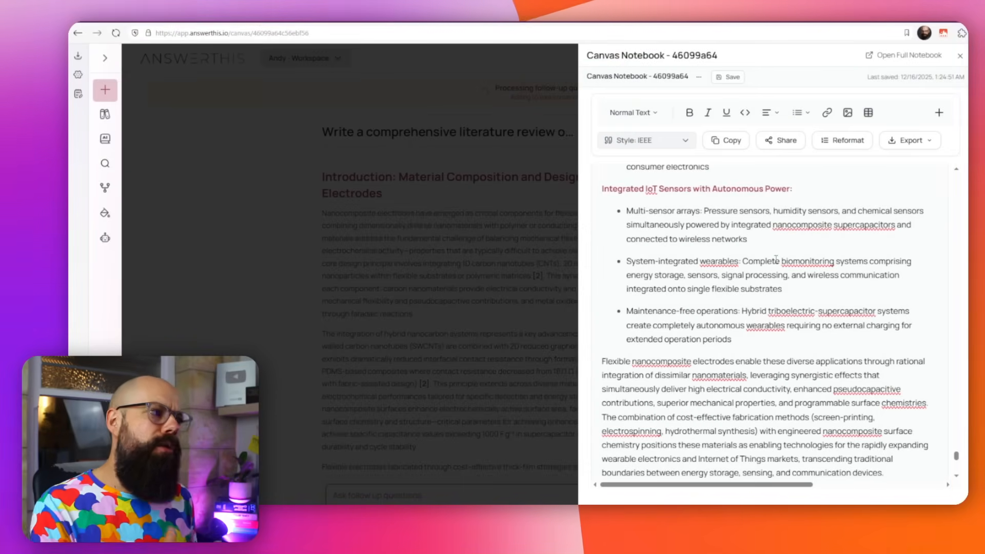
pyautogui.click(631, 112)
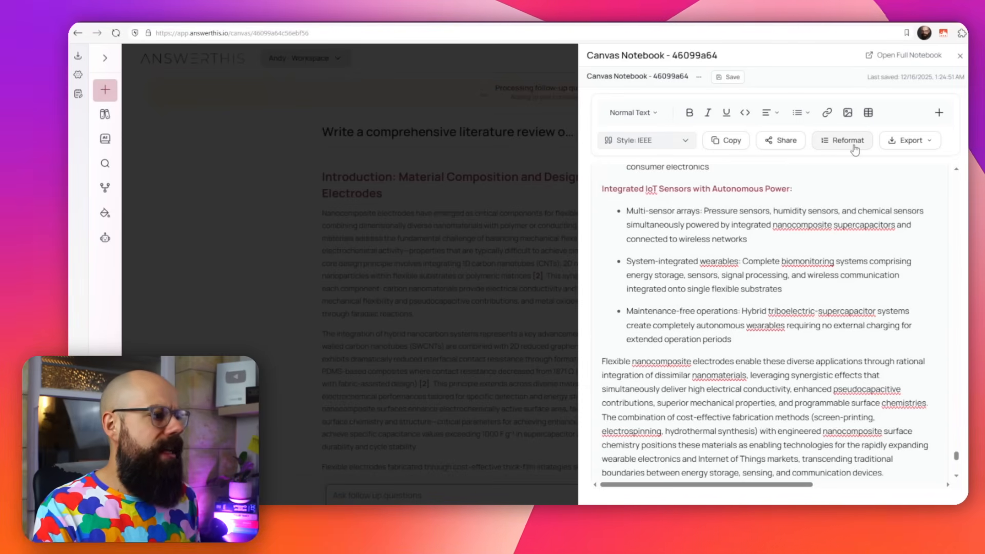
pyautogui.click(909, 140)
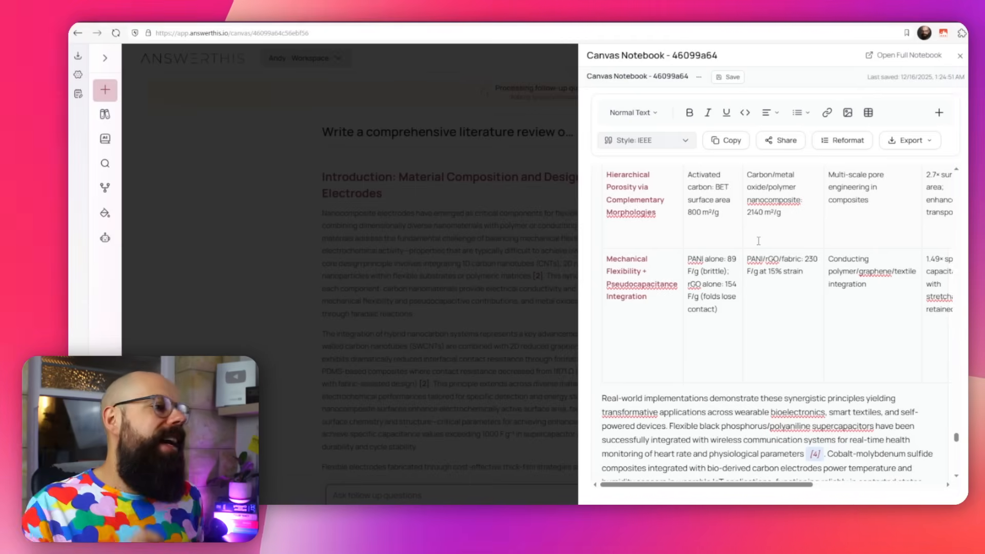
pyautogui.scroll(-3)
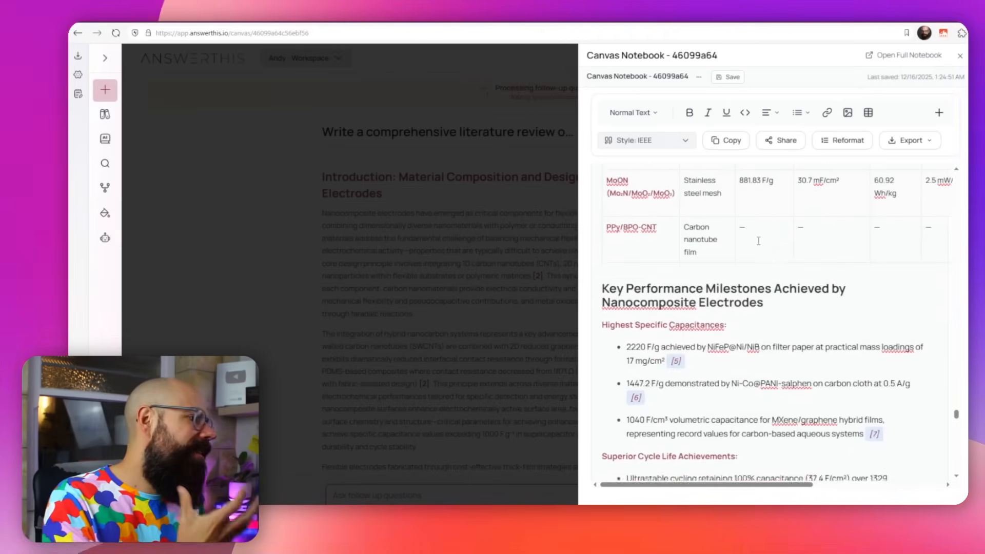
pyautogui.scroll(-3)
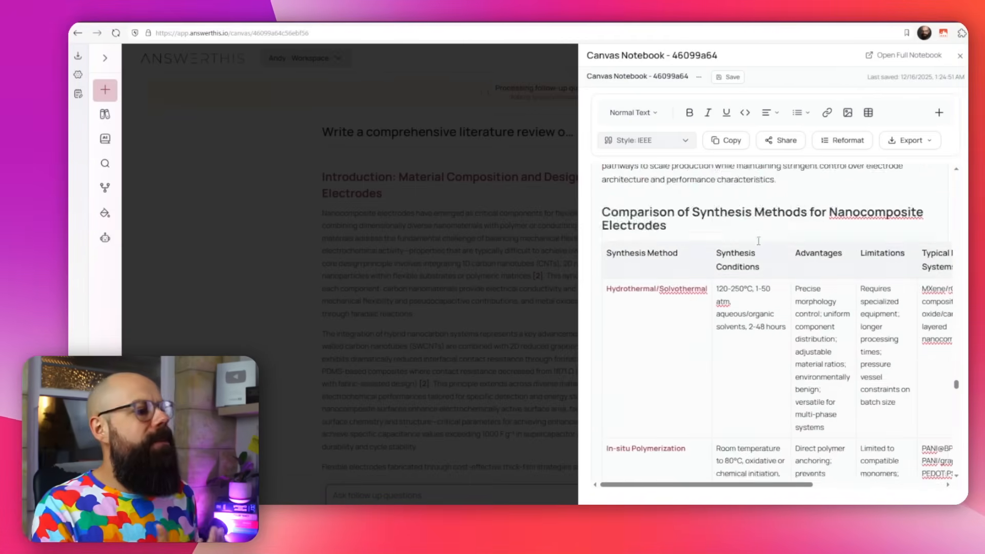
pyautogui.scroll(-3)
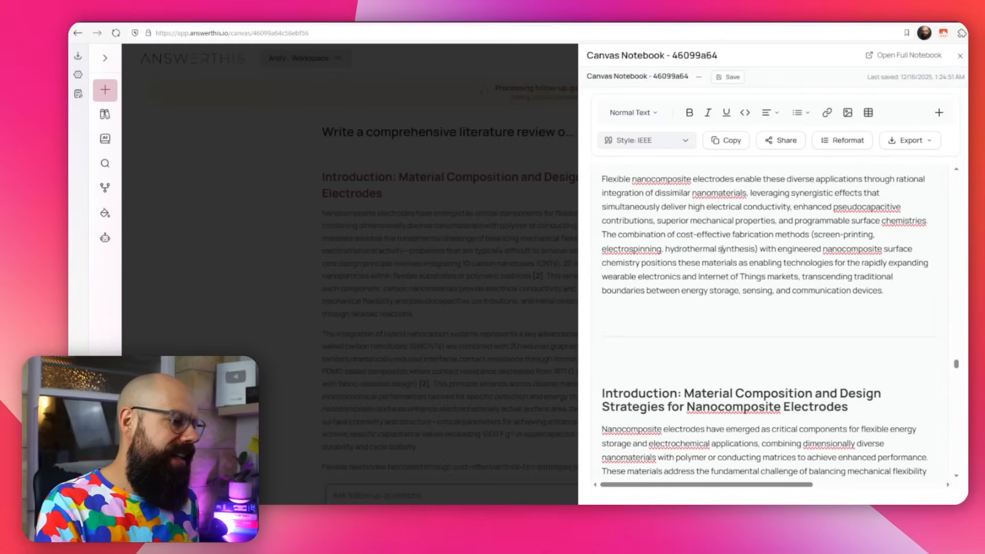
pyautogui.scroll(-3)
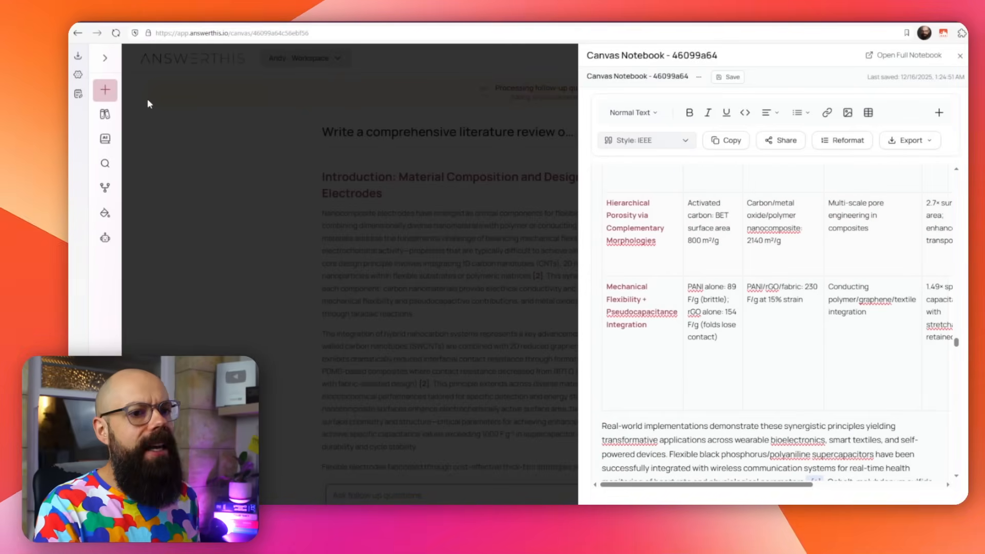
# Close the notebook, open the Library, and browse the saved Canvas and Notebook lists
pyautogui.click(104, 115)
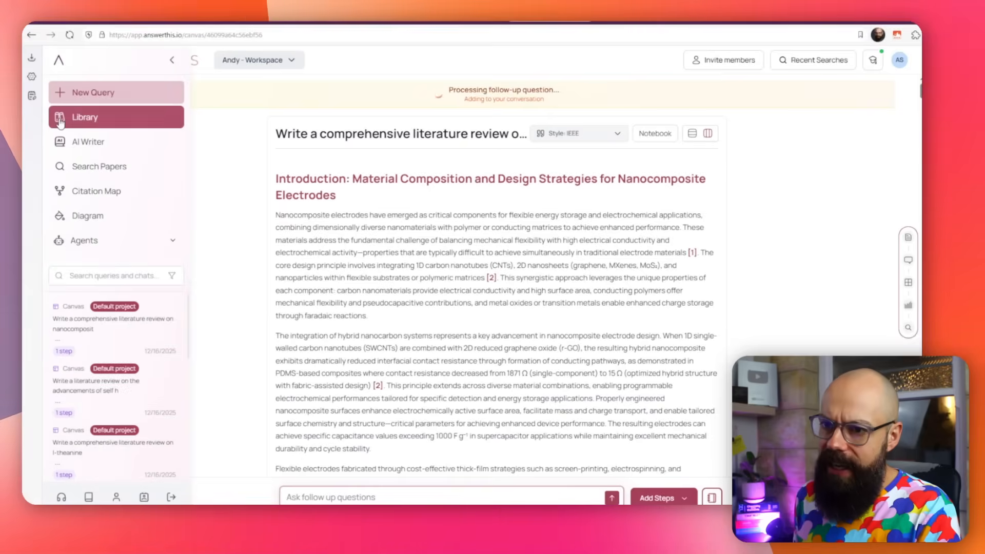
pyautogui.click(85, 117)
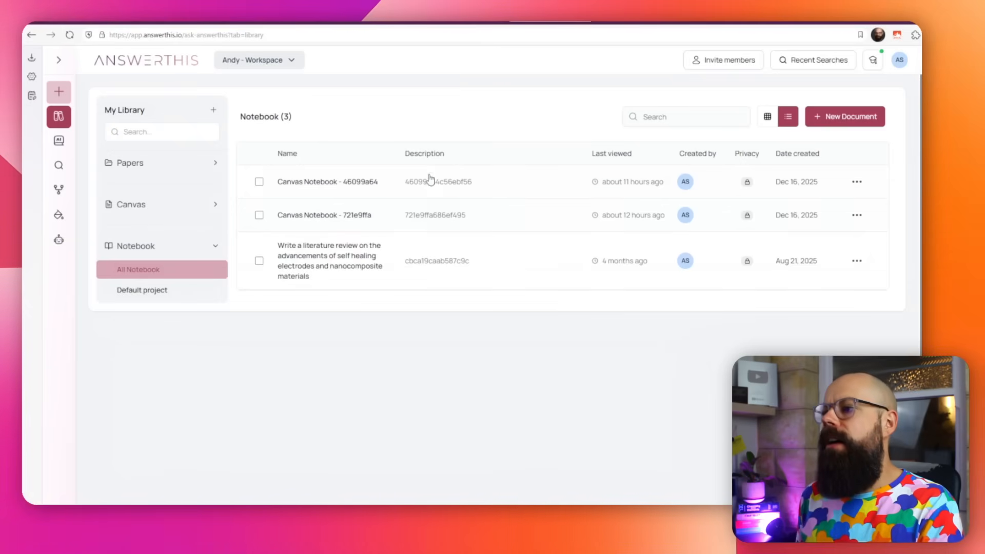
pyautogui.moveTo(132, 239)
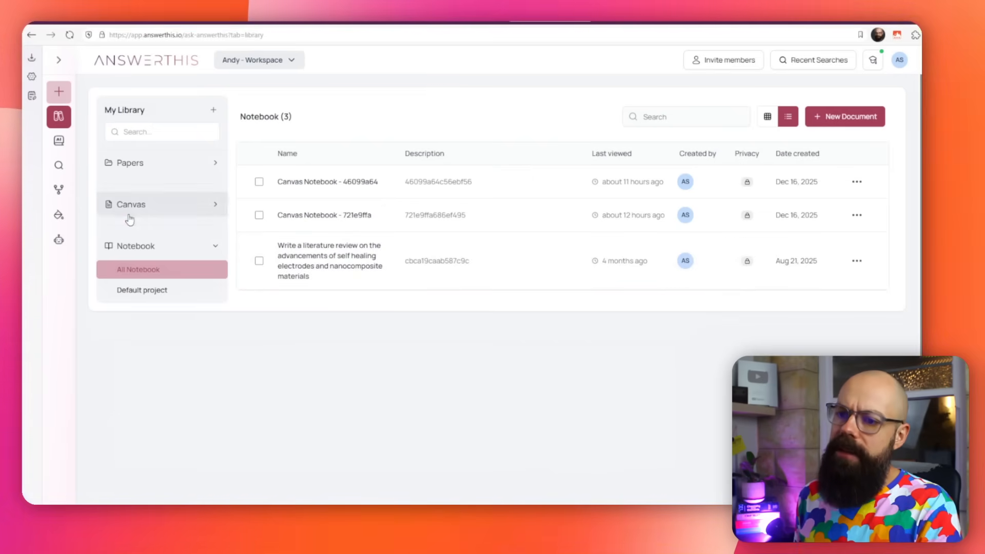
pyautogui.click(130, 205)
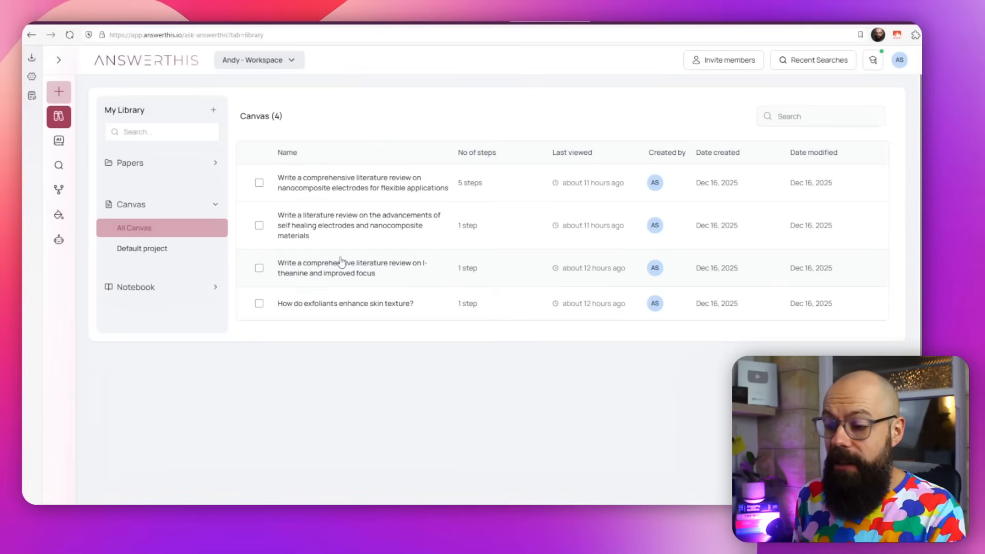
pyautogui.click(135, 245)
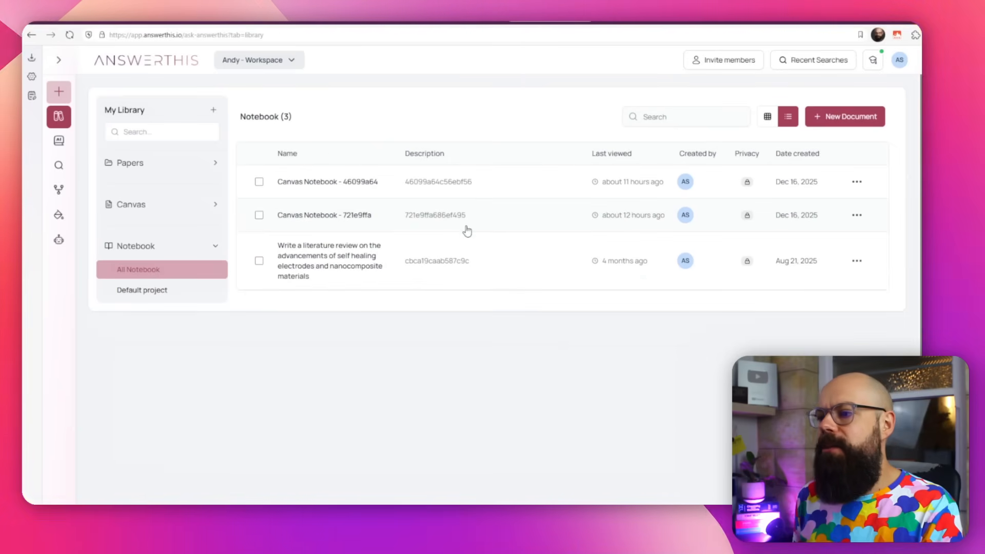
# Navigate via the sidebar menu and back button, then reopen the research library
pyautogui.click(59, 60)
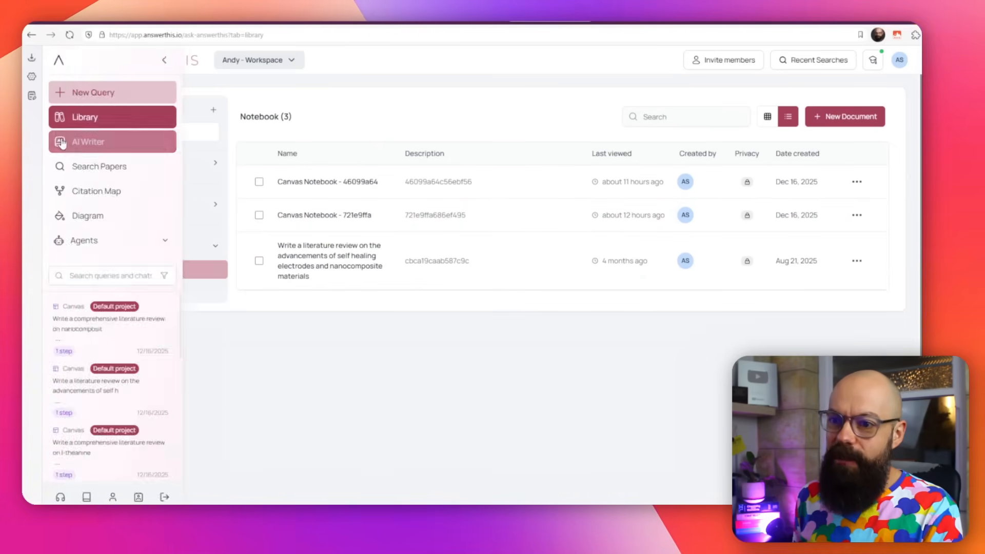
pyautogui.click(93, 92)
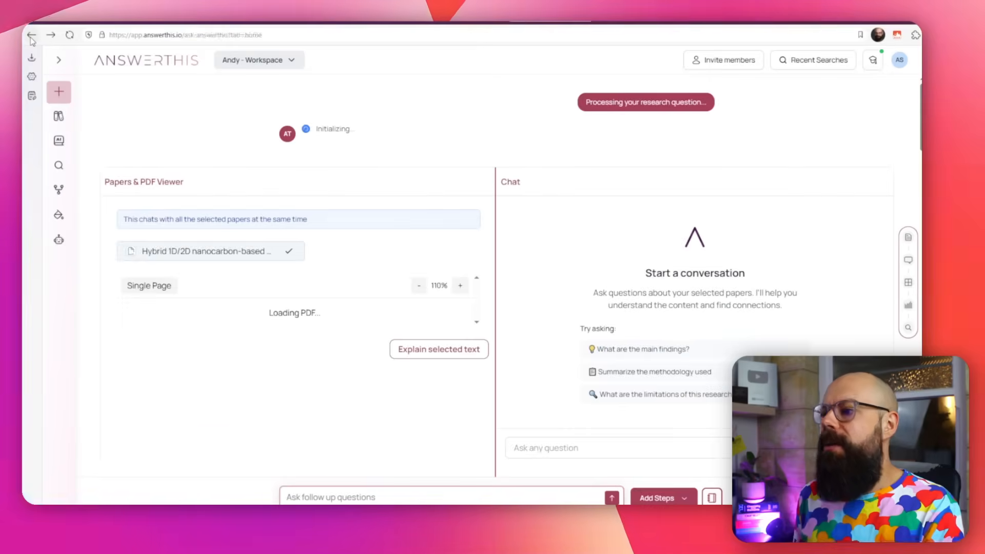
pyautogui.click(31, 34)
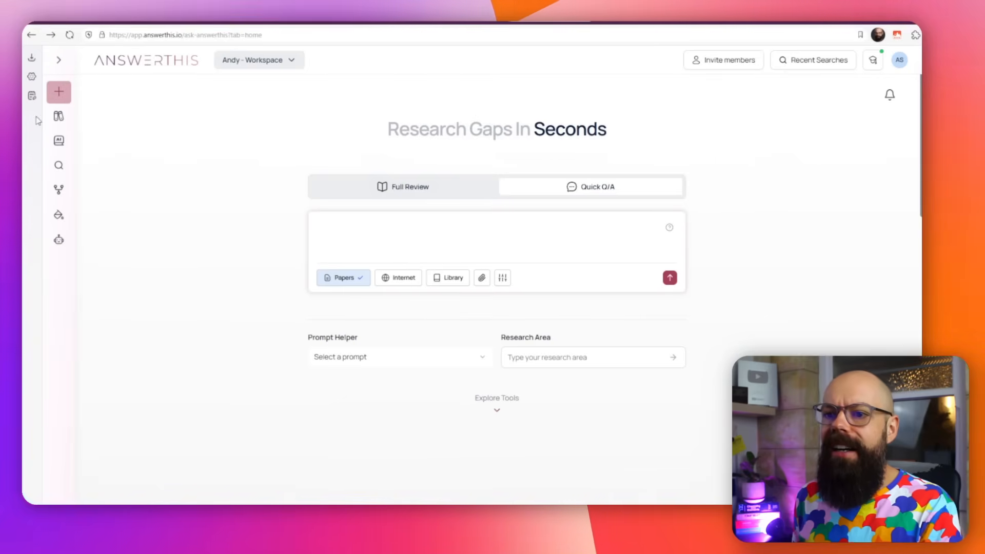
pyautogui.click(59, 59)
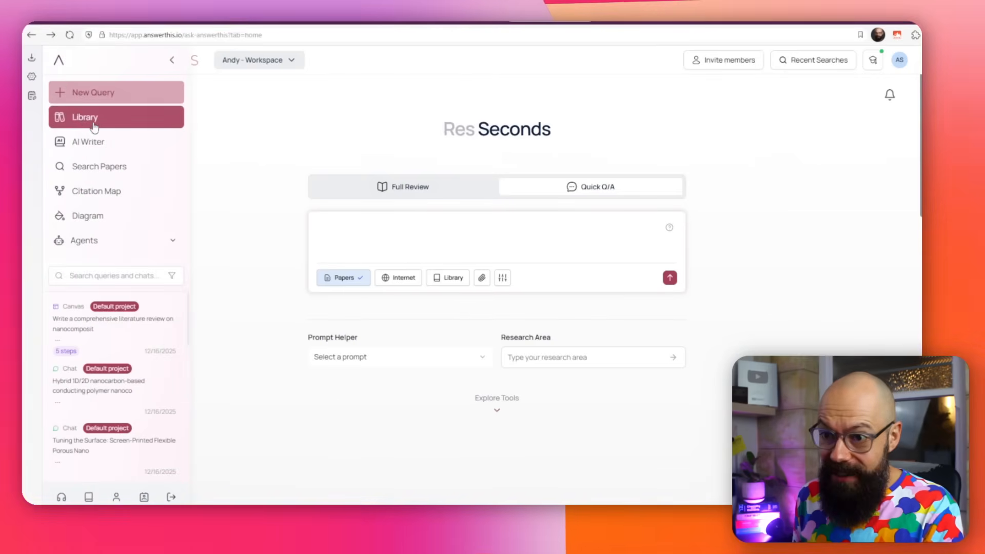
pyautogui.click(84, 117)
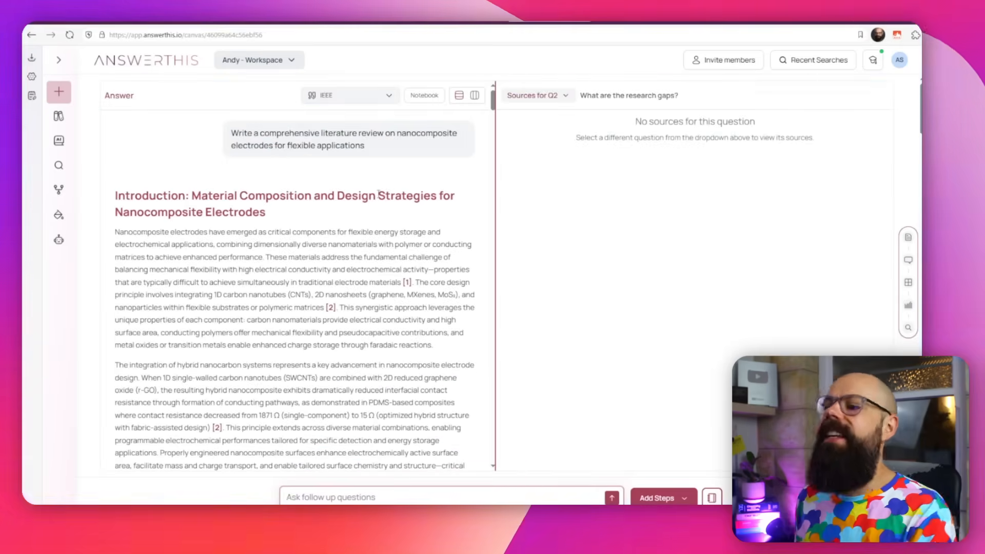
pyautogui.scroll(-3)
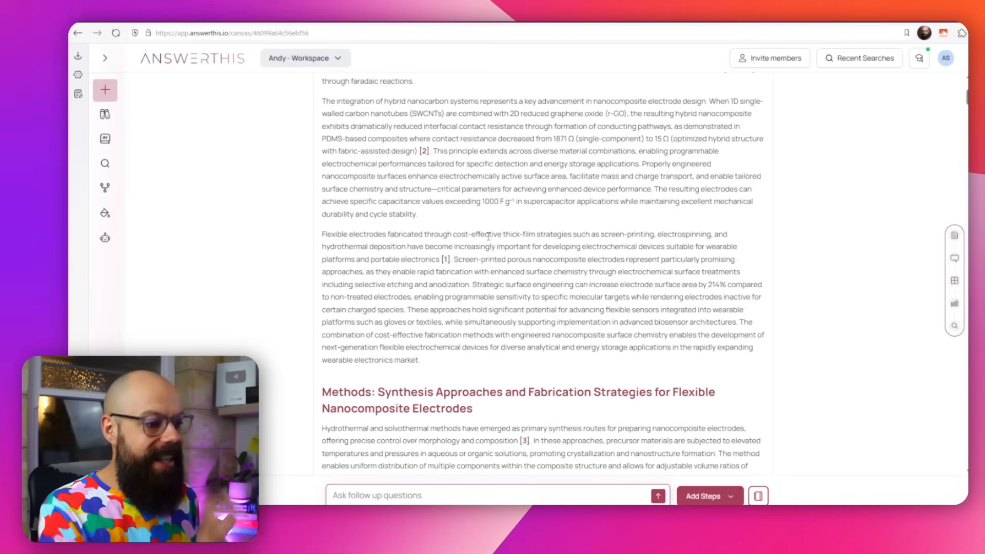
pyautogui.scroll(-3)
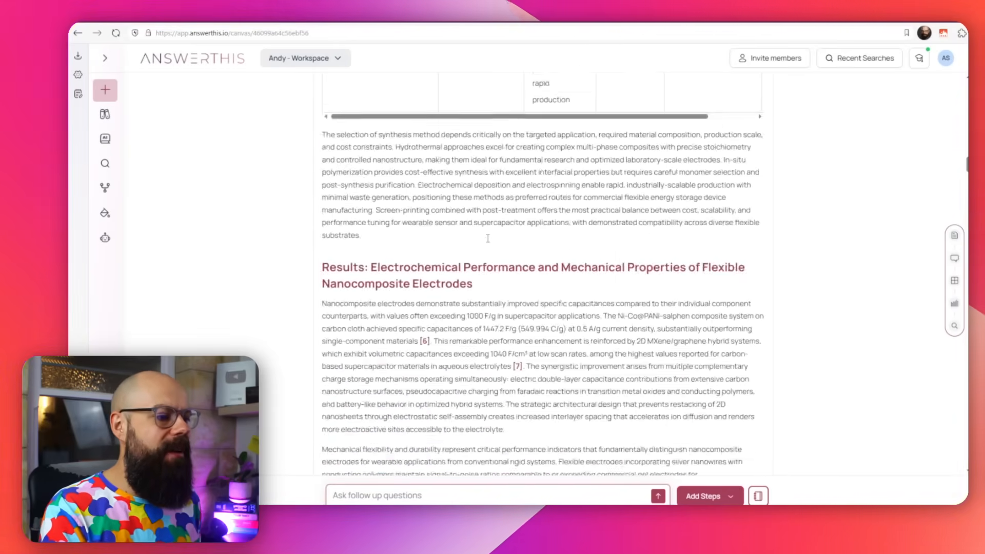
pyautogui.scroll(-3)
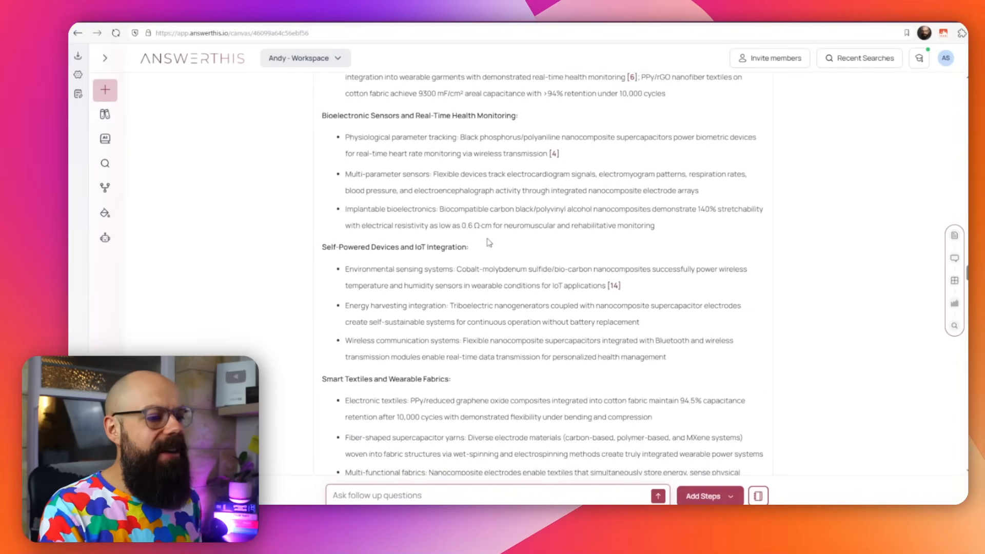
pyautogui.scroll(-3)
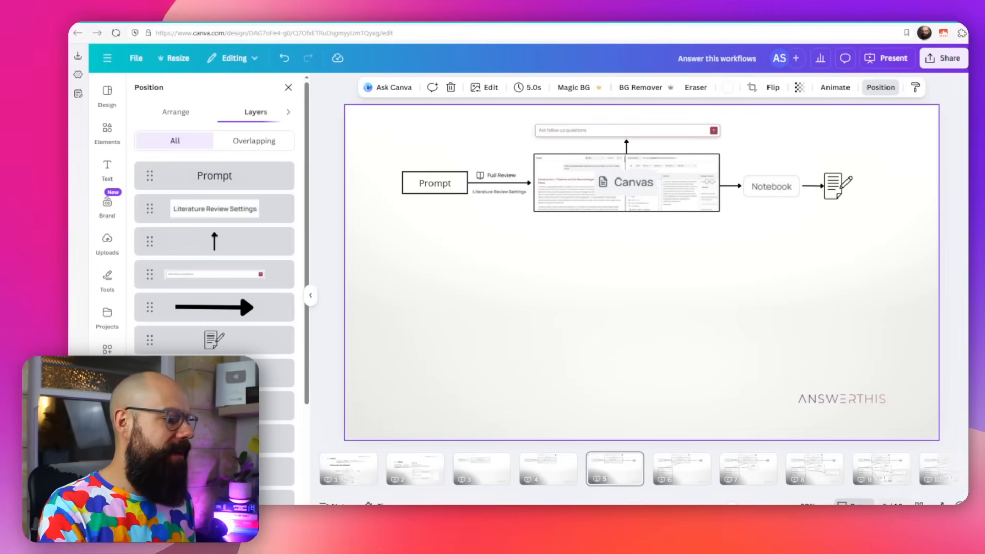
# Present the workflow slide and advance to the Chat with papers conversation panel
pyautogui.click(887, 58)
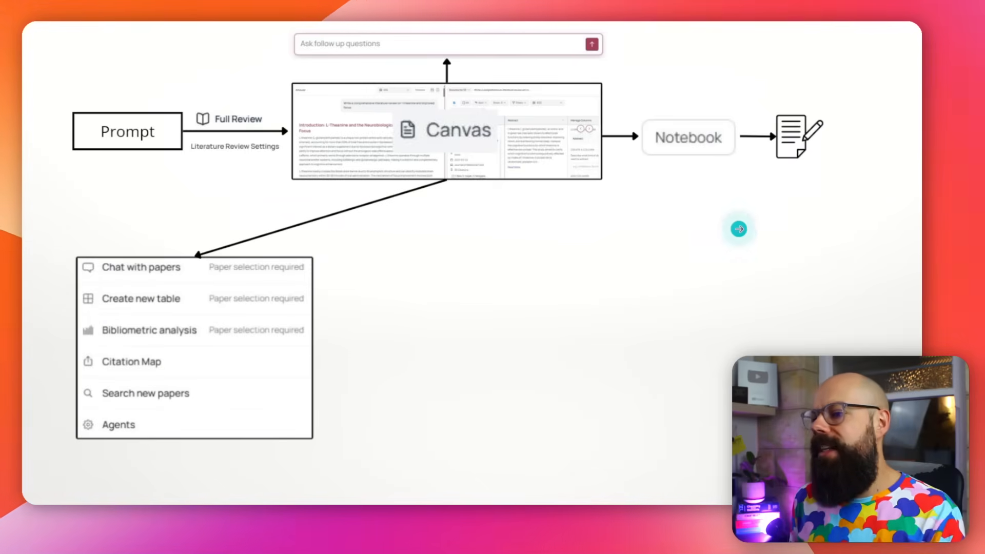
pyautogui.moveTo(182, 316)
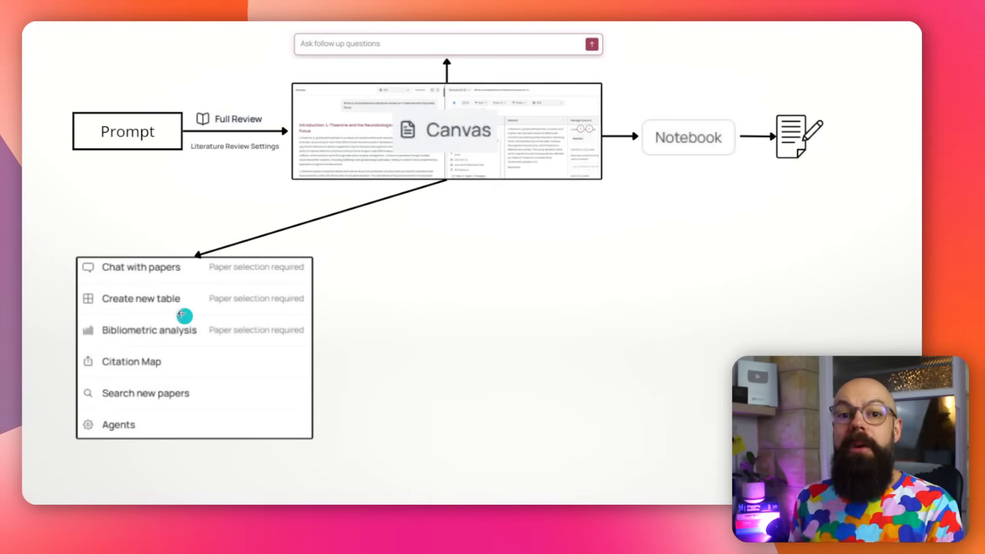
pyautogui.moveTo(131, 269)
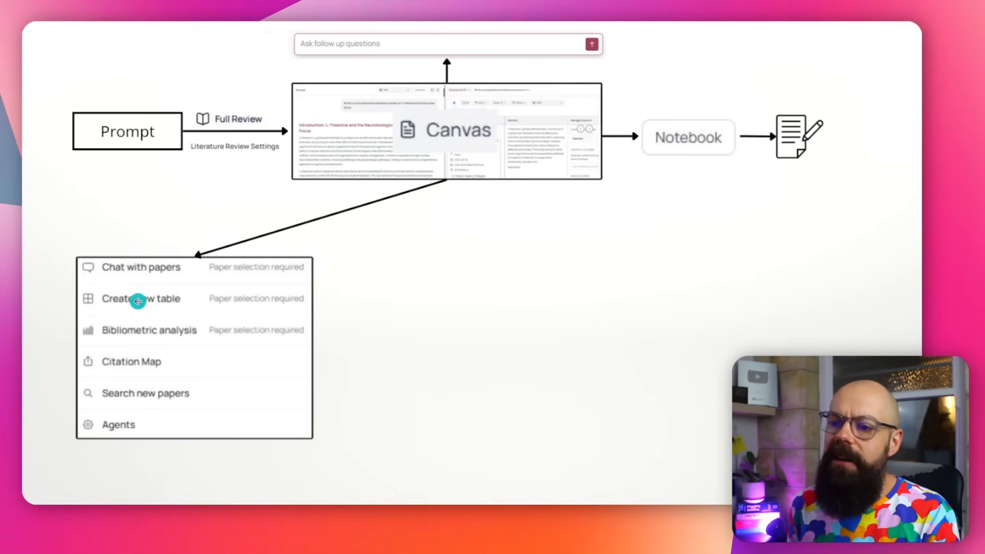
pyautogui.moveTo(389, 149)
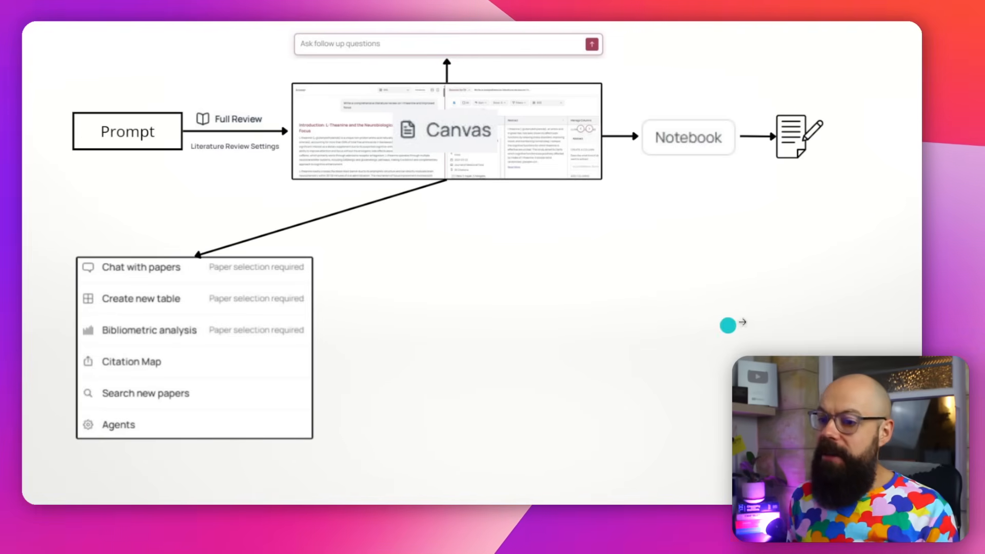
pyautogui.click(142, 267)
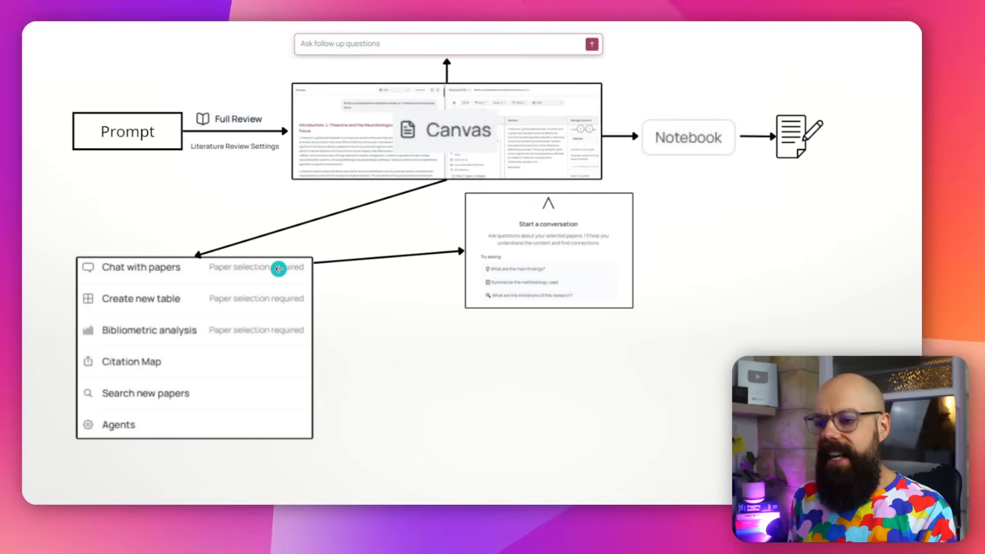
pyautogui.moveTo(564, 255)
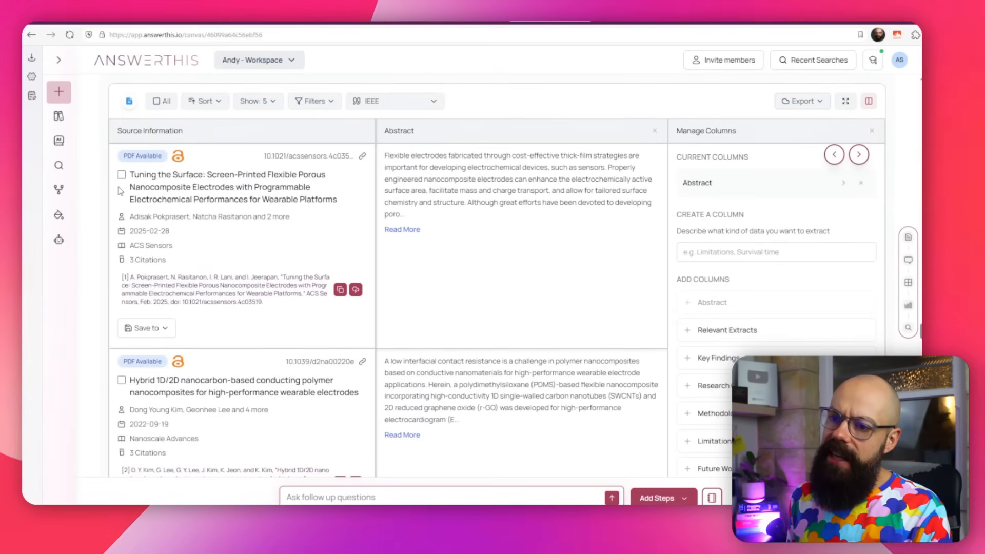
# Tick two source papers, including the hybrid nanocarbon paper, in the Q1 table
pyautogui.scroll(-3)
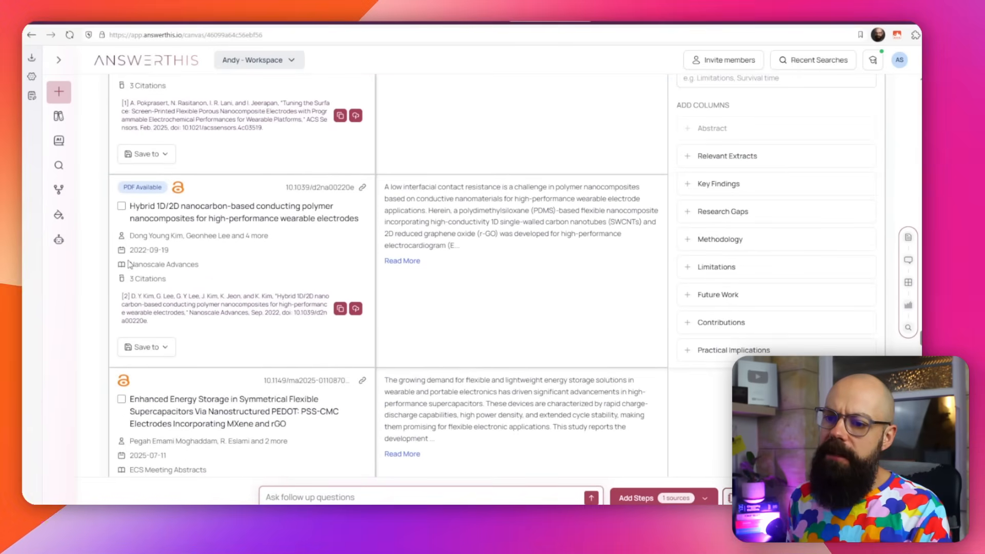
pyautogui.click(121, 206)
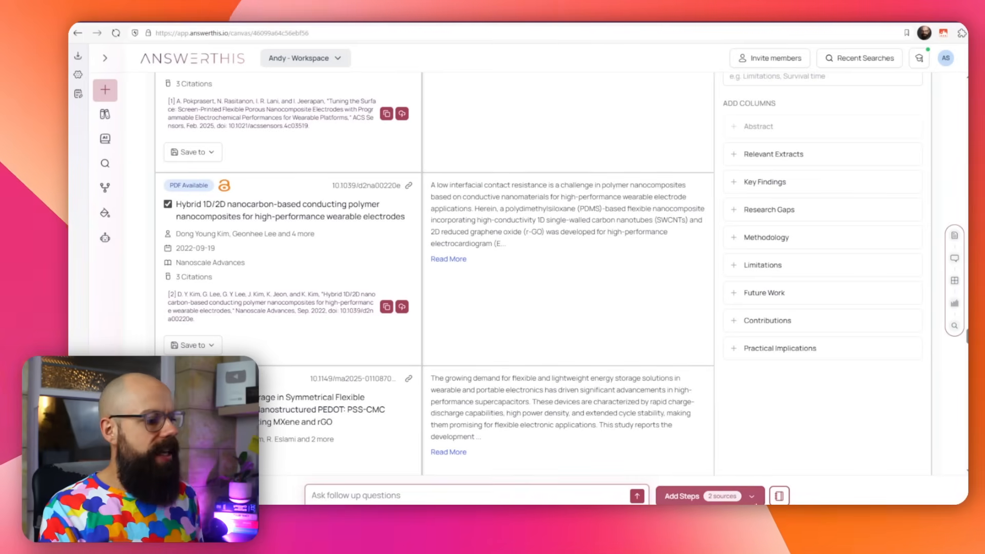
pyautogui.click(753, 496)
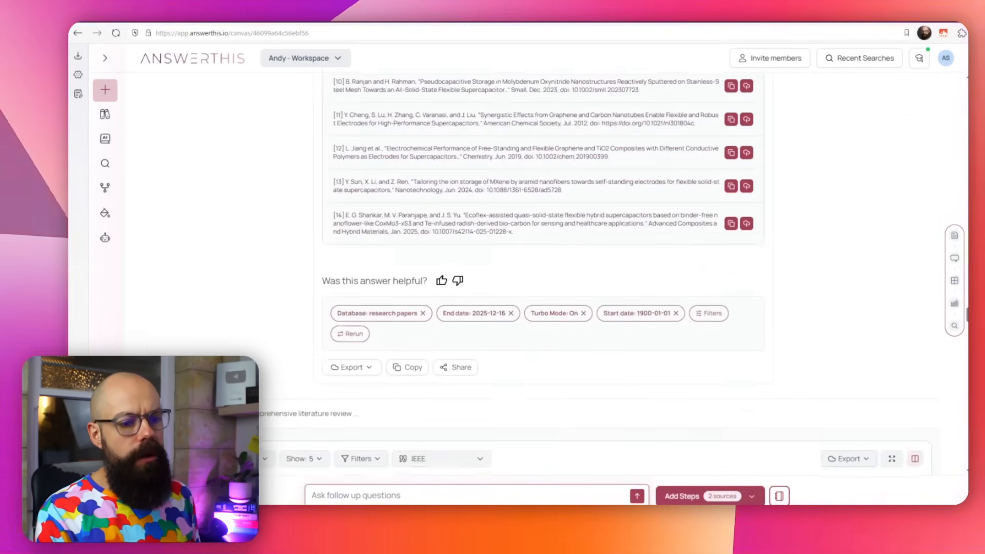
# Set the publication start-date filter to 16/01/2020
pyautogui.scroll(-3)
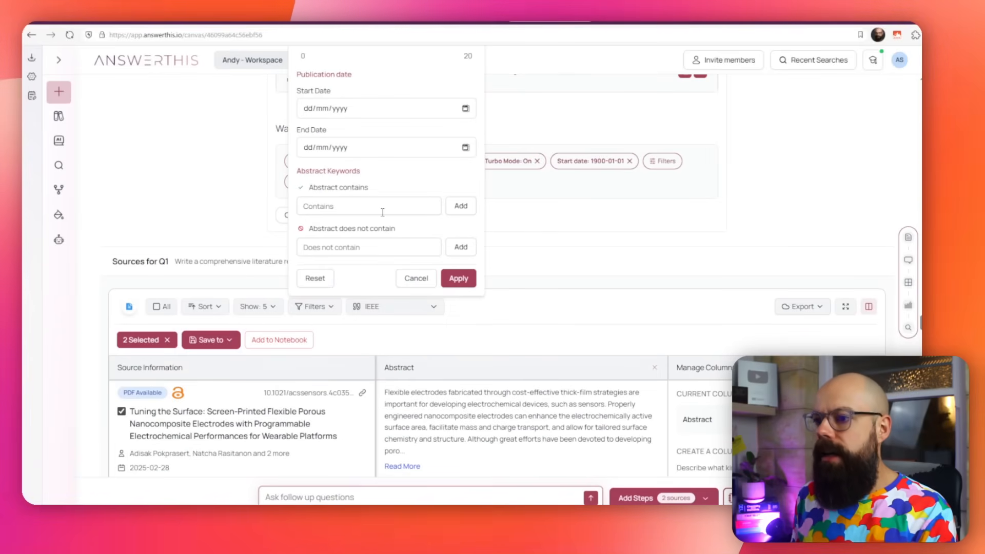
pyautogui.click(386, 108)
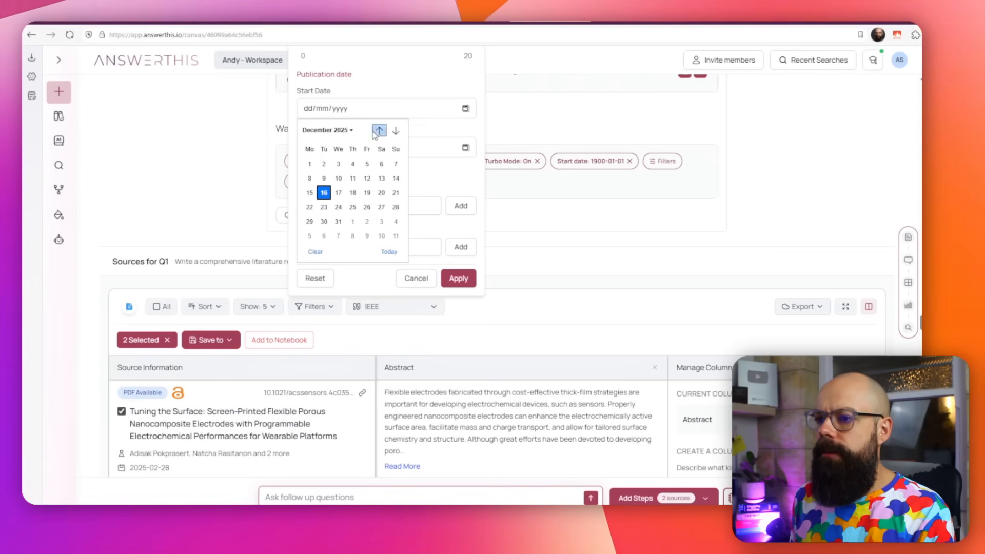
pyautogui.click(327, 130)
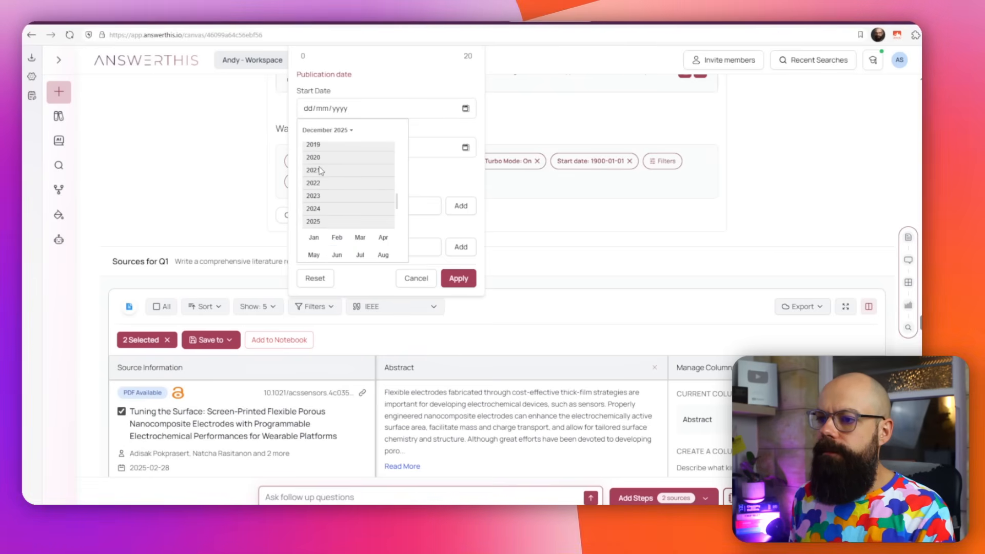
pyautogui.click(313, 157)
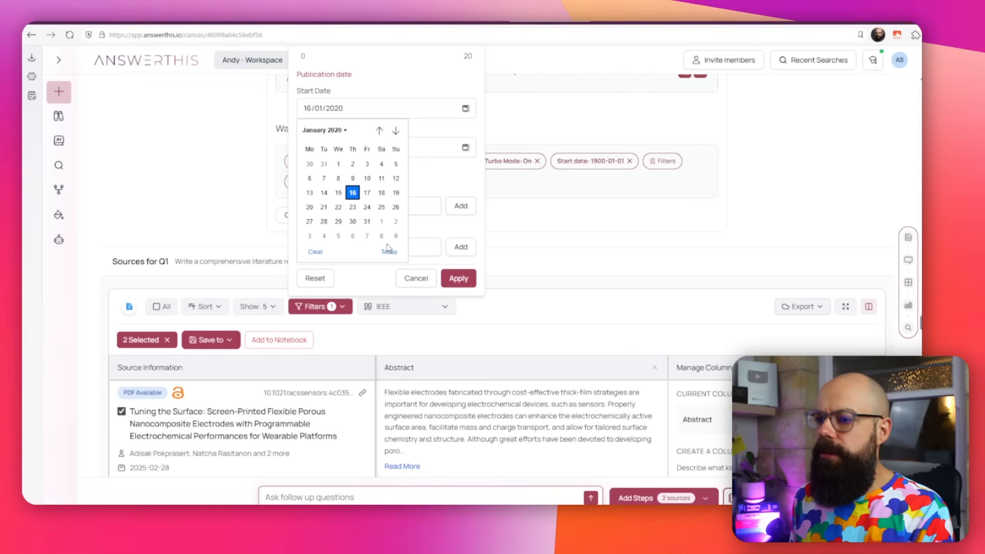
pyautogui.moveTo(421, 232)
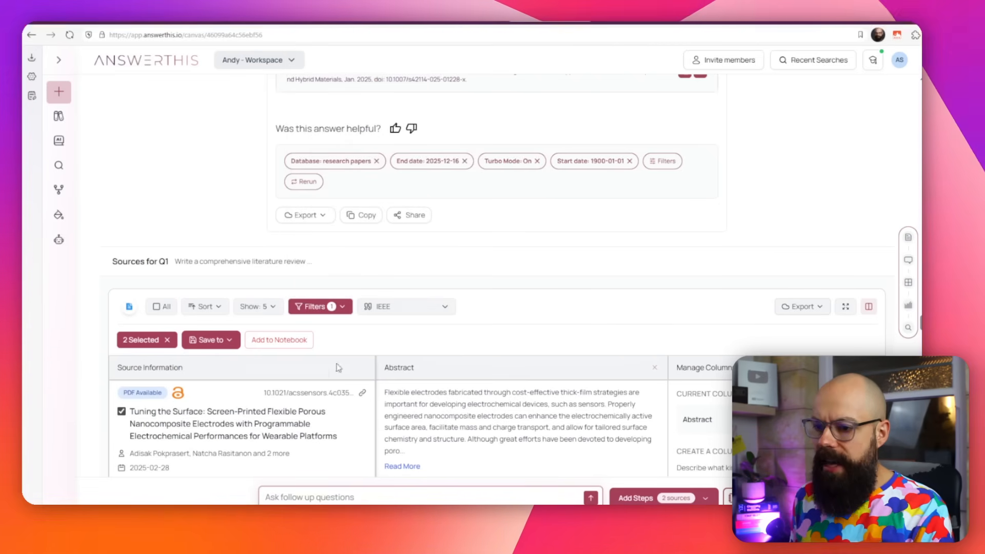
pyautogui.moveTo(168, 345)
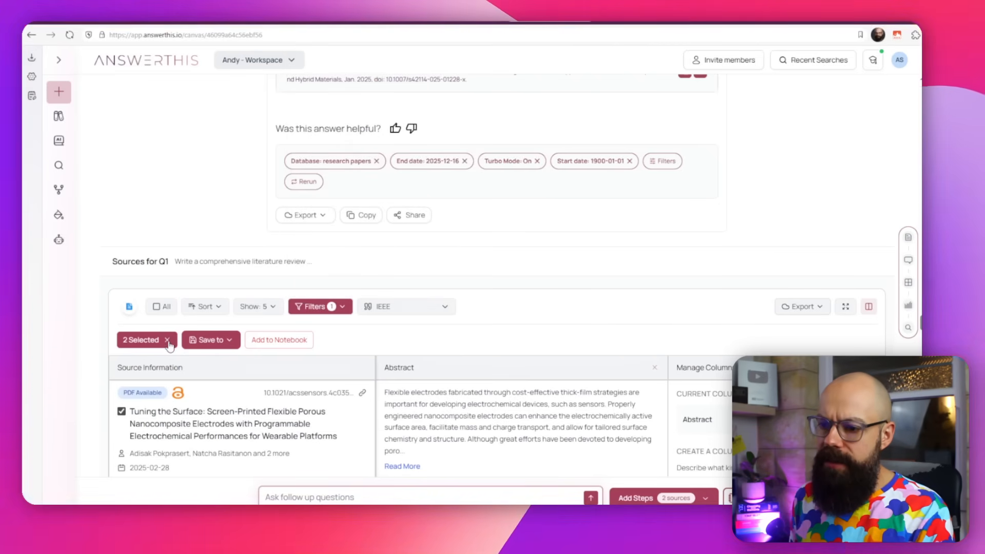
# Chat with the selected papers, dropping those without PDFs so four remain
pyautogui.click(161, 307)
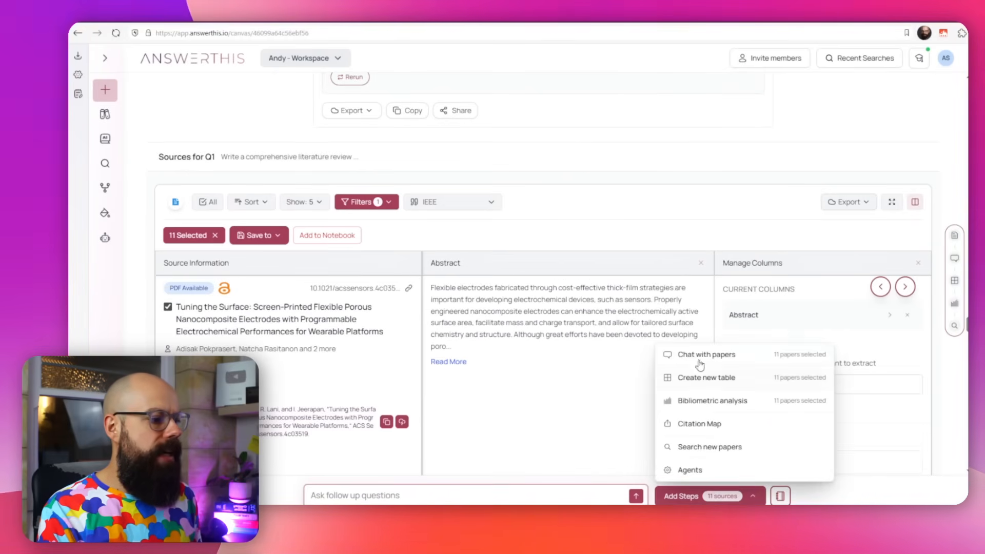
pyautogui.click(707, 354)
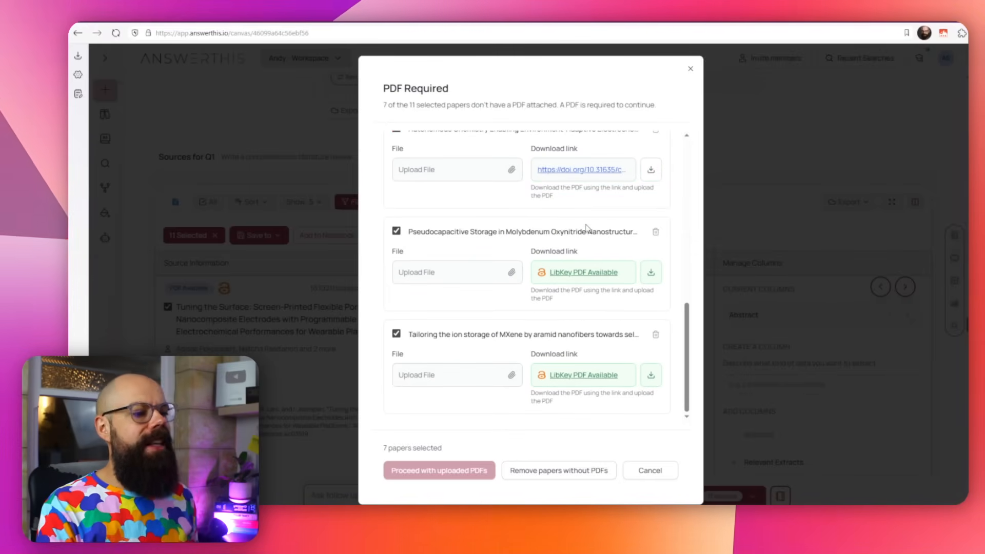
pyautogui.click(558, 470)
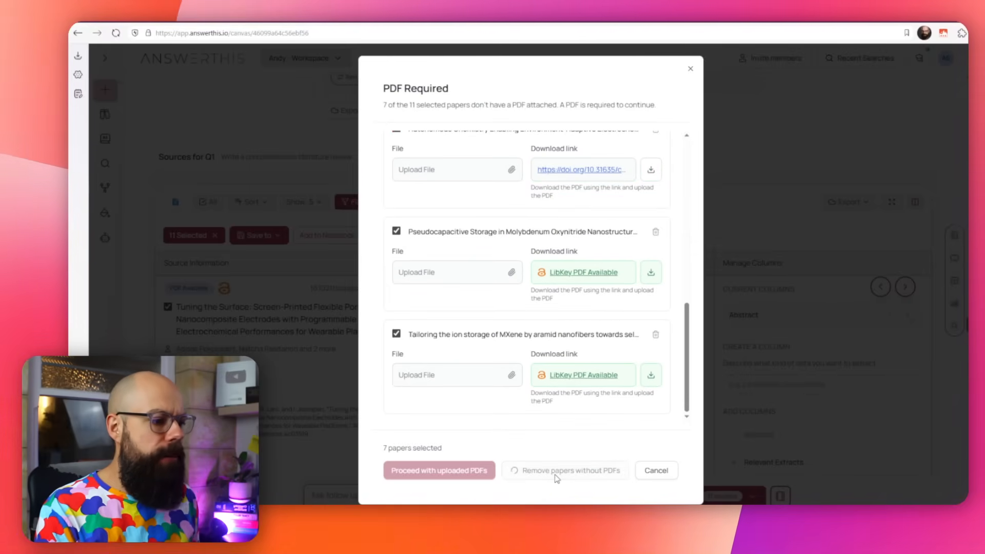
pyautogui.click(564, 470)
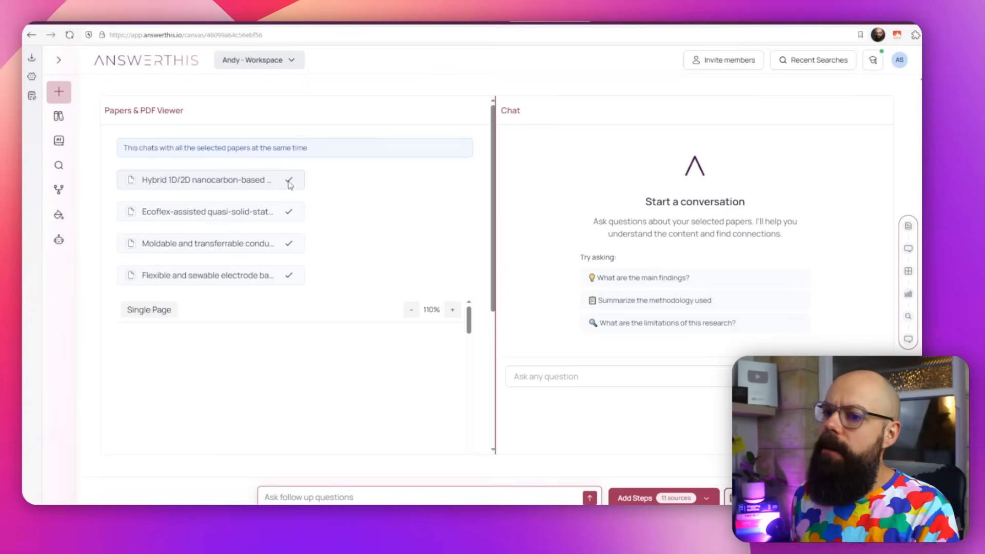
# Display the Hybrid 1D/2D nanocarbon conducting polymer paper's PDF in the viewer
pyautogui.click(205, 179)
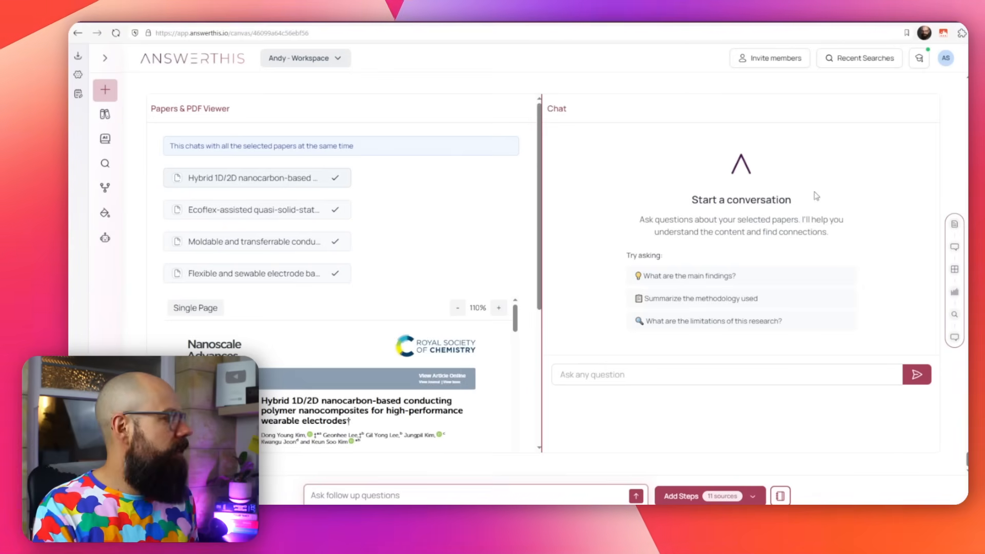
pyautogui.moveTo(691, 284)
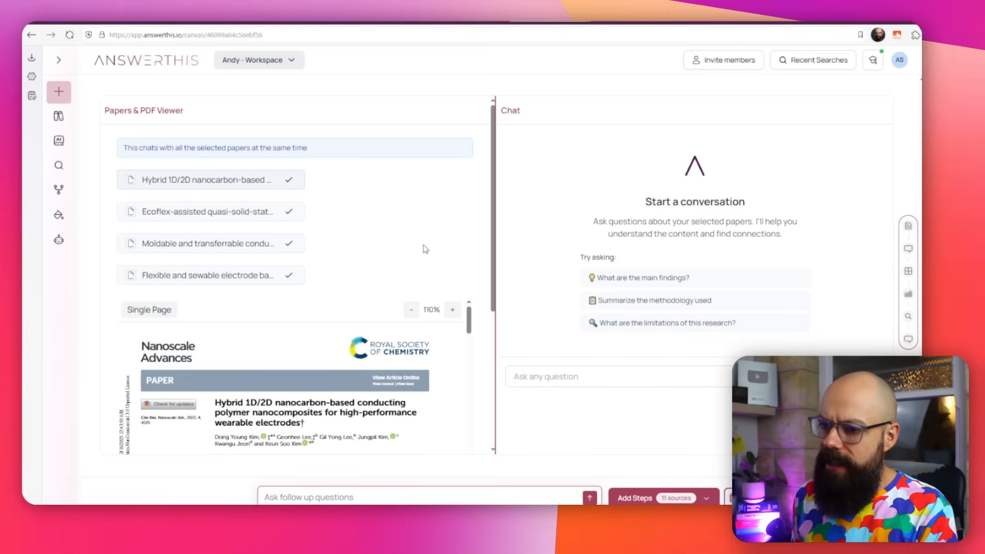
pyautogui.scroll(-3)
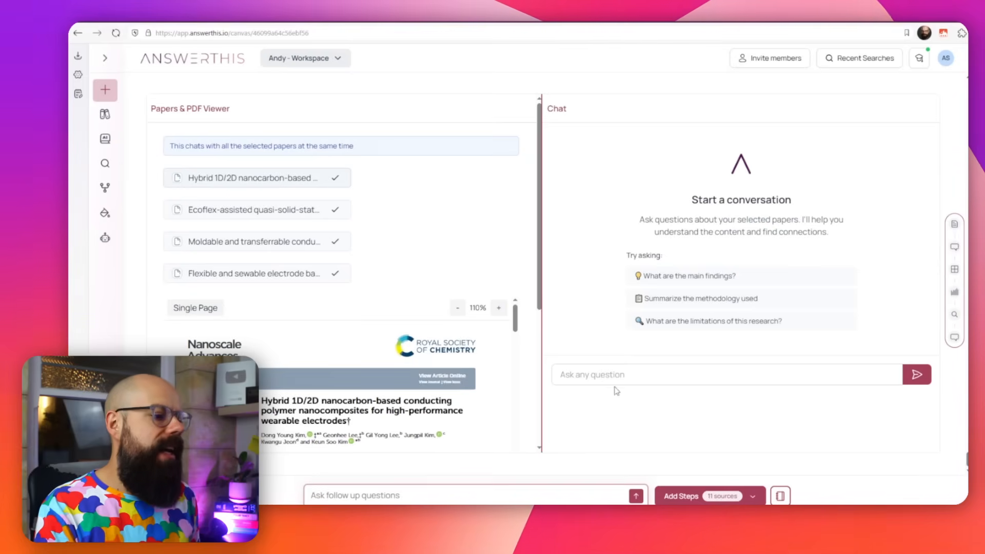
pyautogui.click(722, 375)
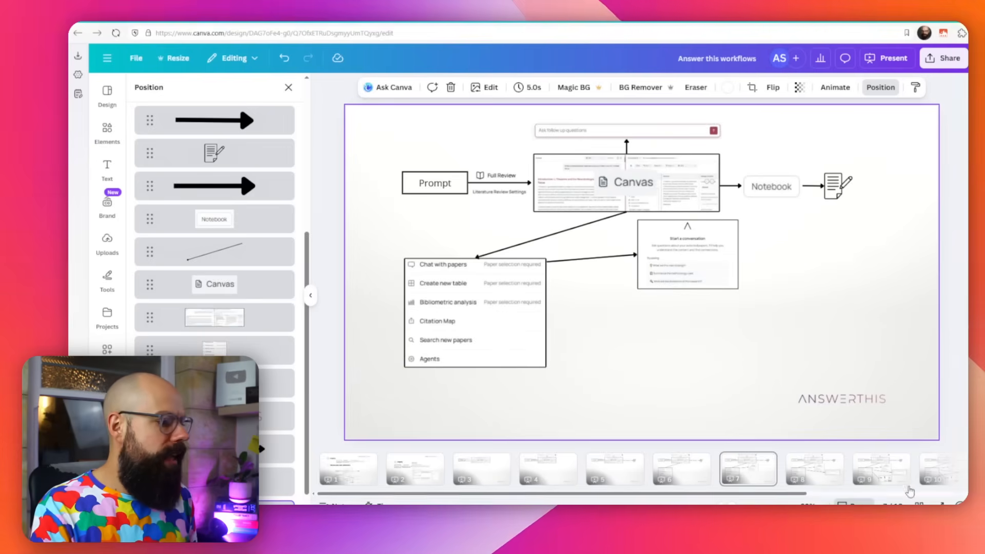
# Advance Canva to the page linking Create new table to a paper table screenshot
pyautogui.click(886, 58)
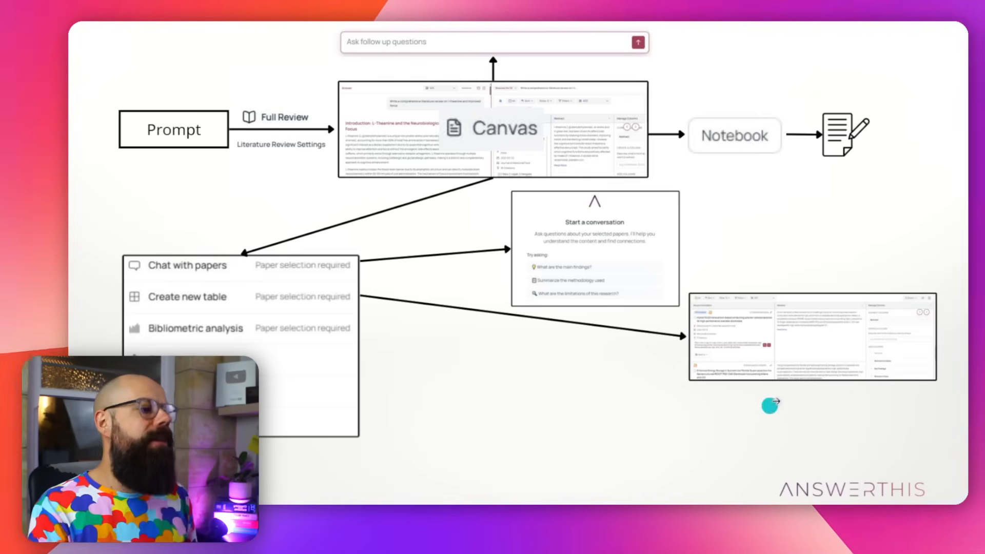
pyautogui.moveTo(606, 170)
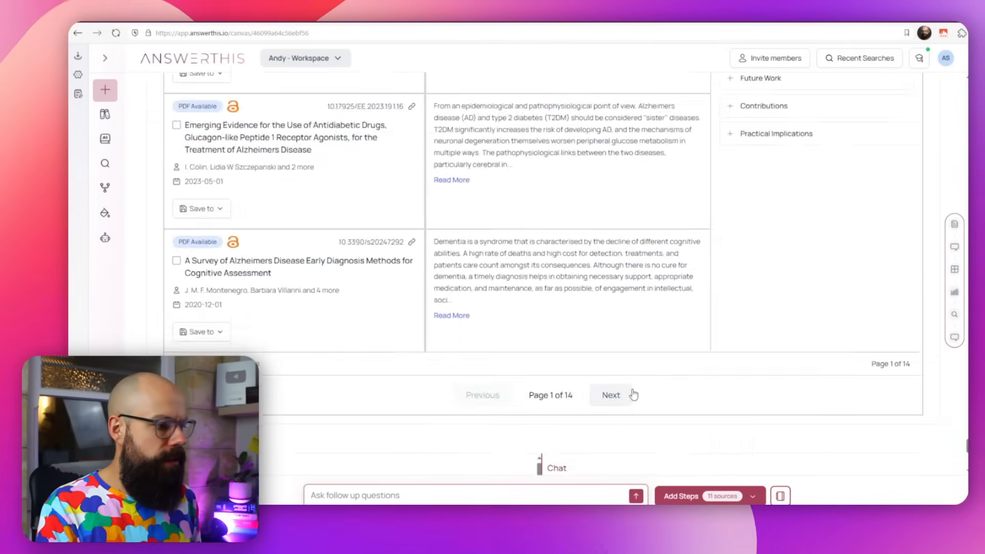
# Clear the 11 Selected paper selection in the Q1 sources table
pyautogui.scroll(-3)
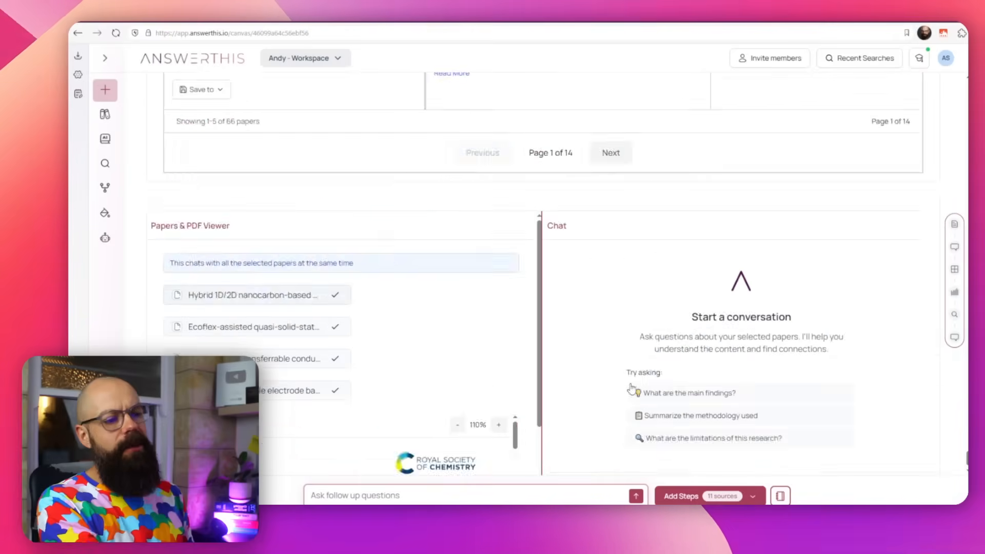
pyautogui.scroll(-3)
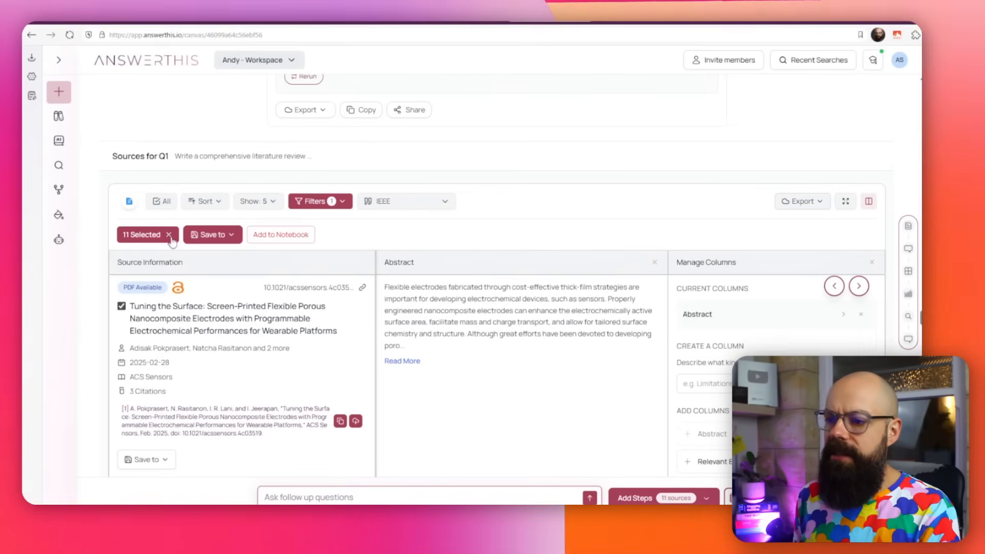
pyautogui.click(682, 496)
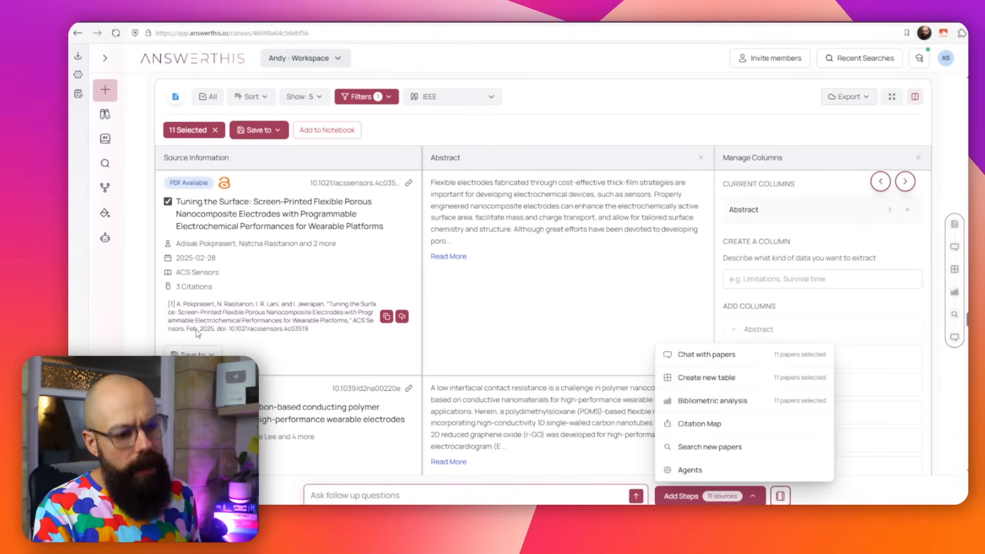
pyautogui.moveTo(343, 489)
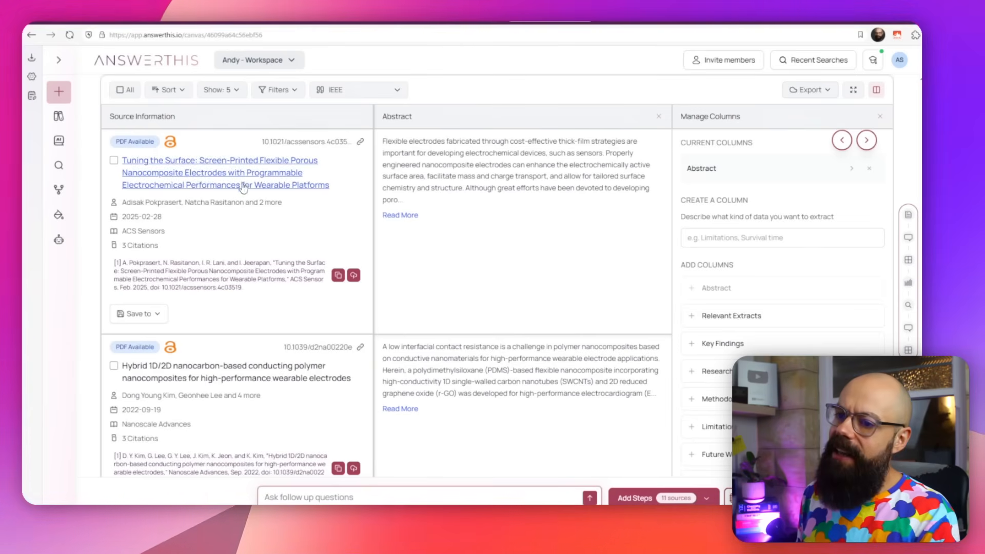
# Add Research Gaps and Future Work columns beside Abstract via Manage Columns
pyautogui.scroll(-3)
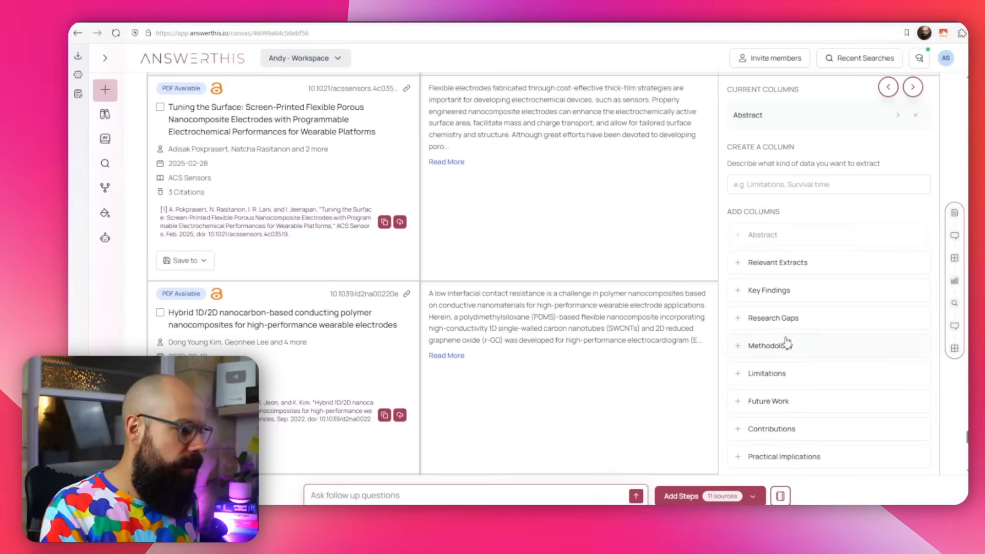
pyautogui.click(773, 317)
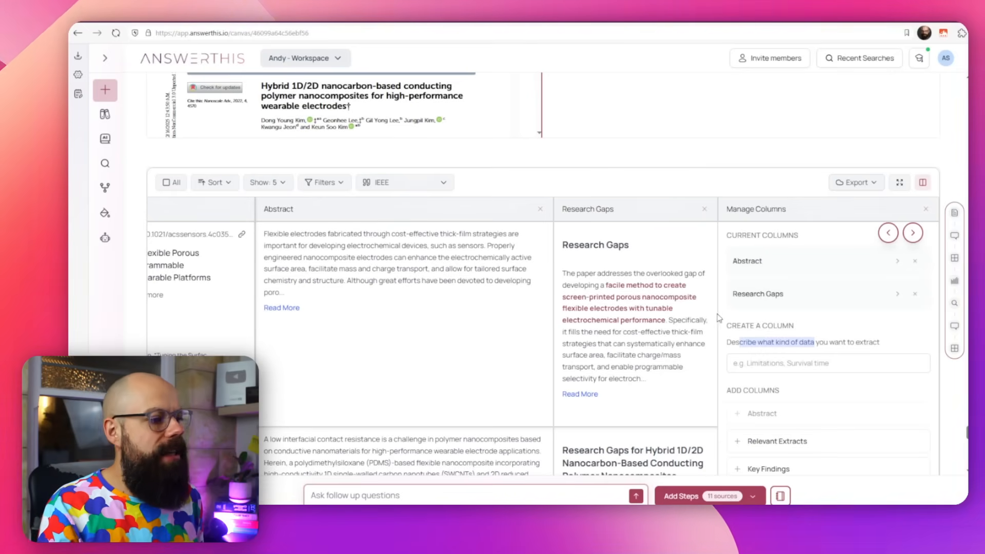
pyautogui.scroll(-3)
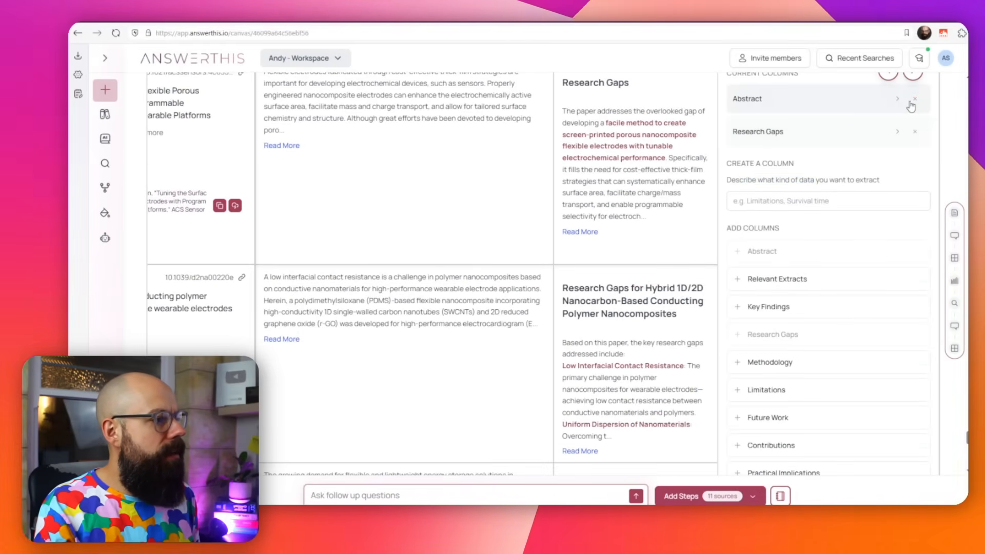
pyautogui.scroll(-3)
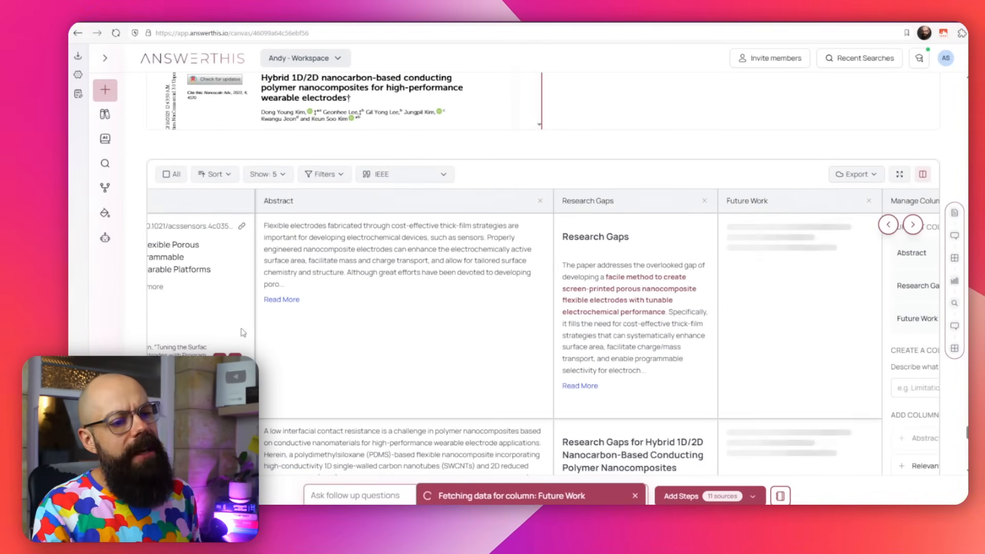
pyautogui.scroll(-3)
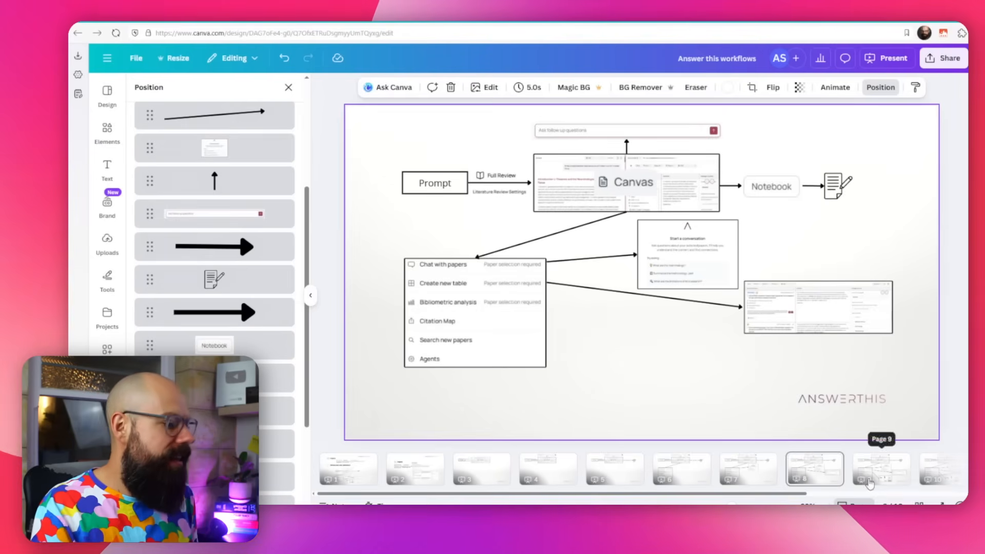
pyautogui.click(891, 58)
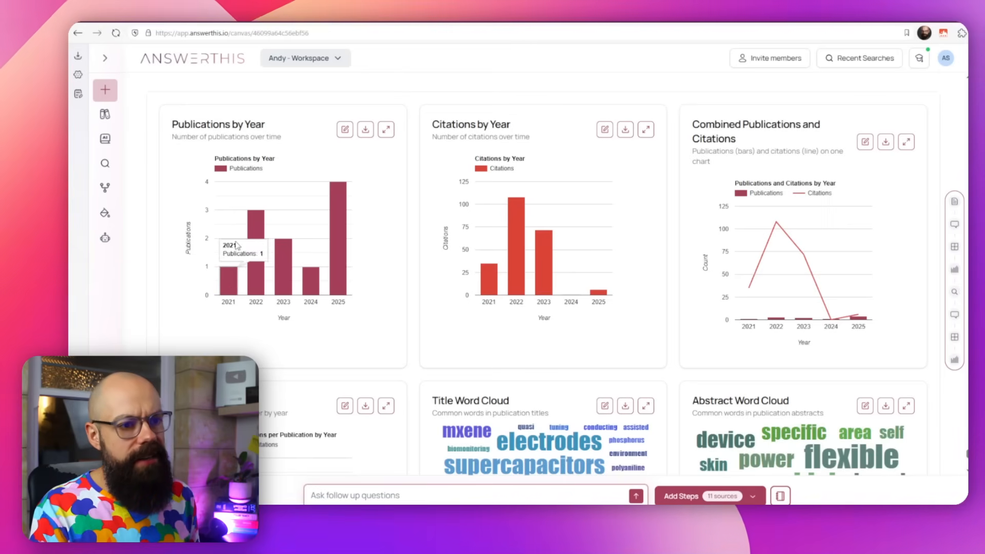
pyautogui.moveTo(338, 262)
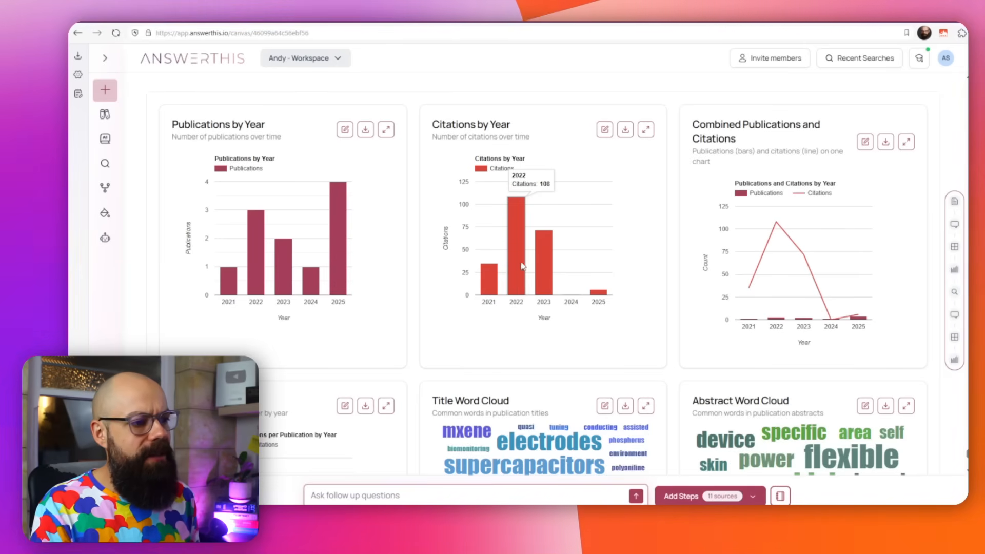
pyautogui.moveTo(492, 221)
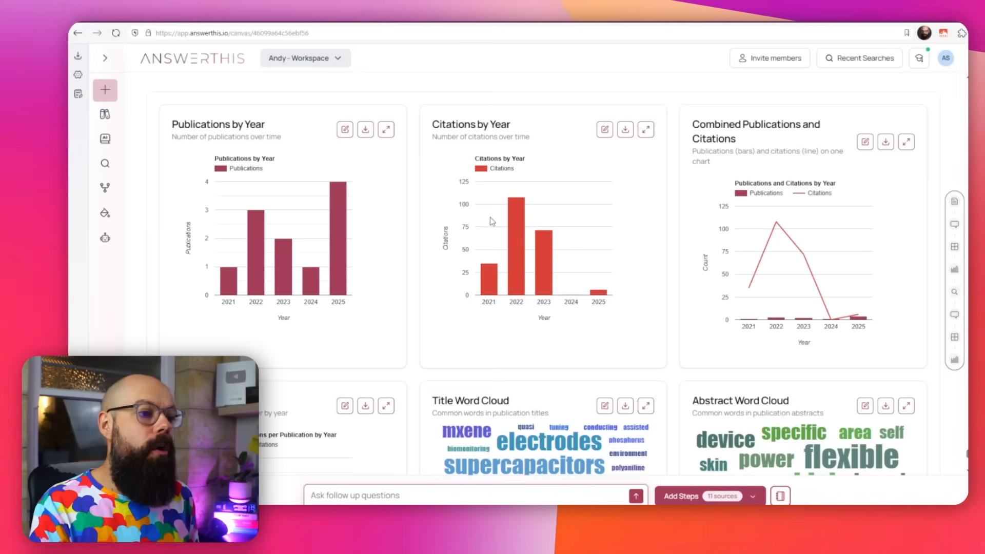
pyautogui.moveTo(599, 295)
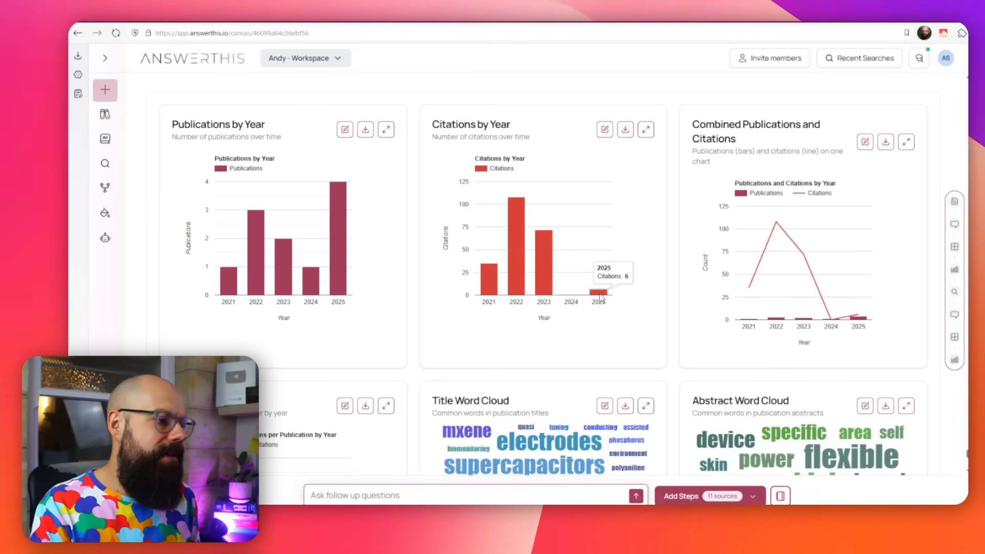
pyautogui.moveTo(766, 164)
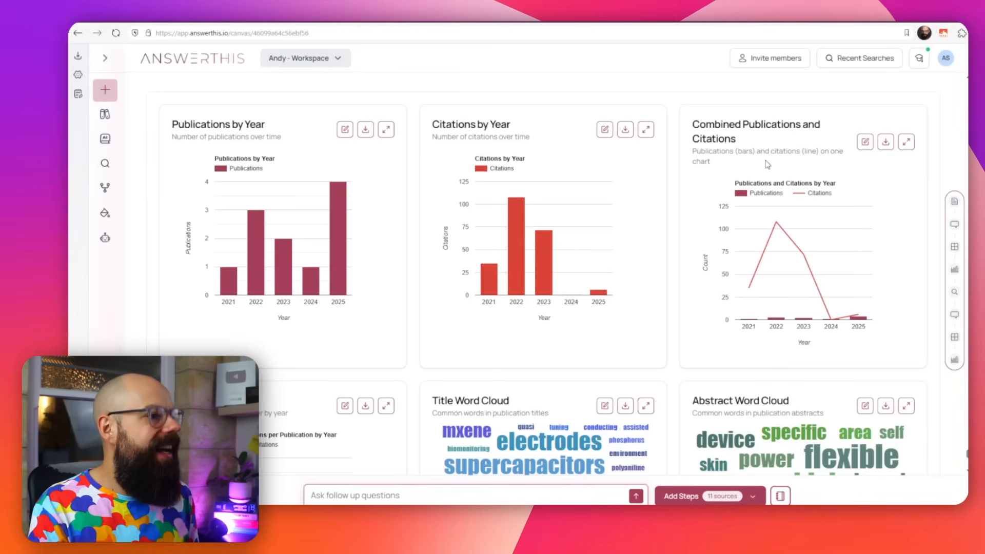
# Scroll through the bibliometric charts to Top Terms, Top Authors and Author Impact
pyautogui.scroll(-3)
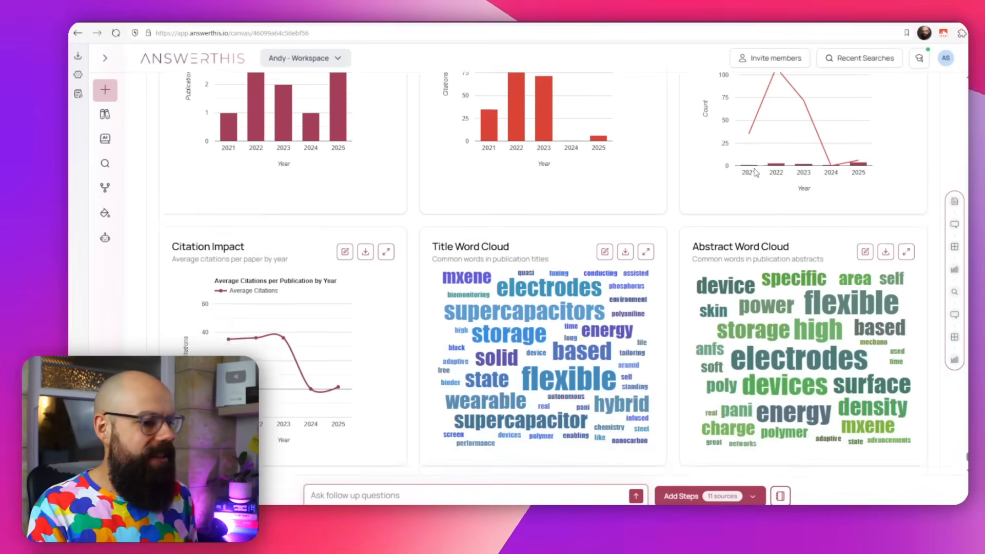
pyautogui.scroll(-3)
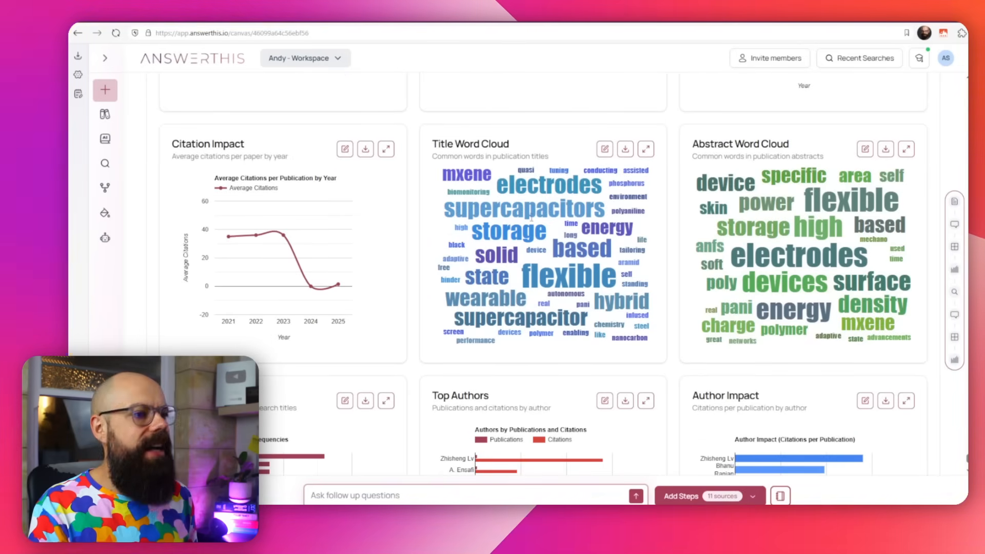
pyautogui.scroll(-3)
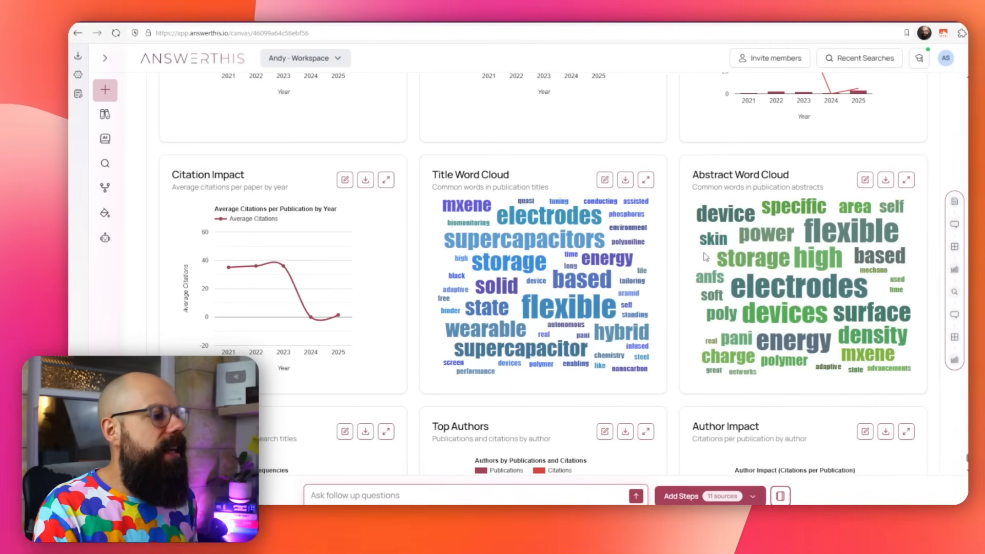
pyautogui.scroll(-3)
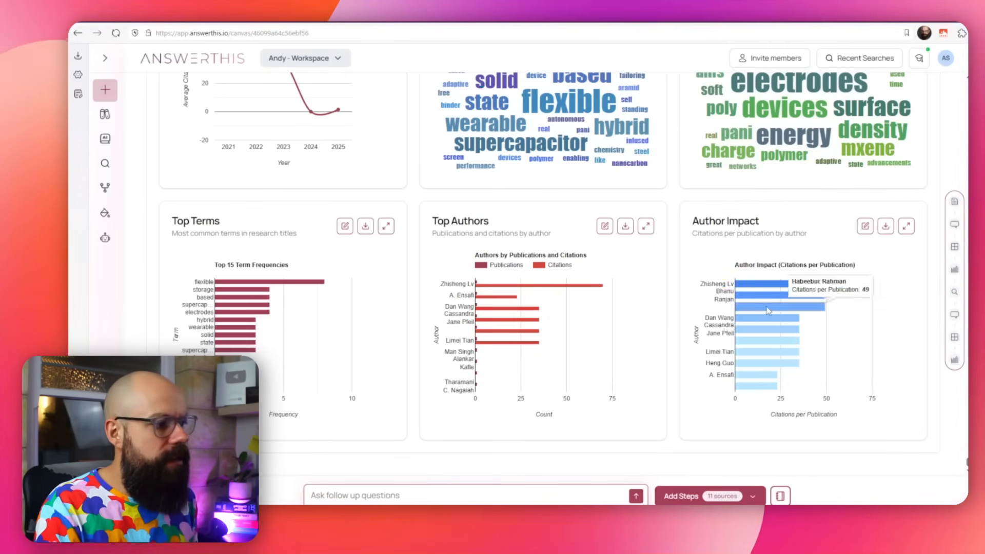
pyautogui.scroll(-3)
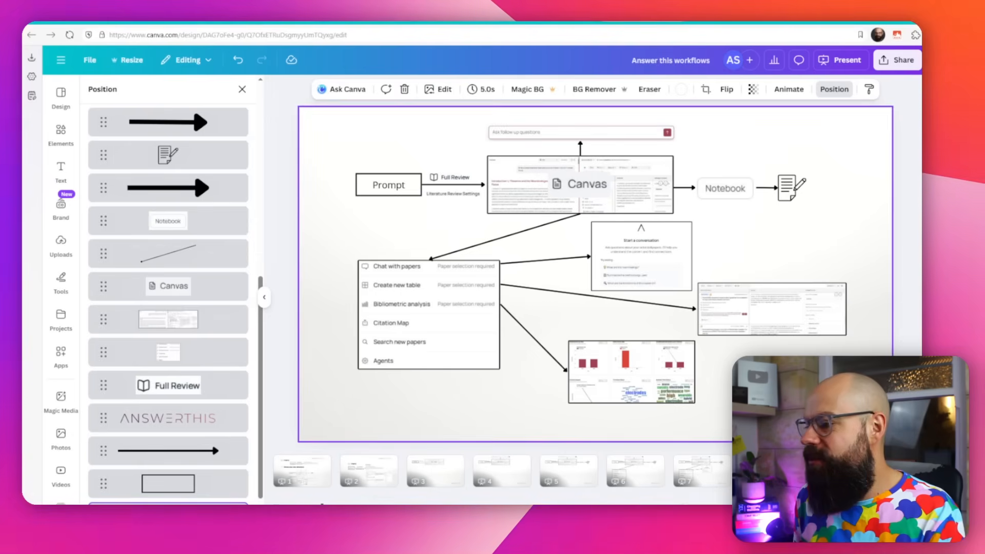
# Check the Canva diagram's bibliometric charts link, then return to AnswerThis
pyautogui.click(840, 59)
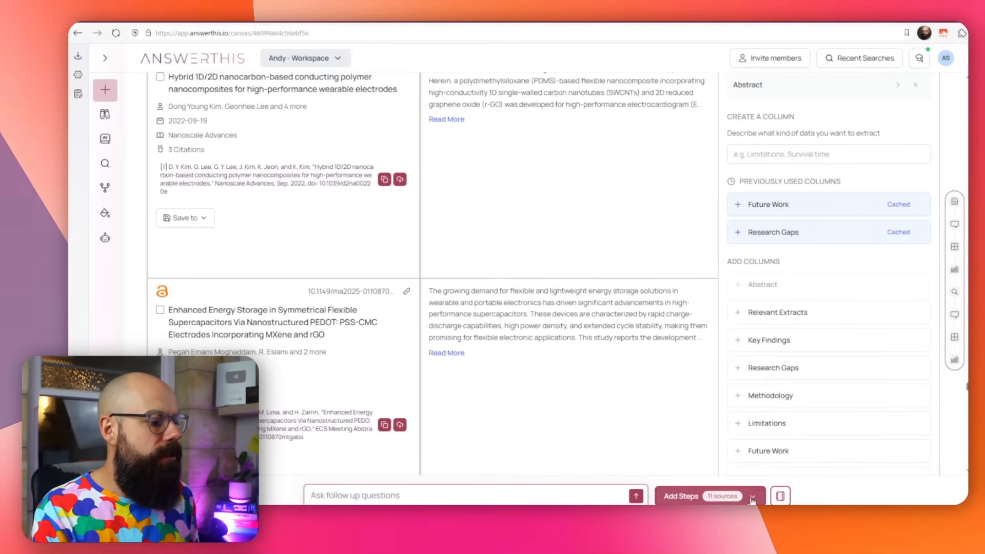
# Add a Search new papers step querying the latest Alzheimer's disease treatments
pyautogui.click(756, 495)
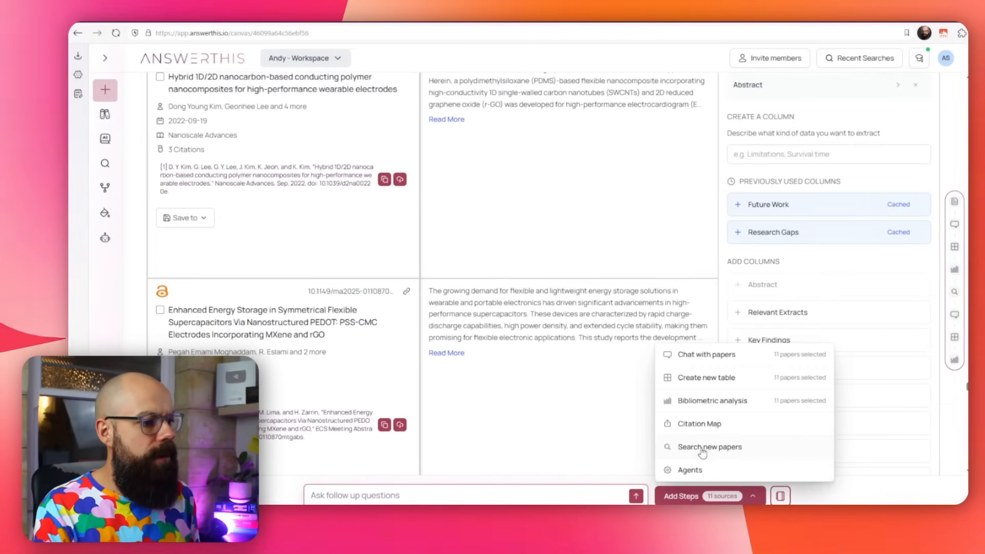
pyautogui.click(709, 447)
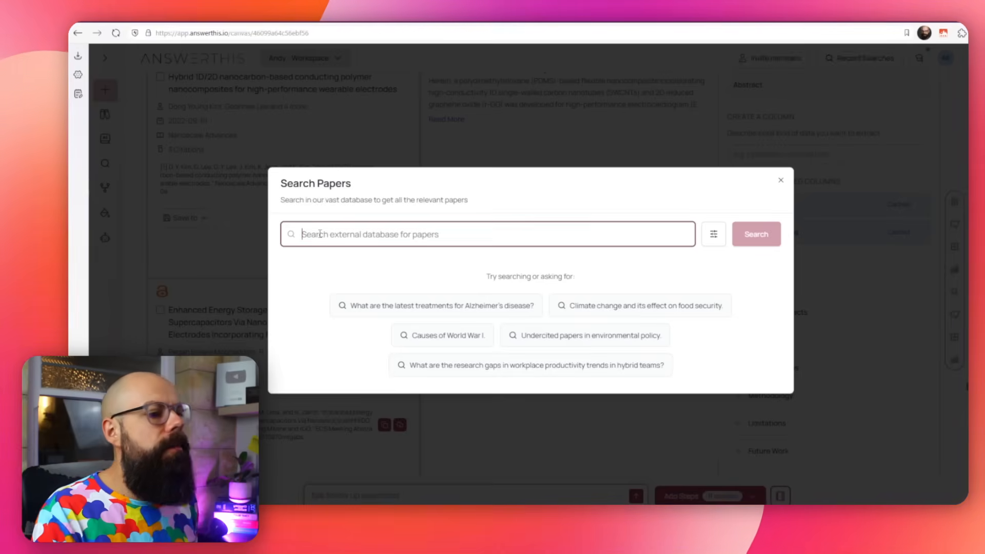
pyautogui.click(436, 305)
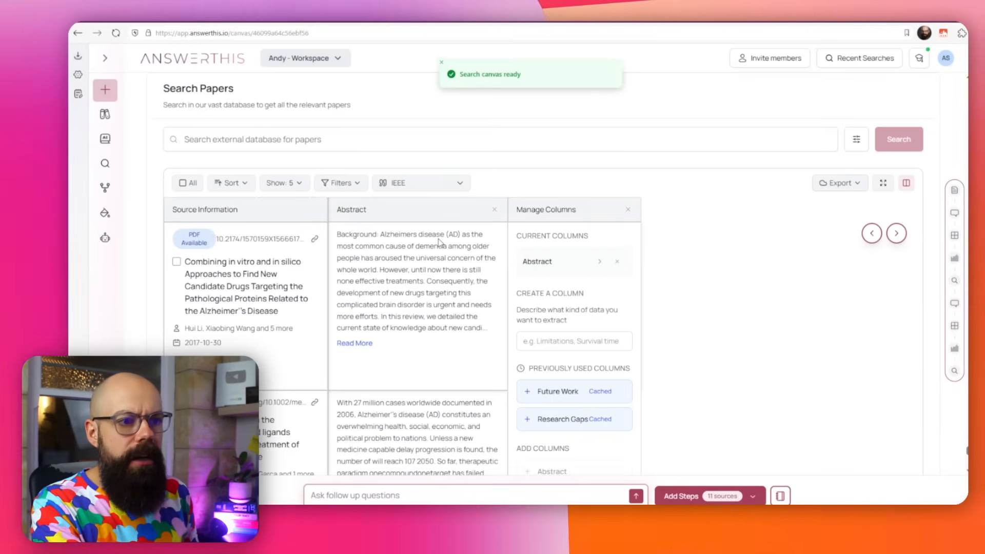
pyautogui.scroll(-3)
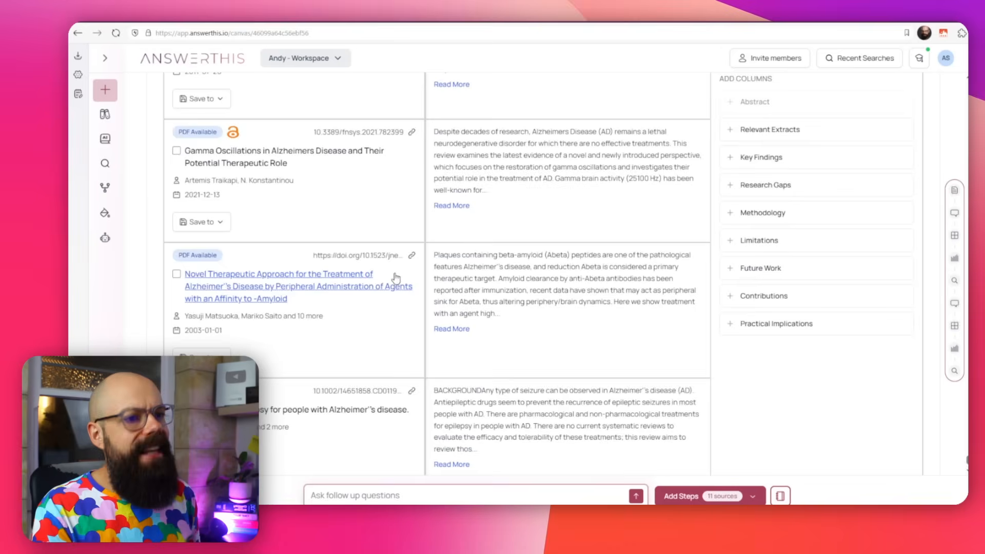
pyautogui.scroll(-3)
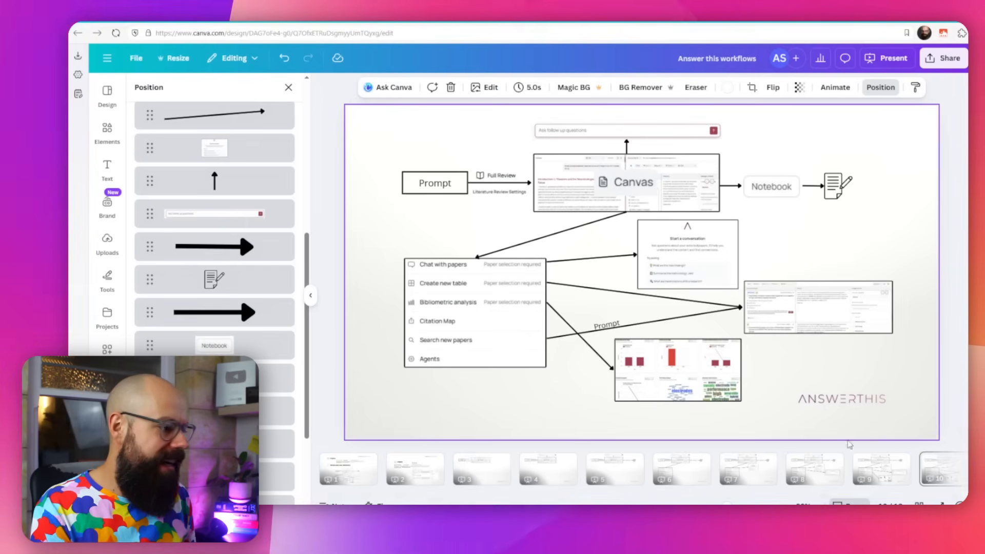
# Arrow the chat, table and chart screenshots to Notebook, and add a Coming soon note under Agents
pyautogui.click(887, 58)
pyautogui.write('draft')
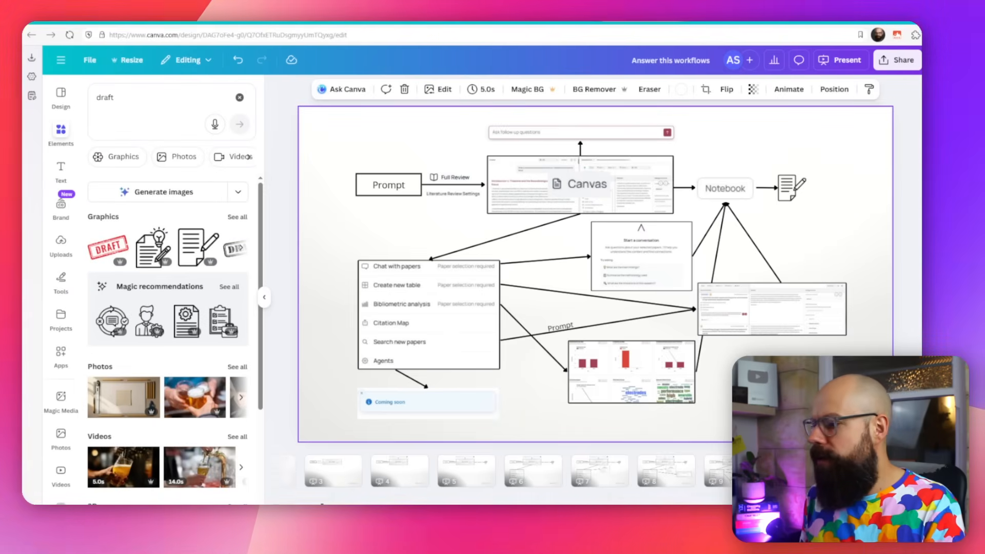
pyautogui.click(847, 59)
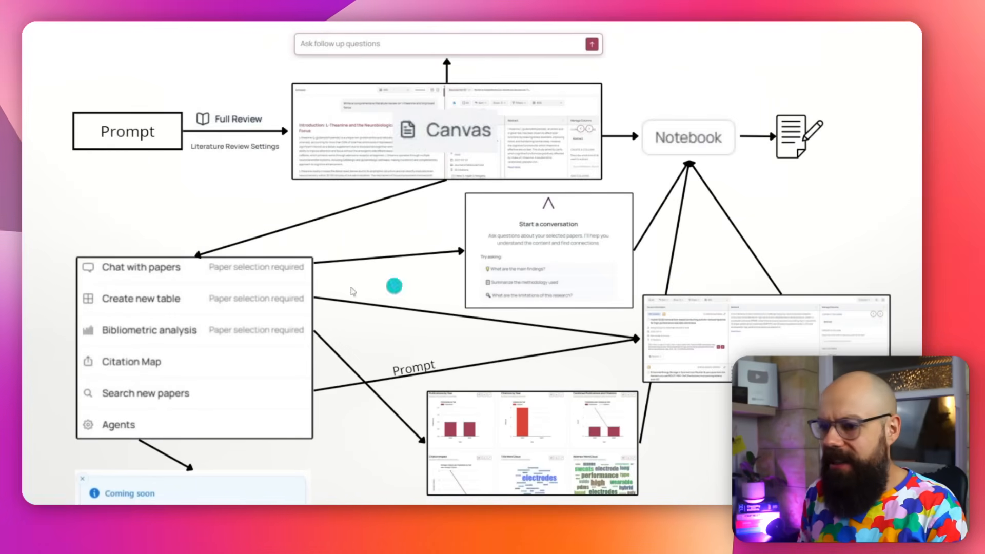
pyautogui.moveTo(345, 393)
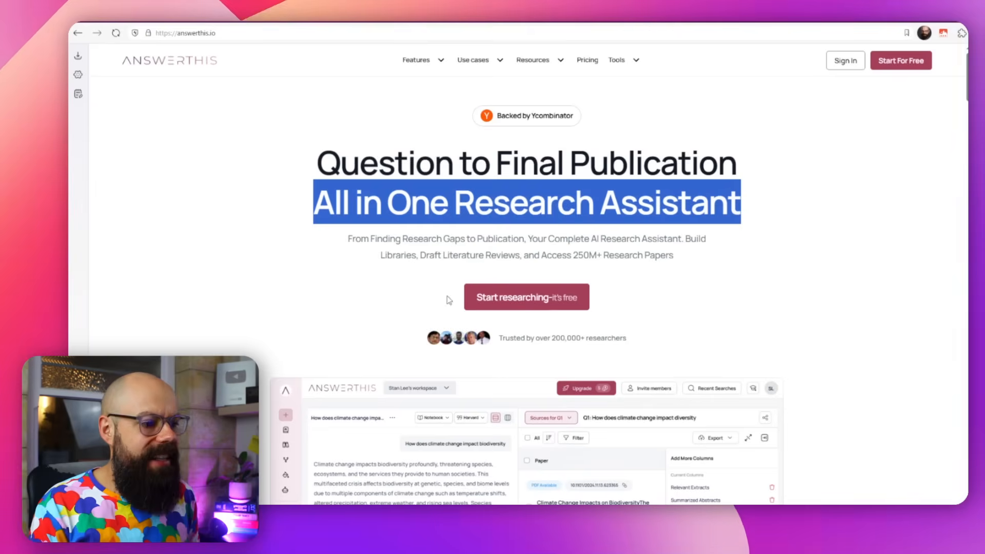
# Return from the answerthis.io landing page to the Alzheimer's treatment search results
pyautogui.click(526, 297)
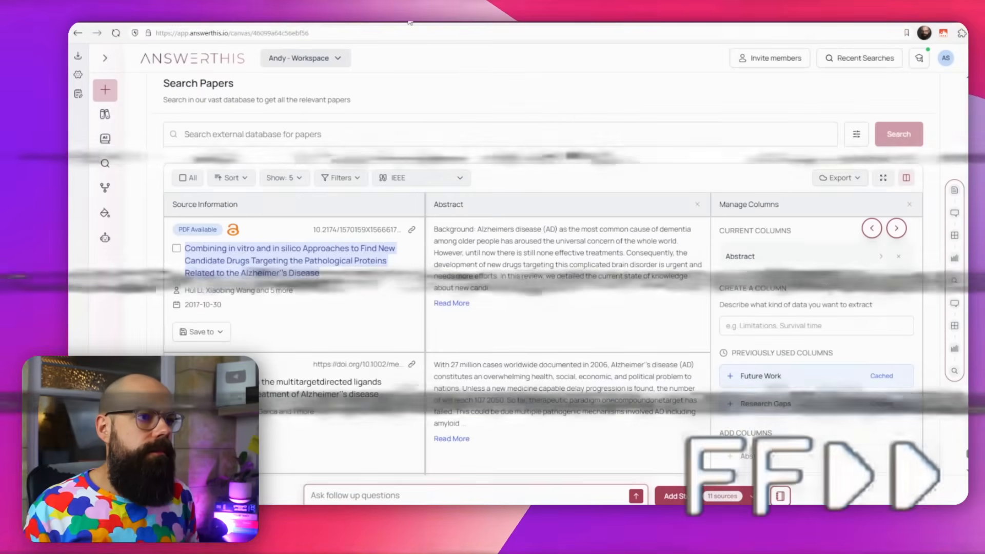
# Map citations with the in vitro/in silico Alzheimer's drug paper as origin, browse metrics, then switch to Diagram
pyautogui.click(105, 188)
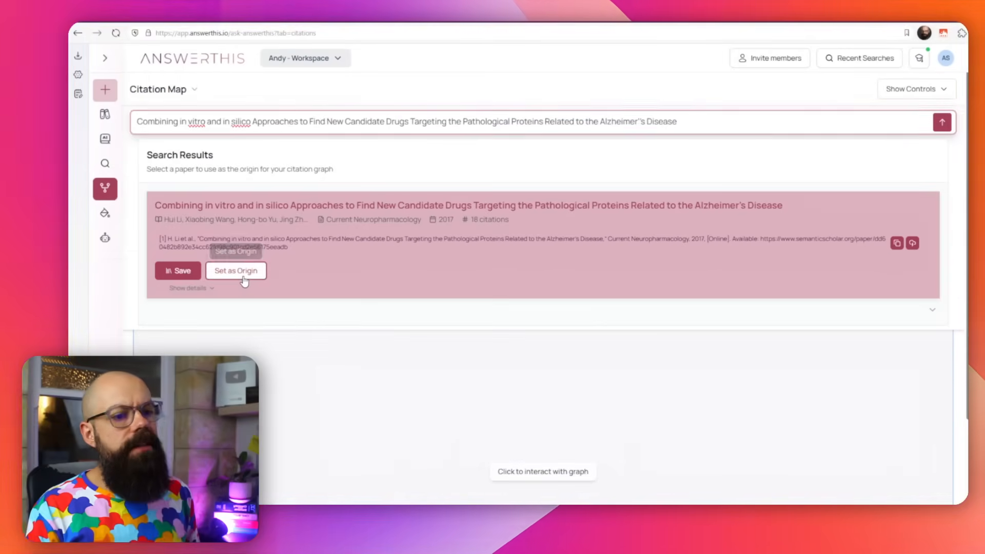
pyautogui.click(235, 271)
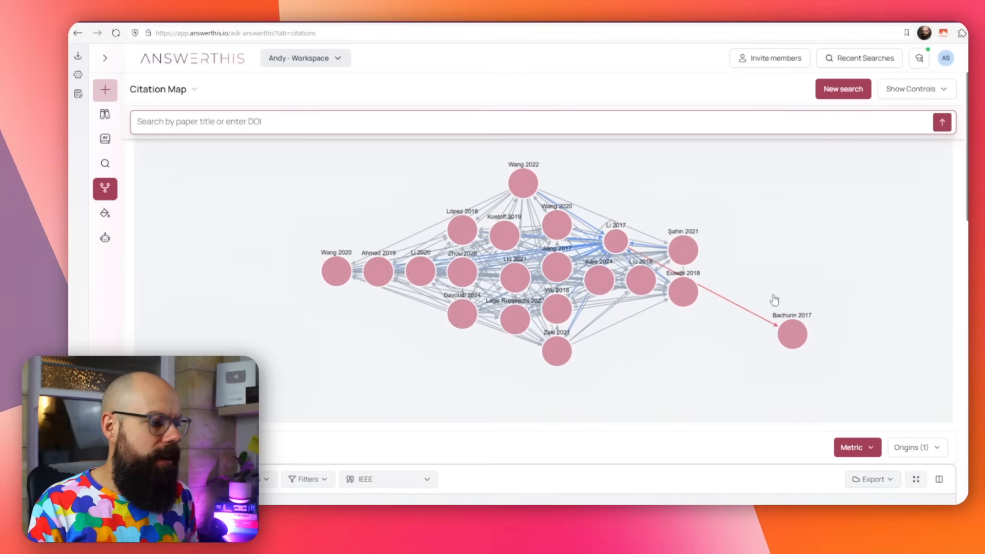
pyautogui.click(853, 447)
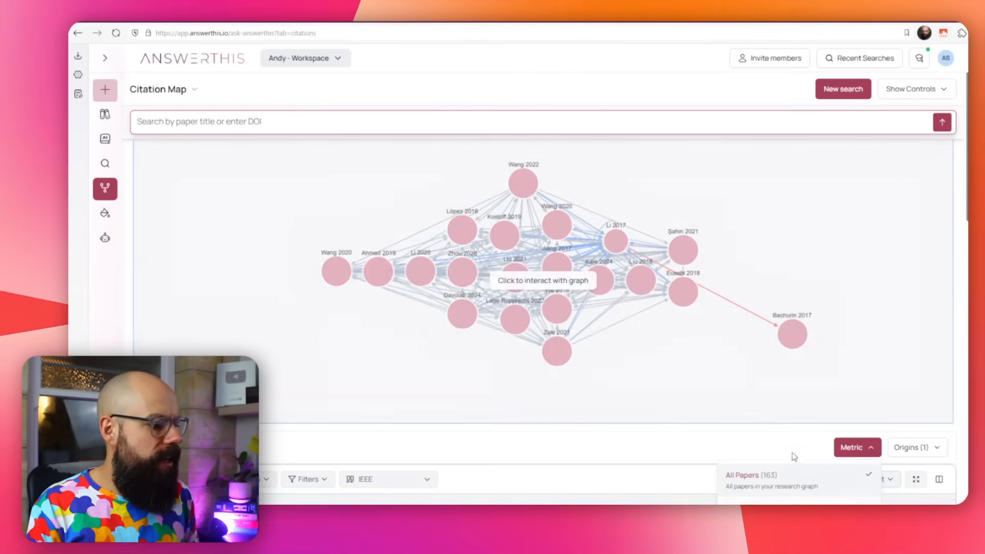
pyautogui.scroll(-3)
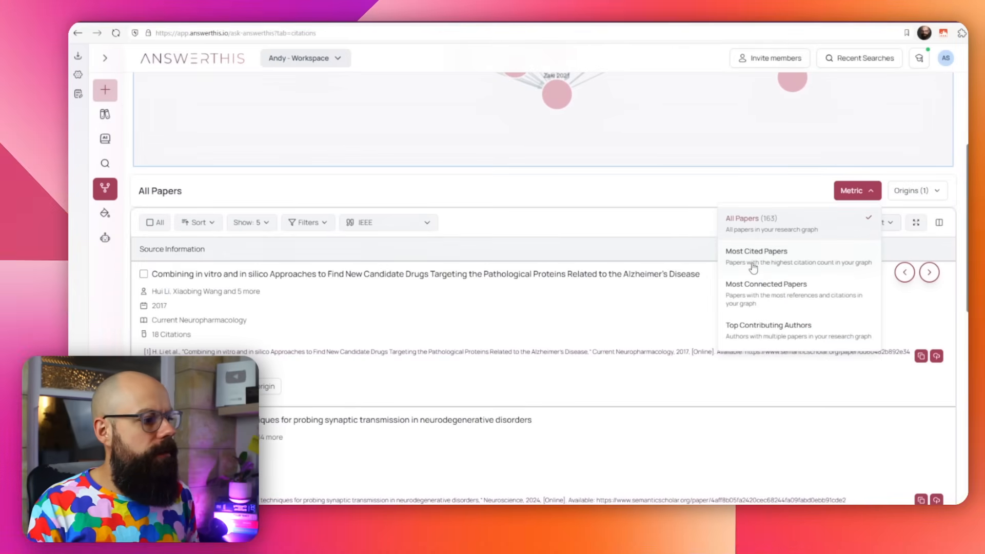
pyautogui.click(756, 252)
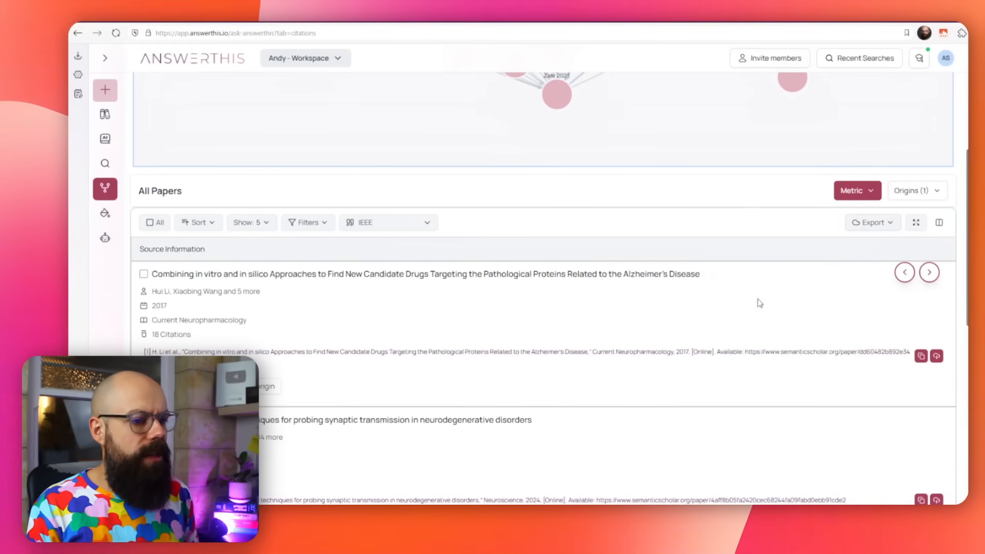
pyautogui.click(857, 190)
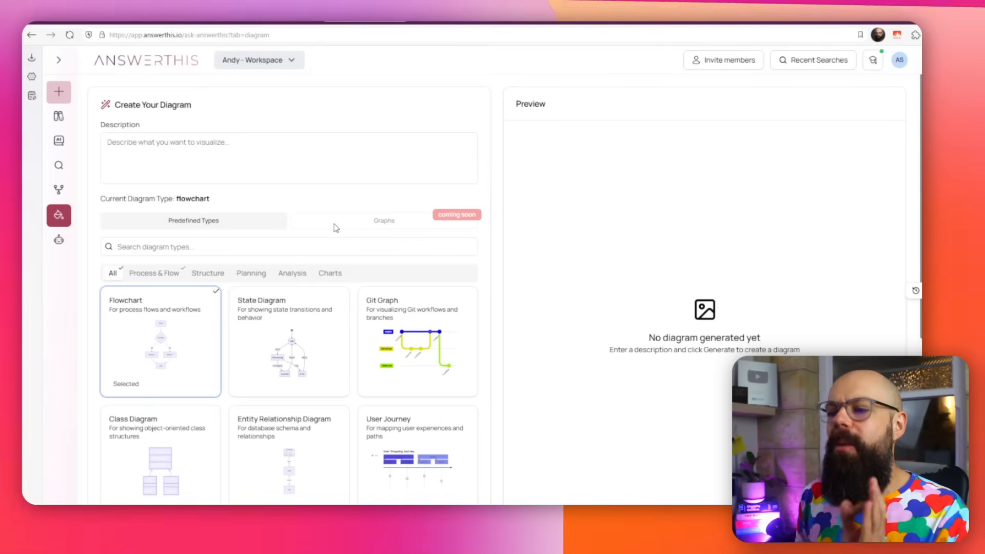
# Browse the Agents page's Featured and Trending agents, such as Naturalizer and Research Gap Finder
pyautogui.scroll(-3)
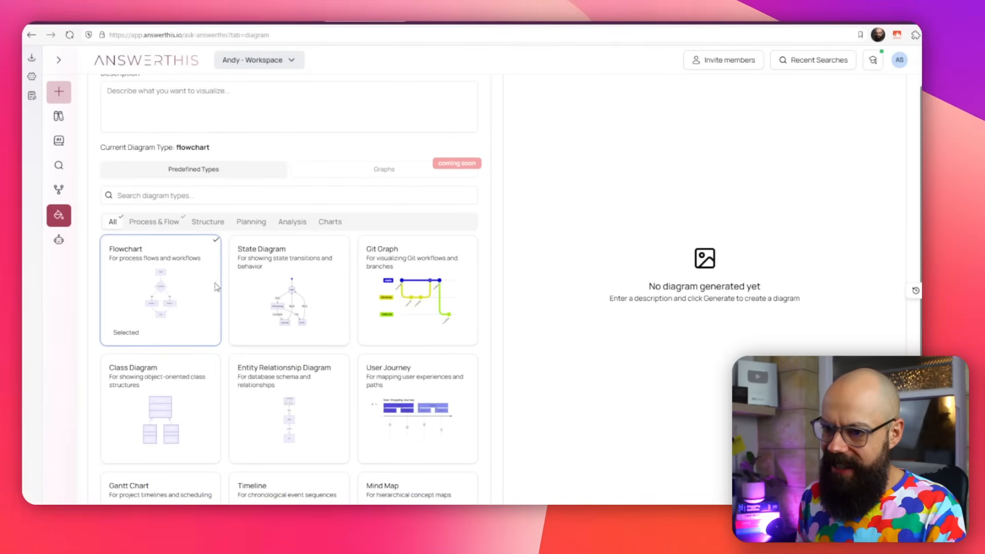
pyautogui.scroll(-3)
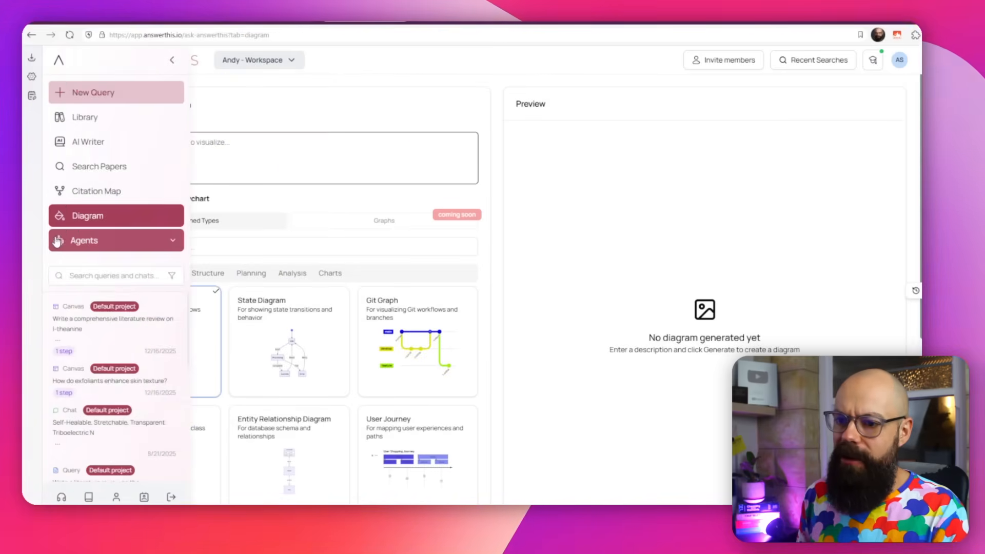
pyautogui.click(84, 241)
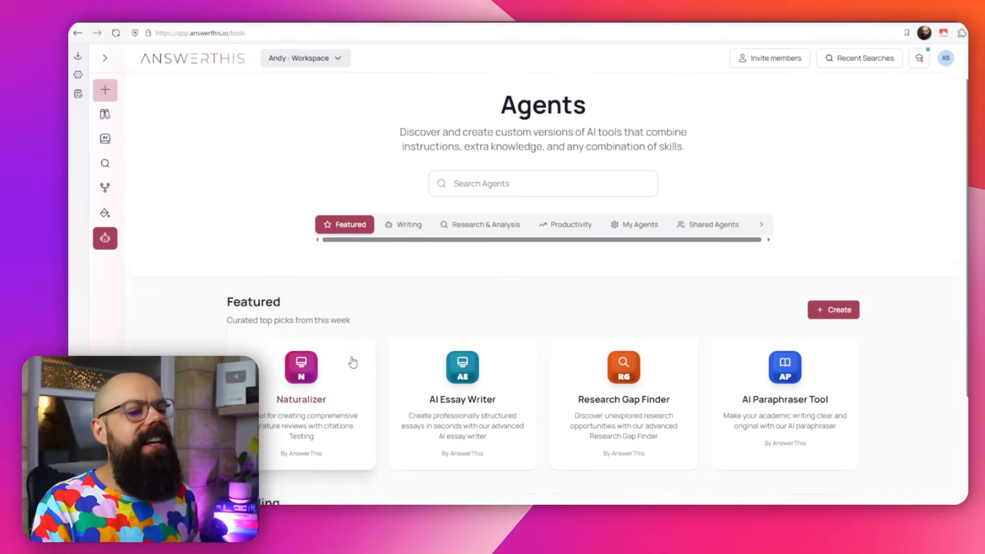
pyautogui.scroll(-3)
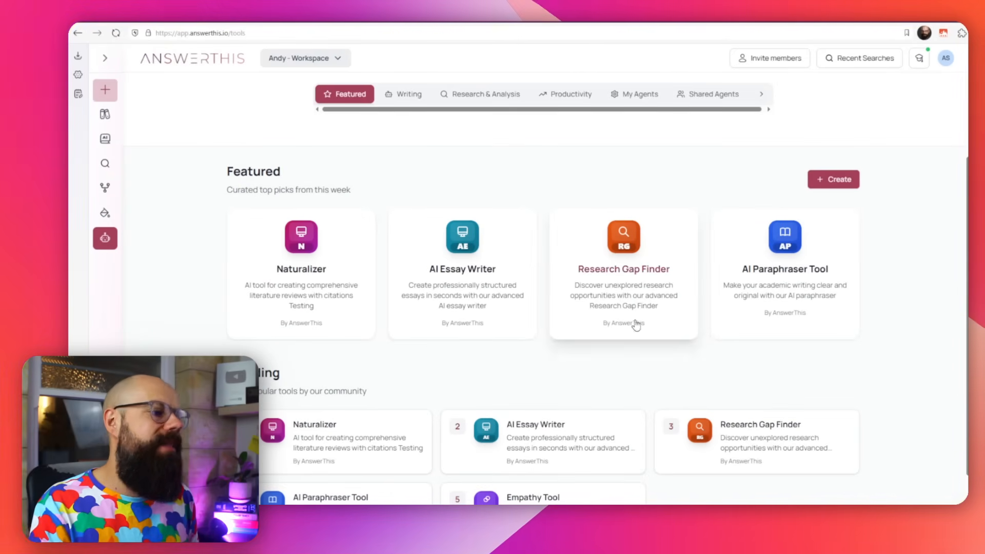
pyautogui.scroll(-3)
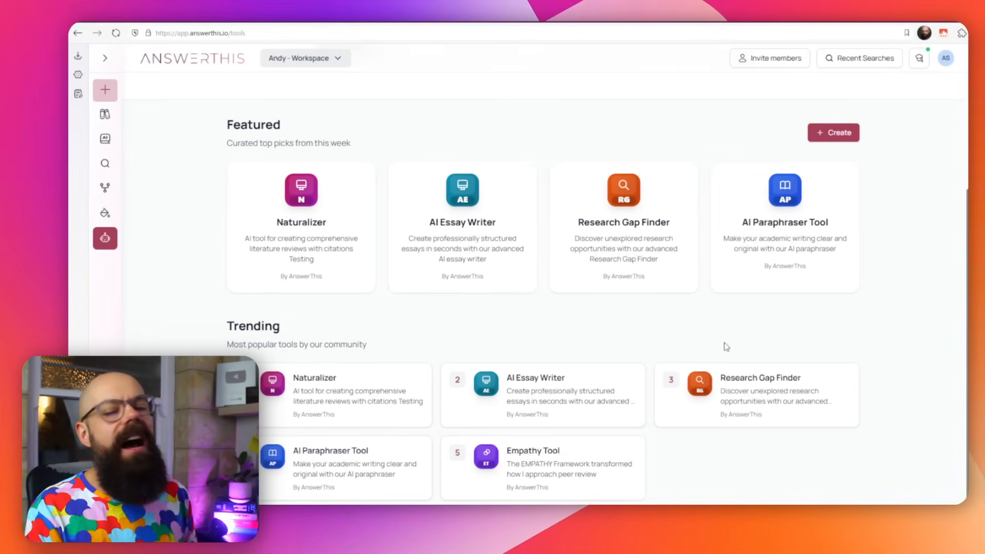